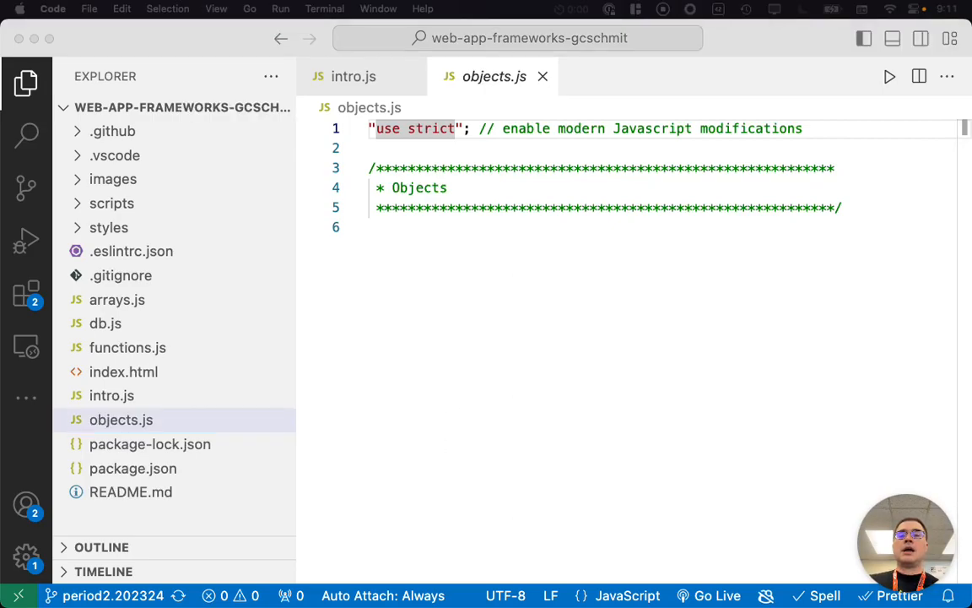
Write an 'Object construction' doc comment: objects can be constructed in a couple of ways and properties added after construction
click(403, 226)
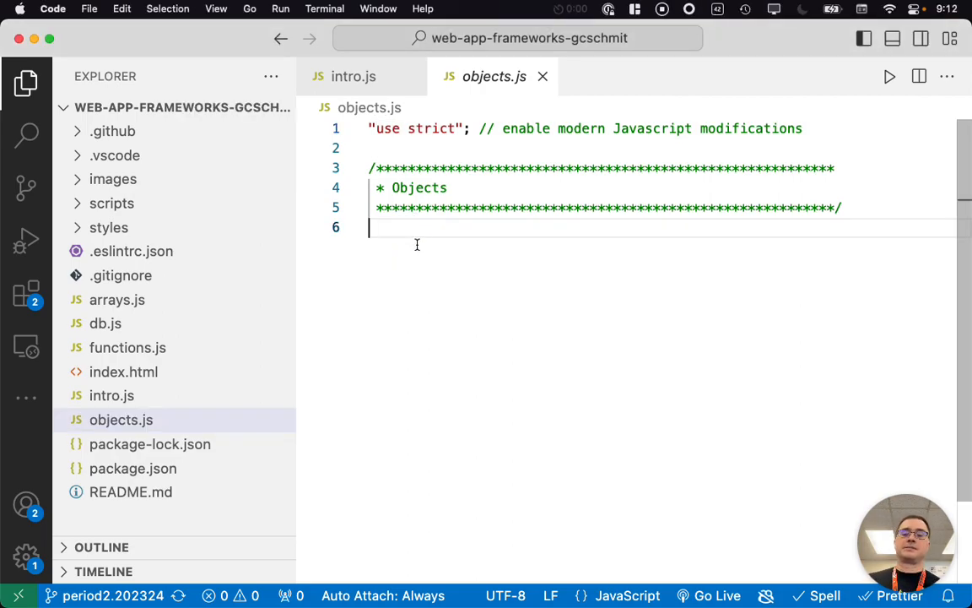
text(/** */)
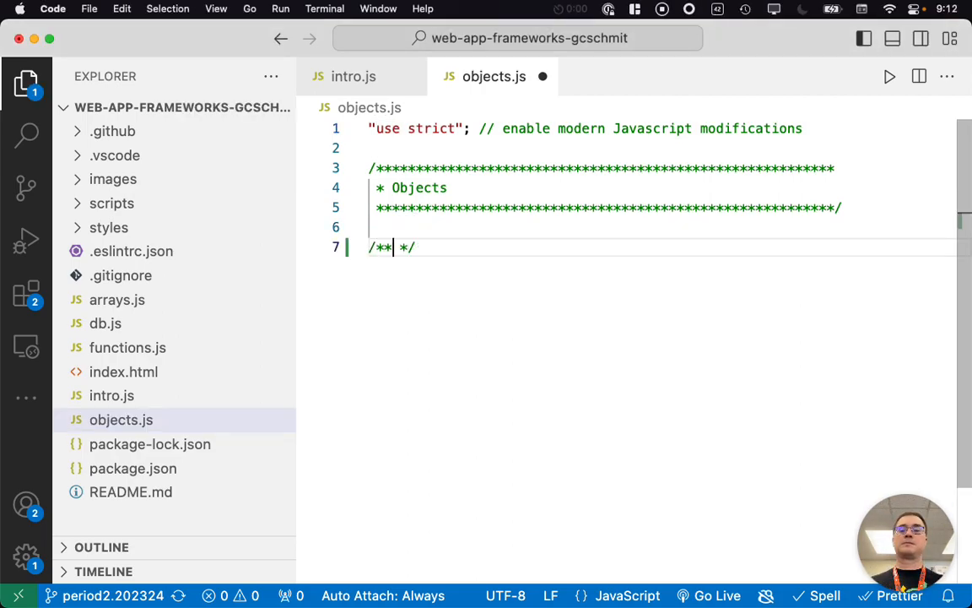
text(Object constr)
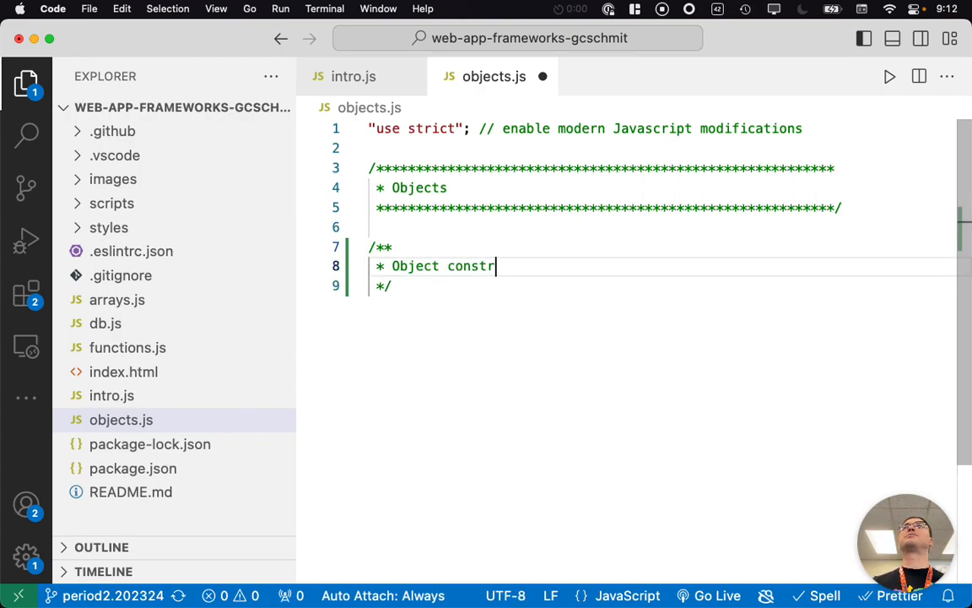
text(uction)
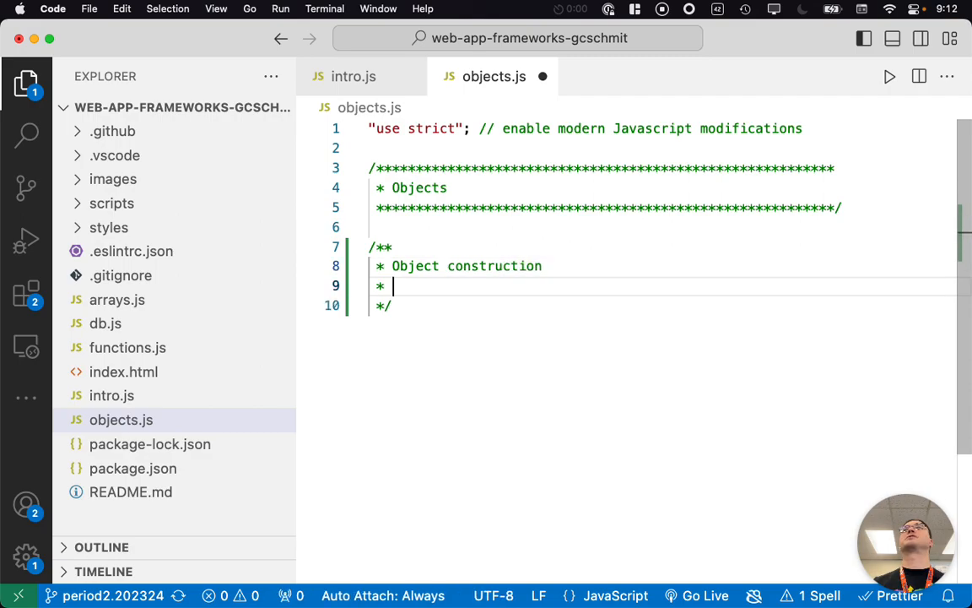
text(objects)
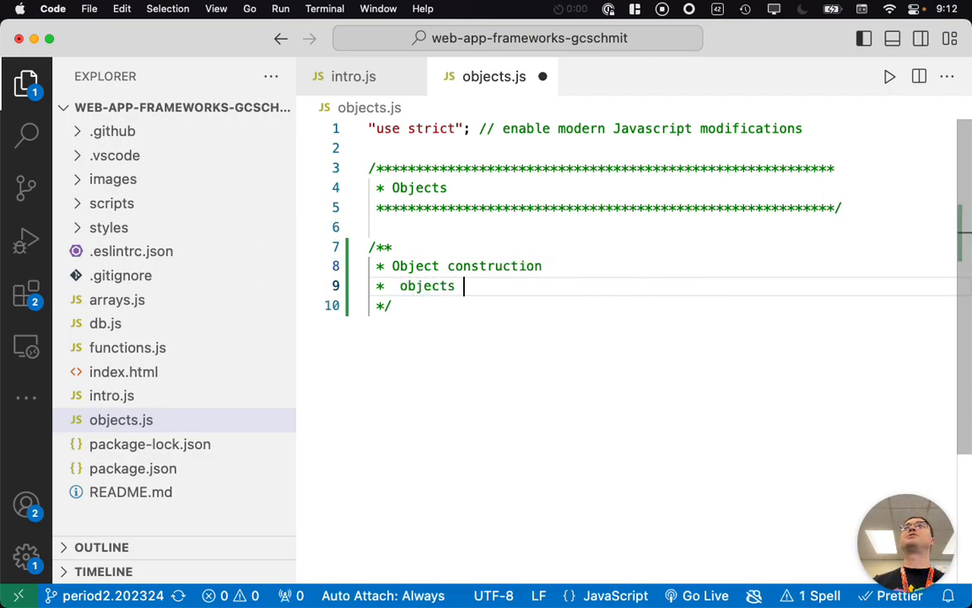
text(can be)
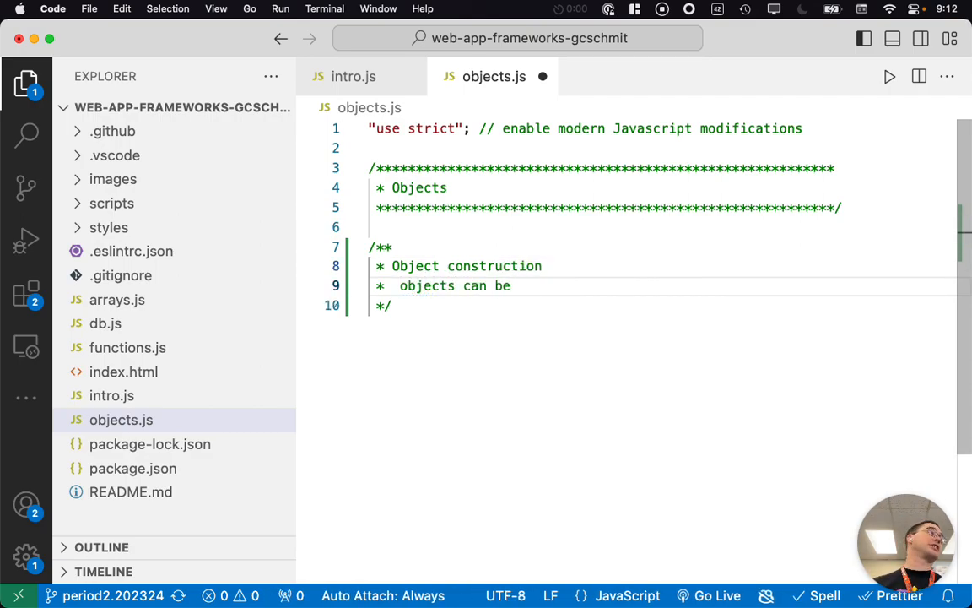
text(constructed)
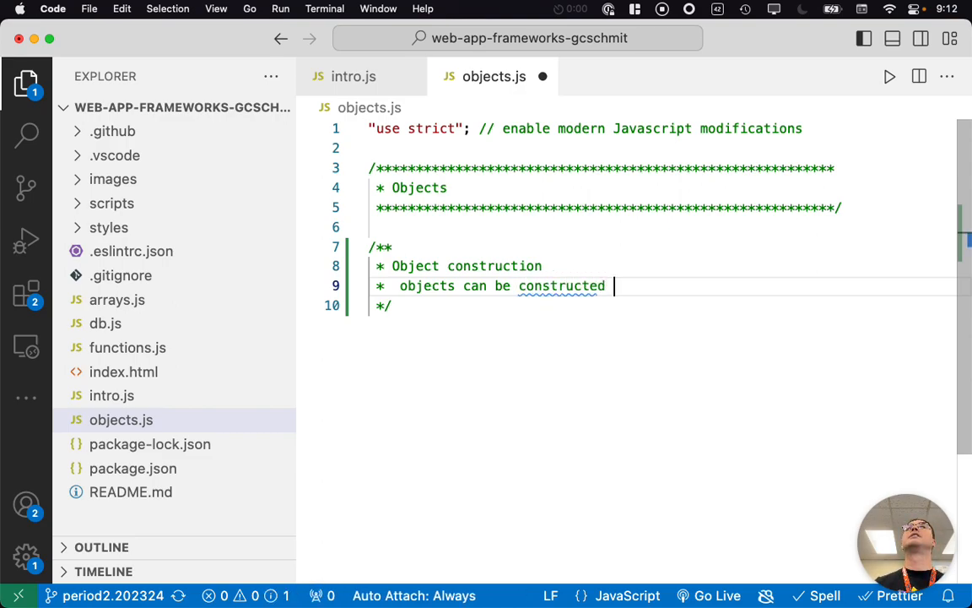
text(in a couple of ways)
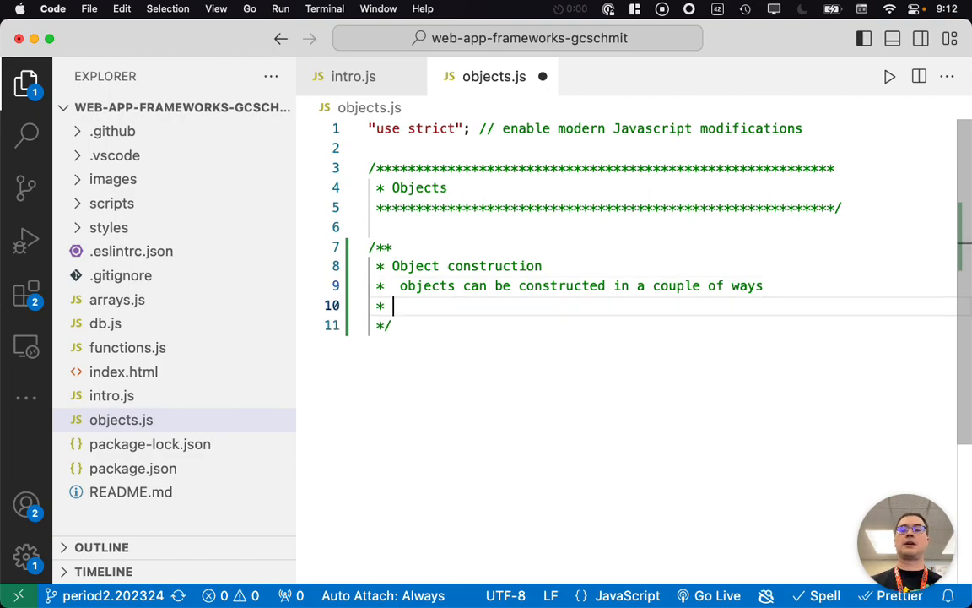
text(properties can be added to objects after)
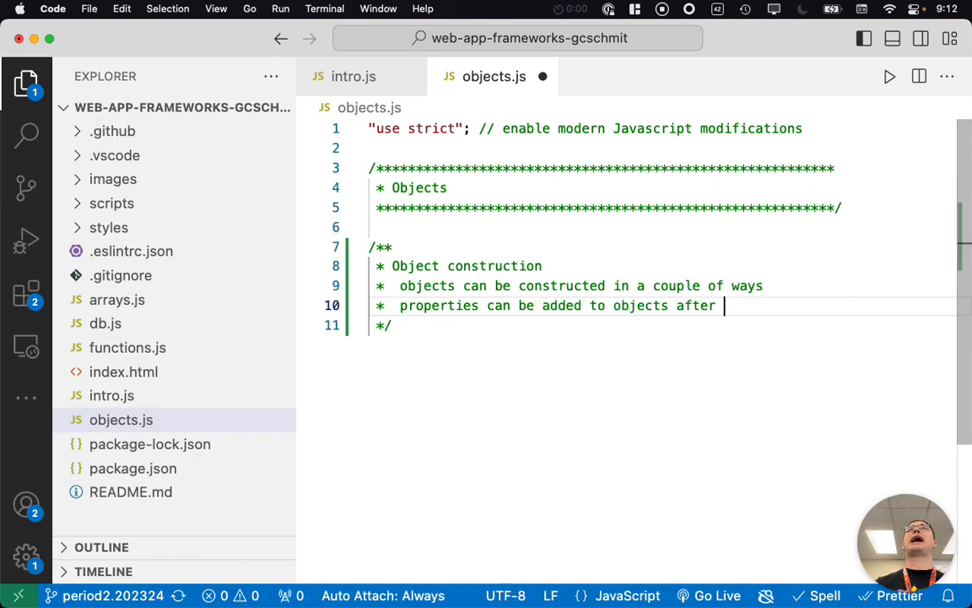
text(construction)
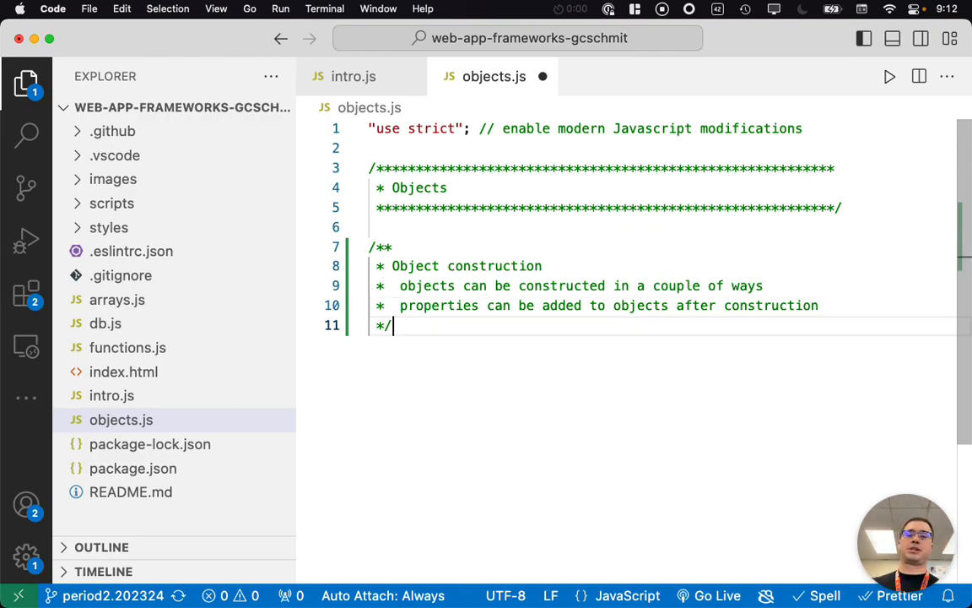
key(Enter)
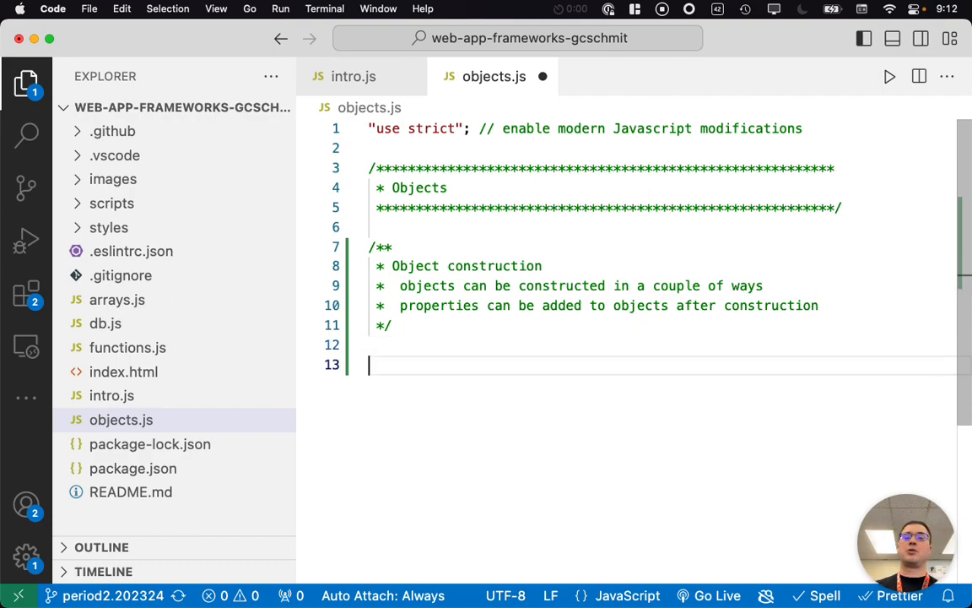
Add the comment '// create an empty object with object constructor syntax'
text(//)
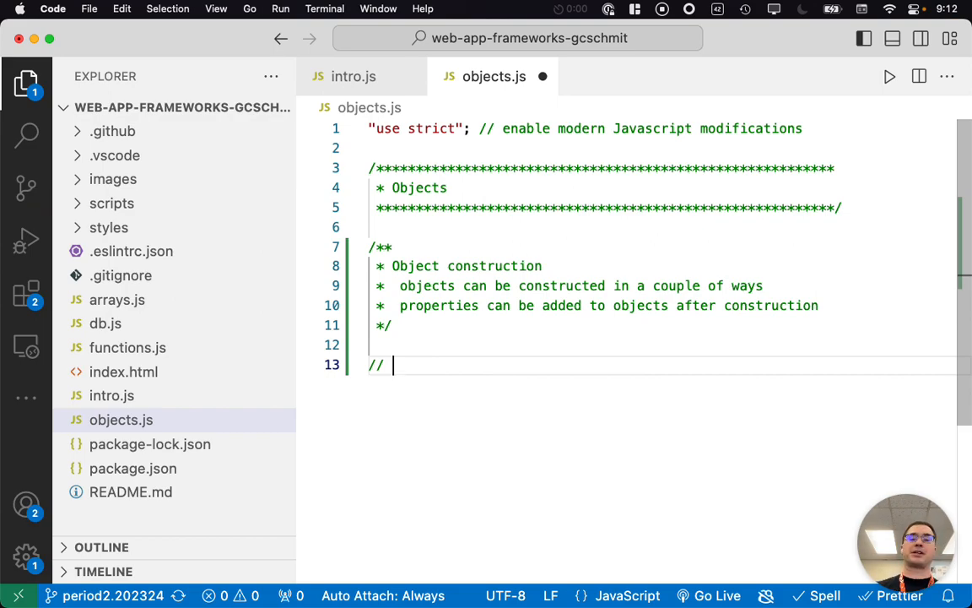
text(create an e)
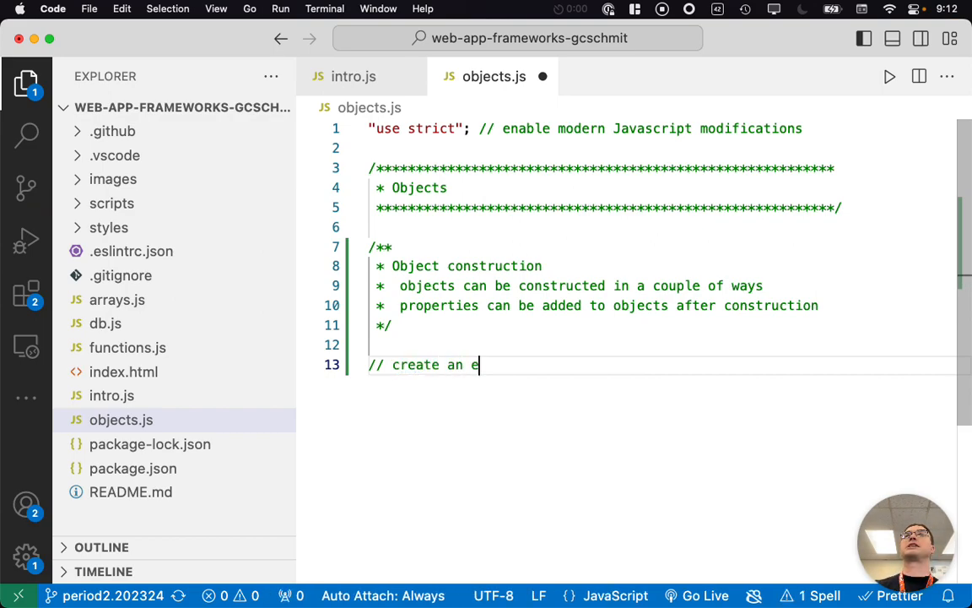
text(mtpy)
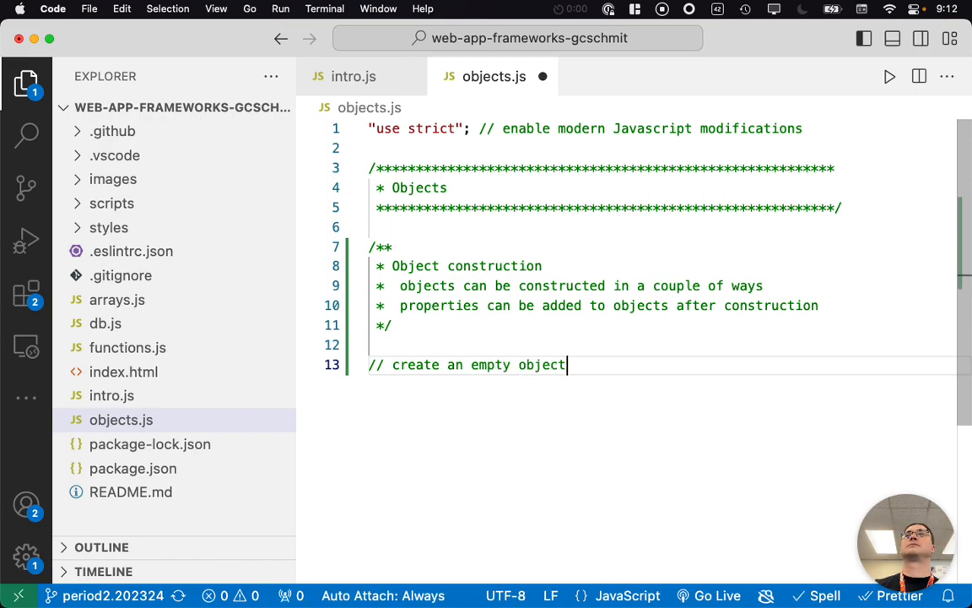
text(with object construc)
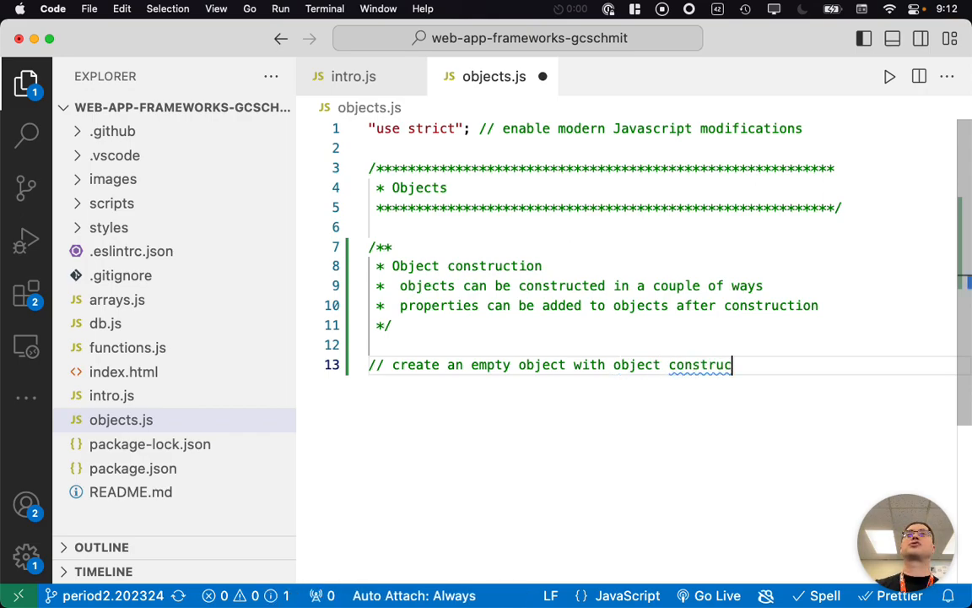
text(tor syntax)
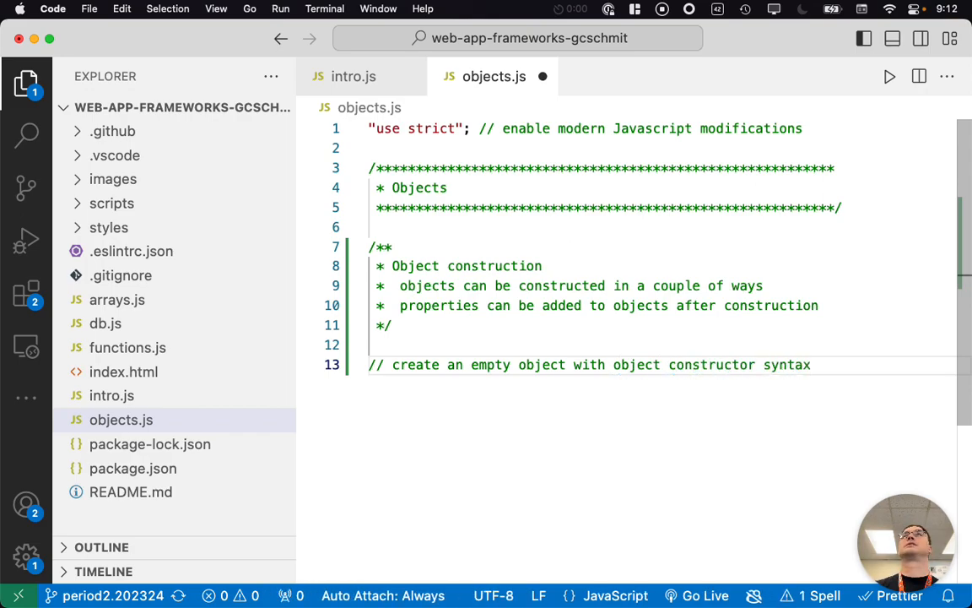
Declare 'let journalEntry = new Object();' on the next line
text(let)
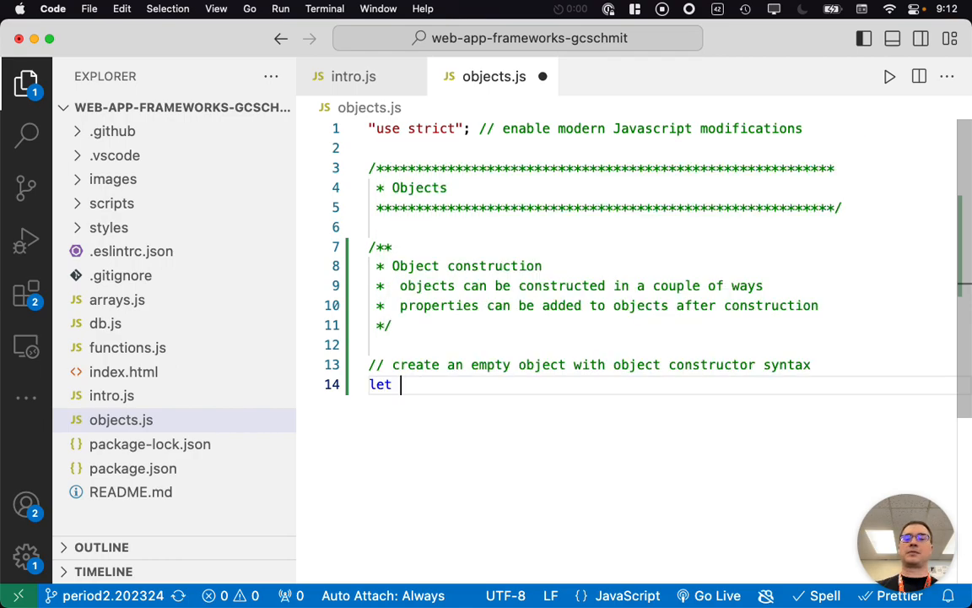
text(journal)
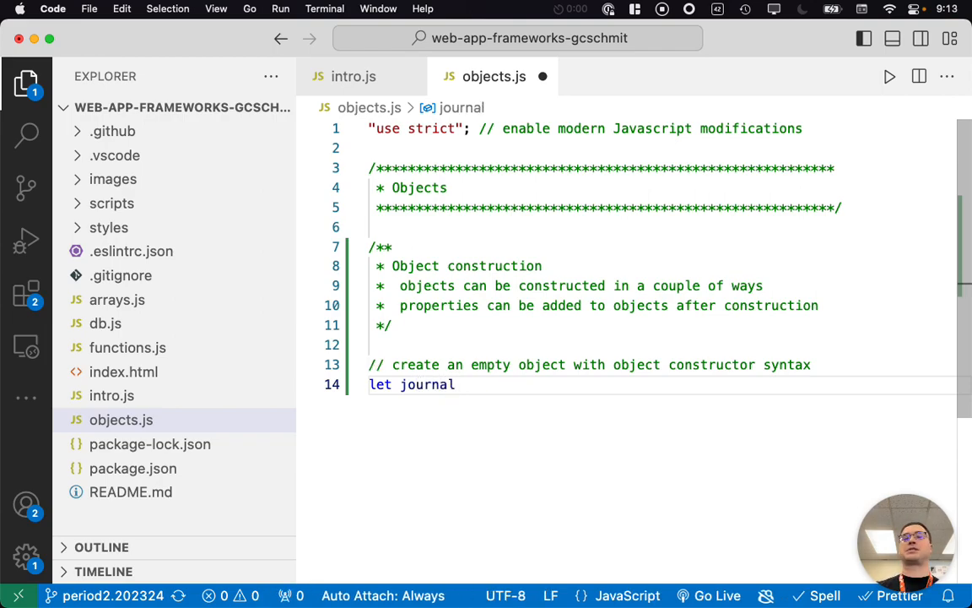
text(Entry)
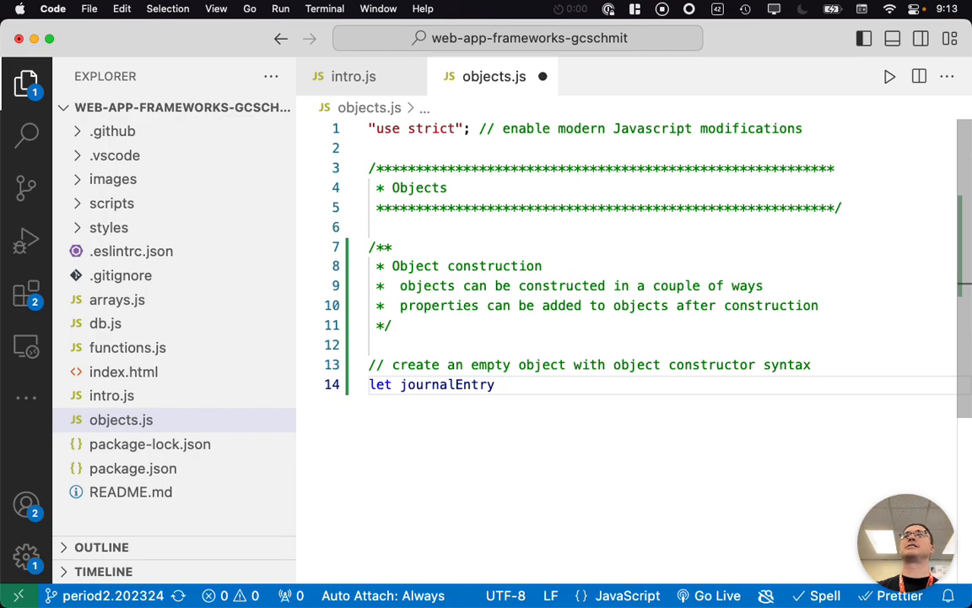
text(= new Object();)
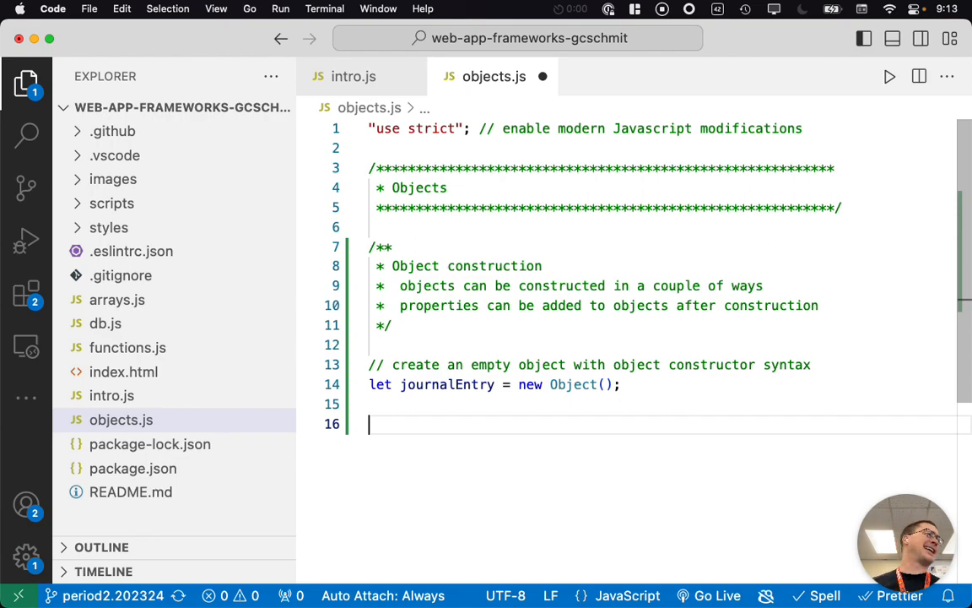
Add an object-literal-syntax comment followed by 'journalEntry = {};'
text(//)
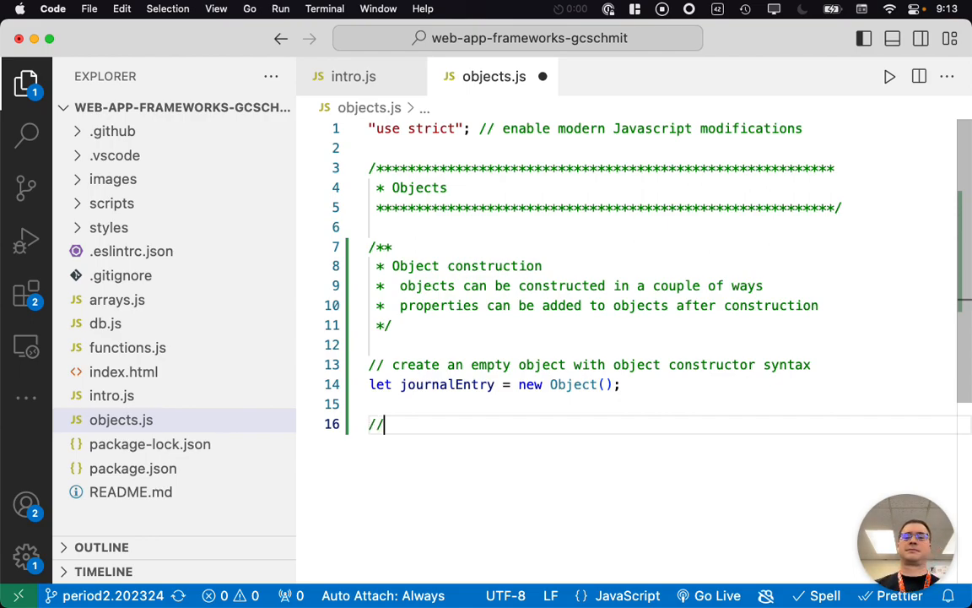
text(create)
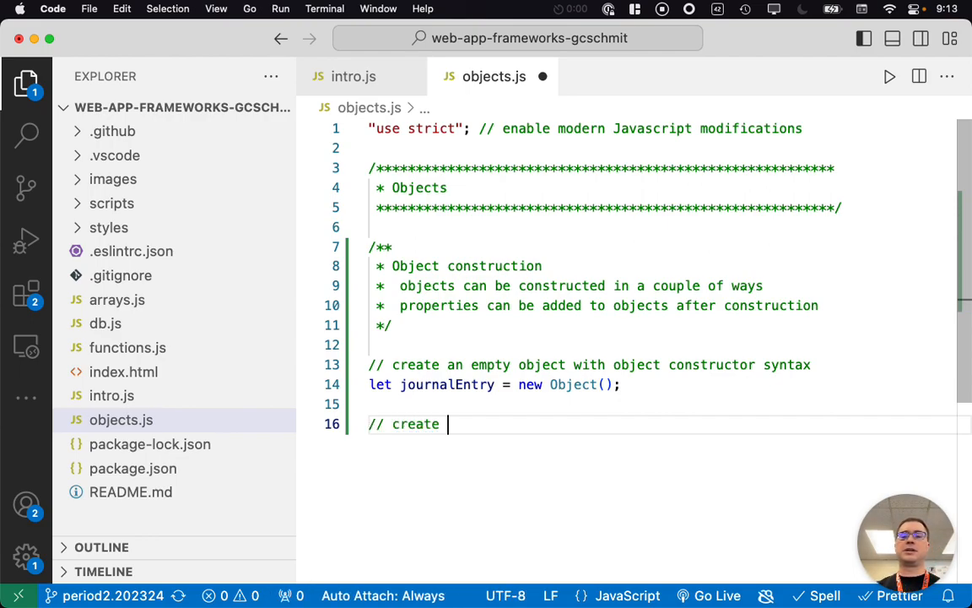
text(an empty ob)
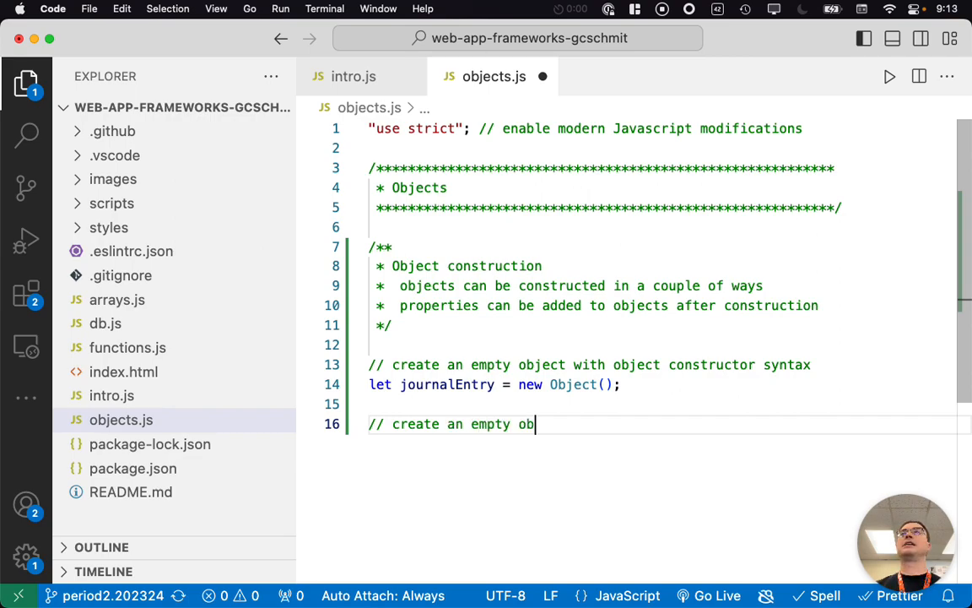
text(ject with object literal)
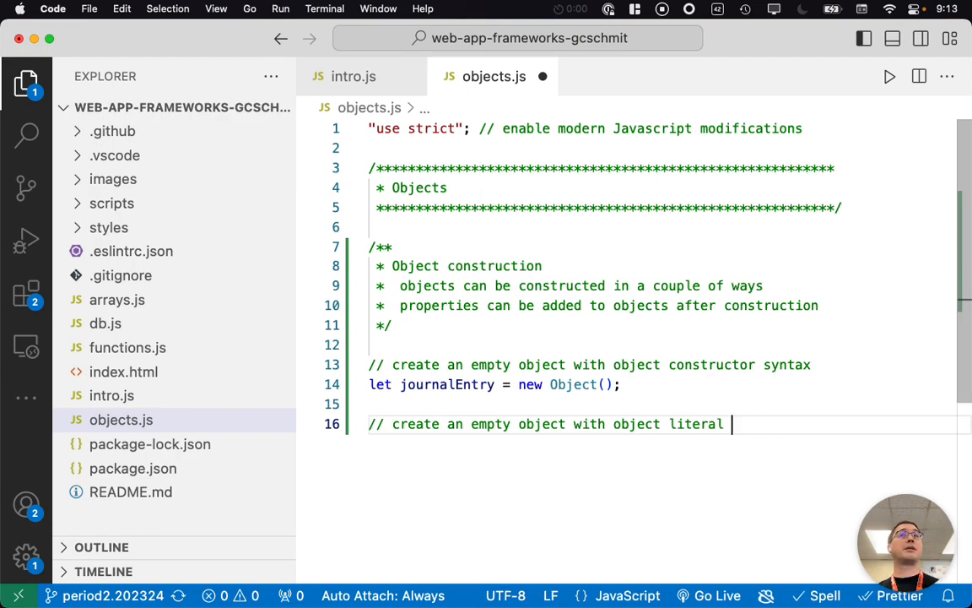
text(synta)
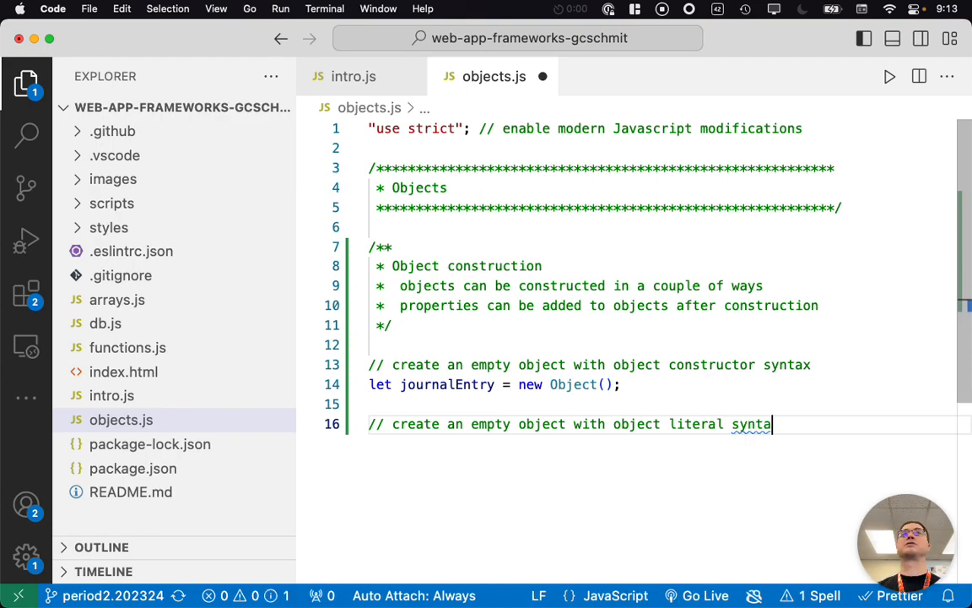
text(x)
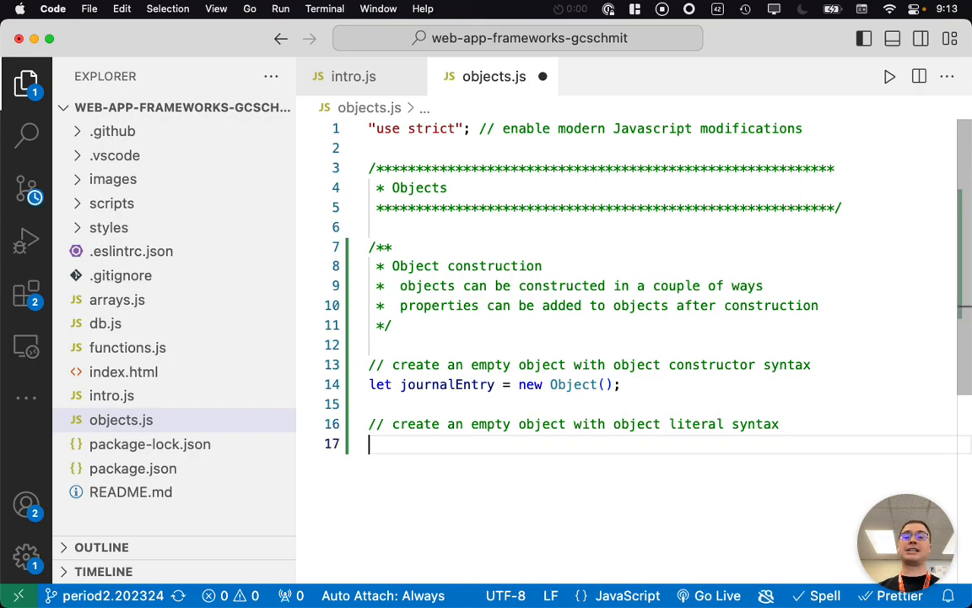
text(journalEntry = {};)
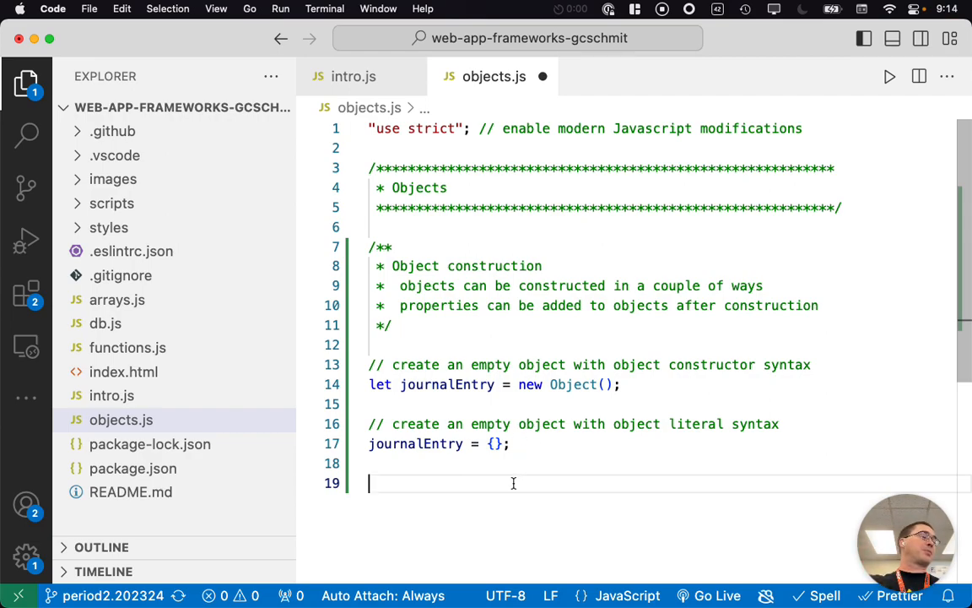
Add a comment about creating objects with key-value properties and start 'journalEntry = {'
text(// create an object wi)
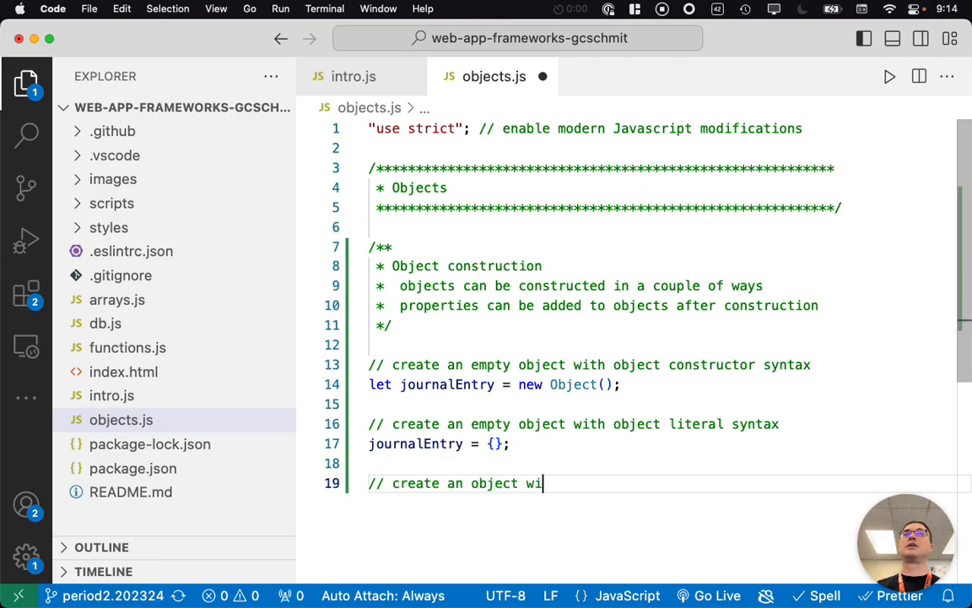
text(th properties ())
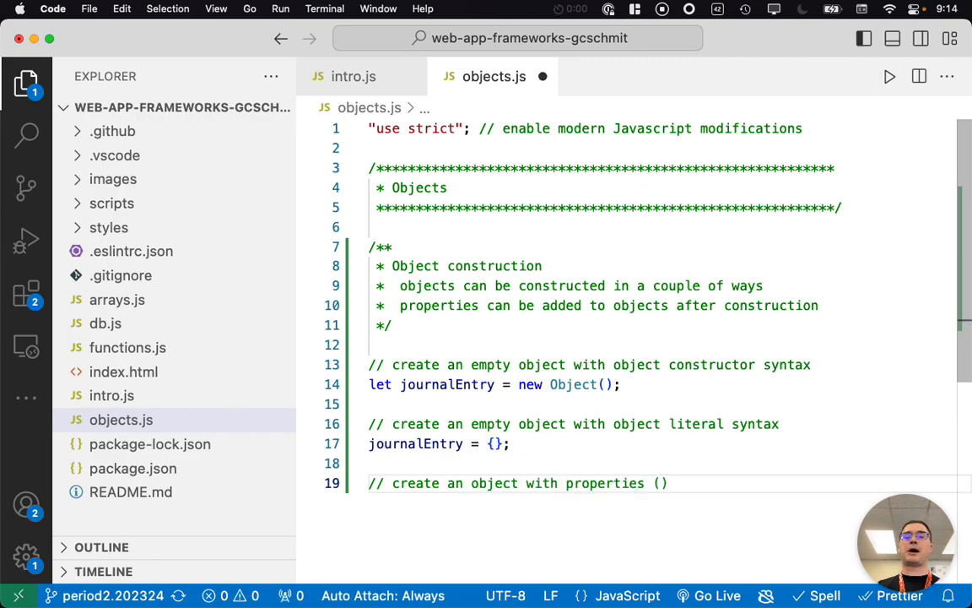
text(key-v)
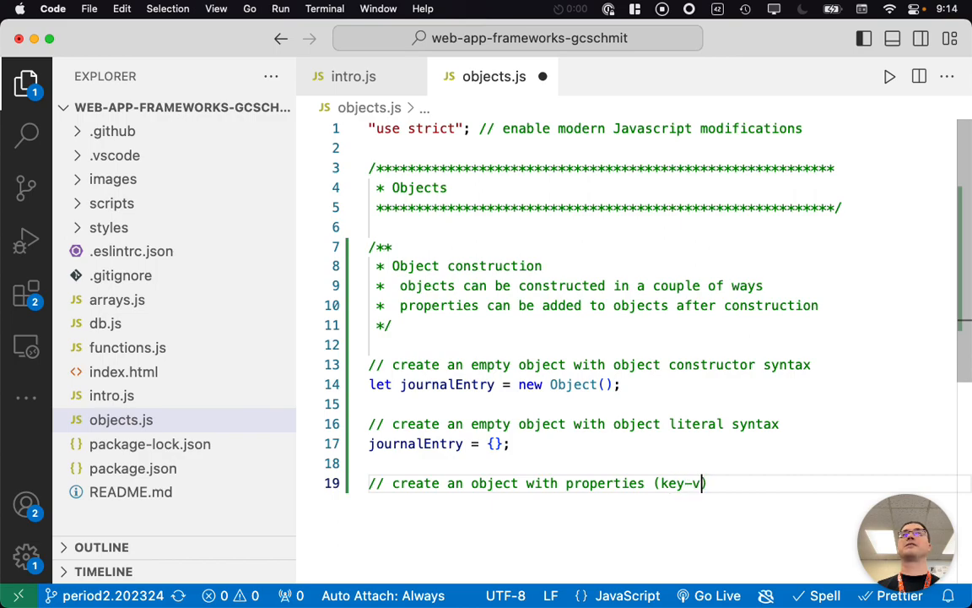
text(value pairs)
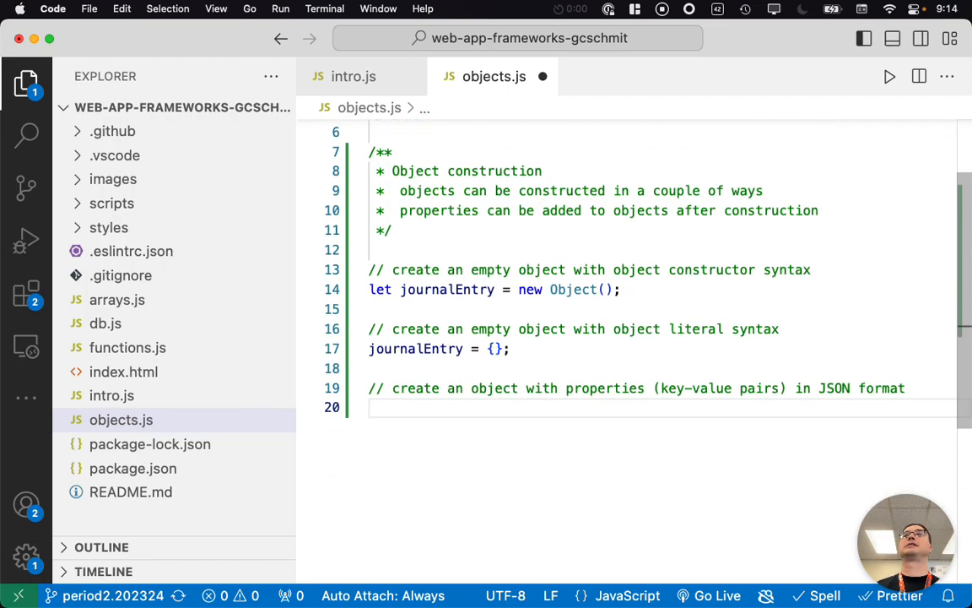
text(journalEntry = {)
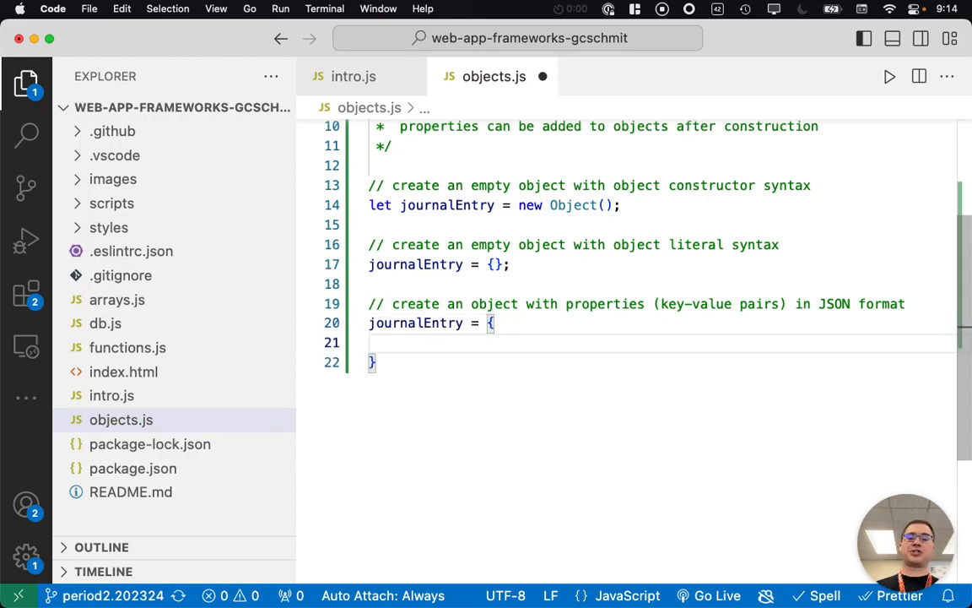
Add the date property, corrected to "2023-11-10", and the habitOfMind key
text(date:)
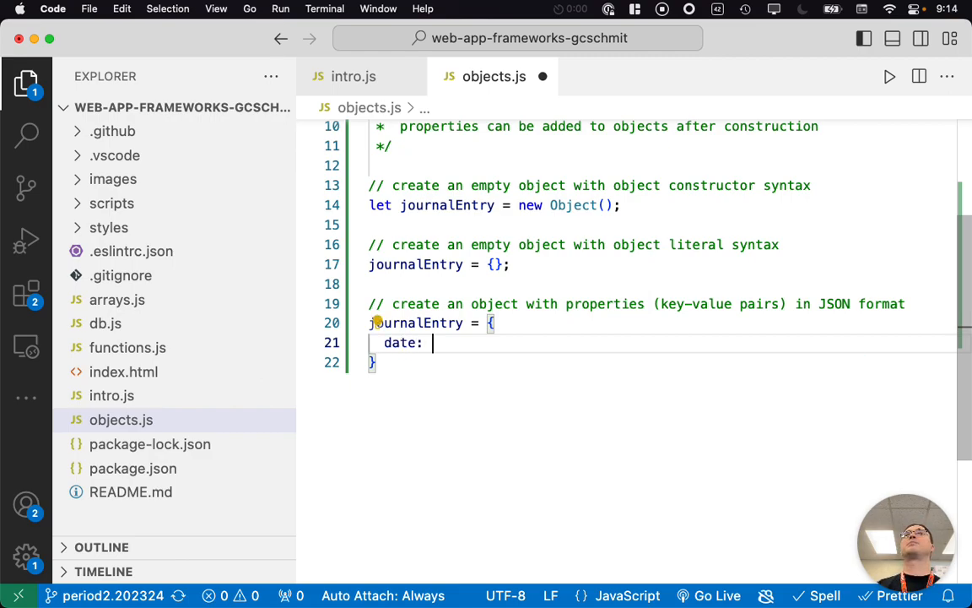
text(")
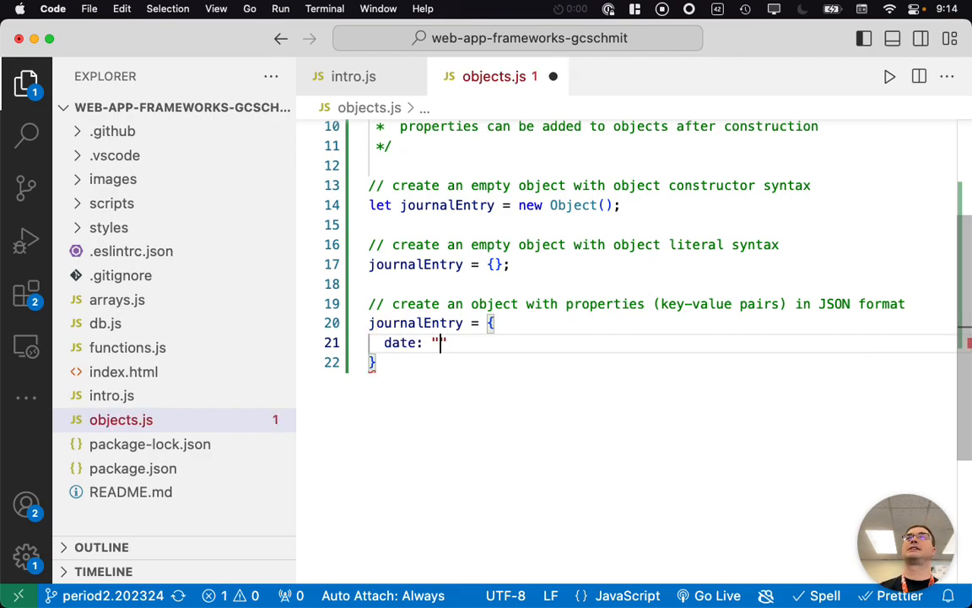
text(2023-)
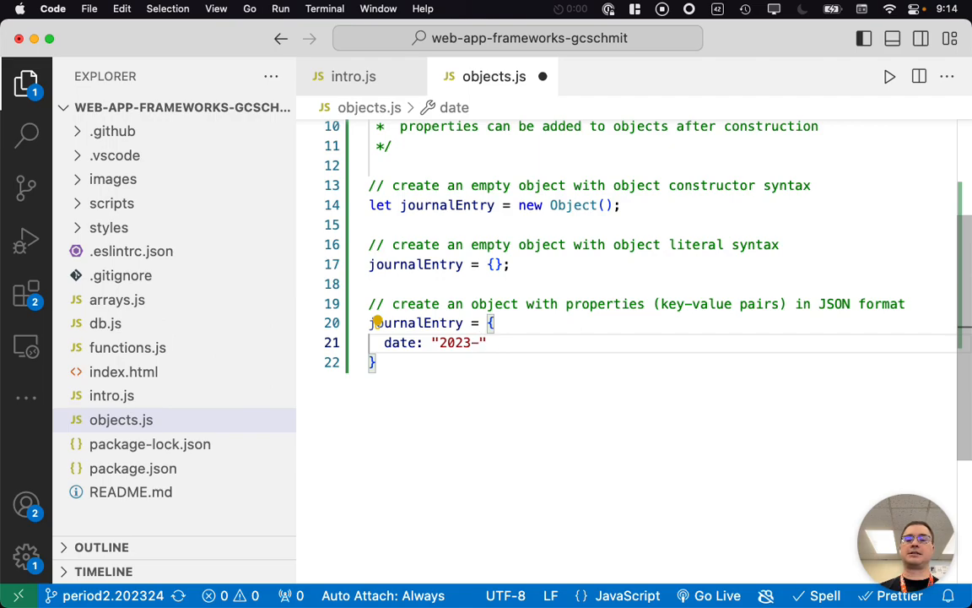
text(09-)
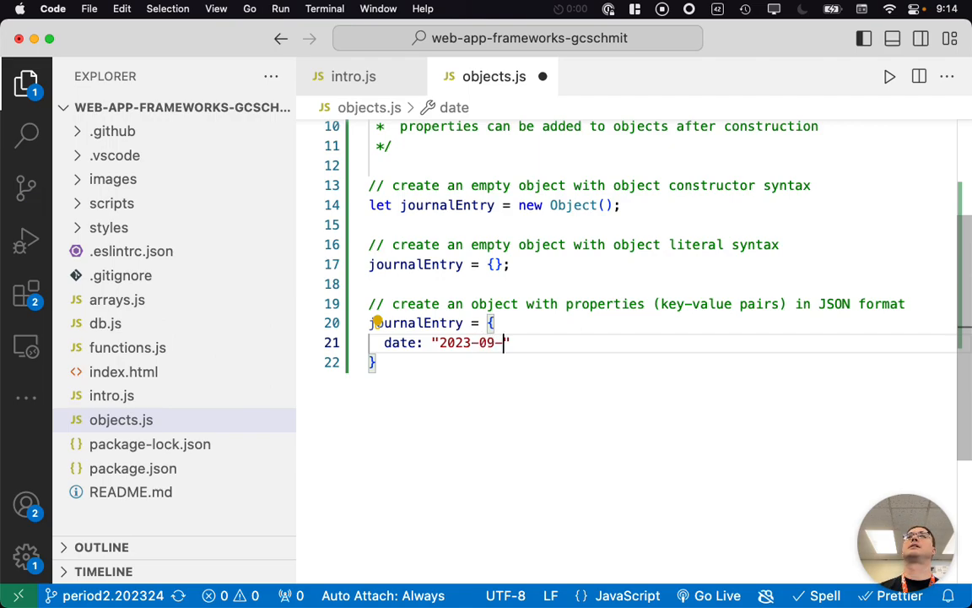
text(01)
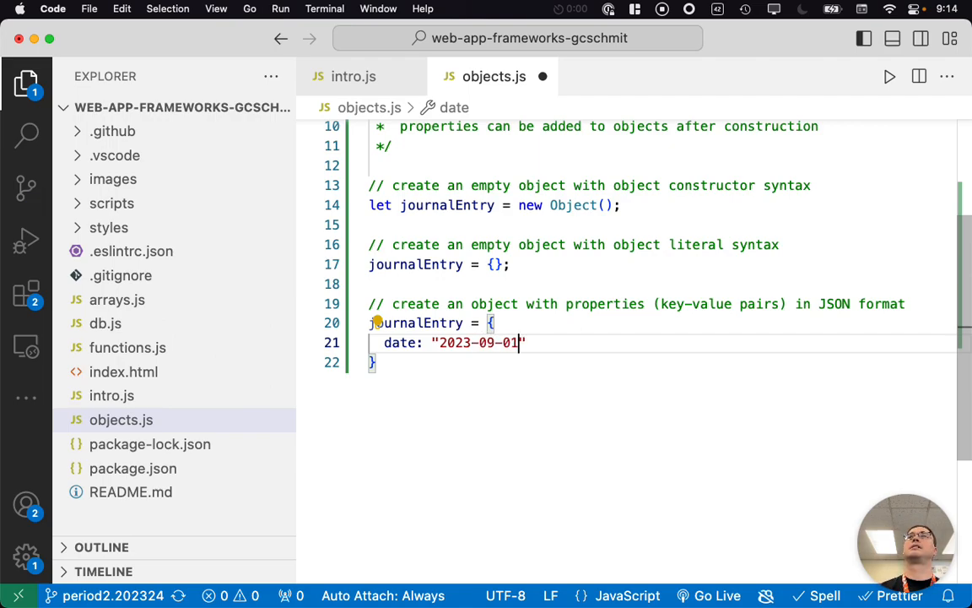
text(,)
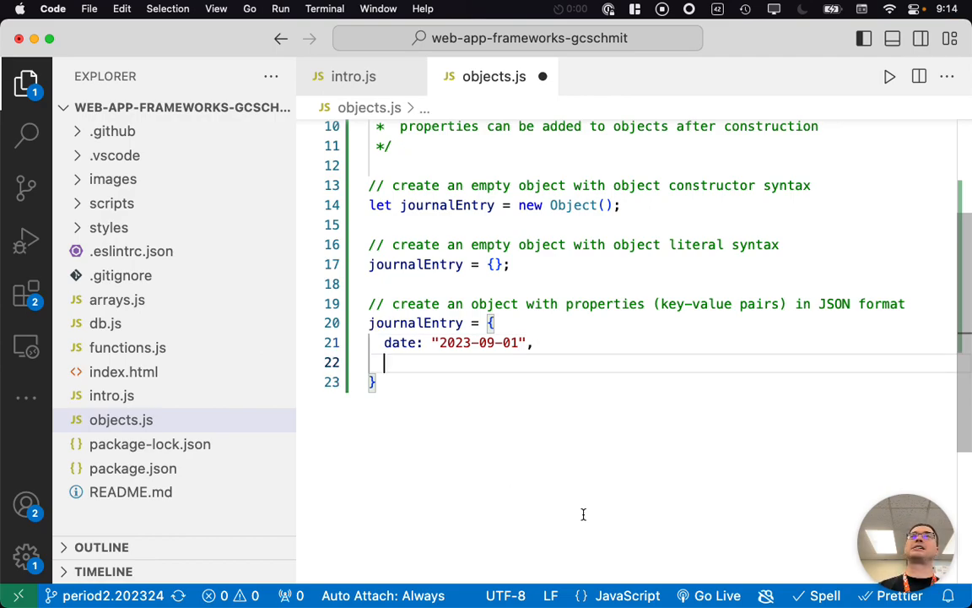
mouse_move(555, 321)
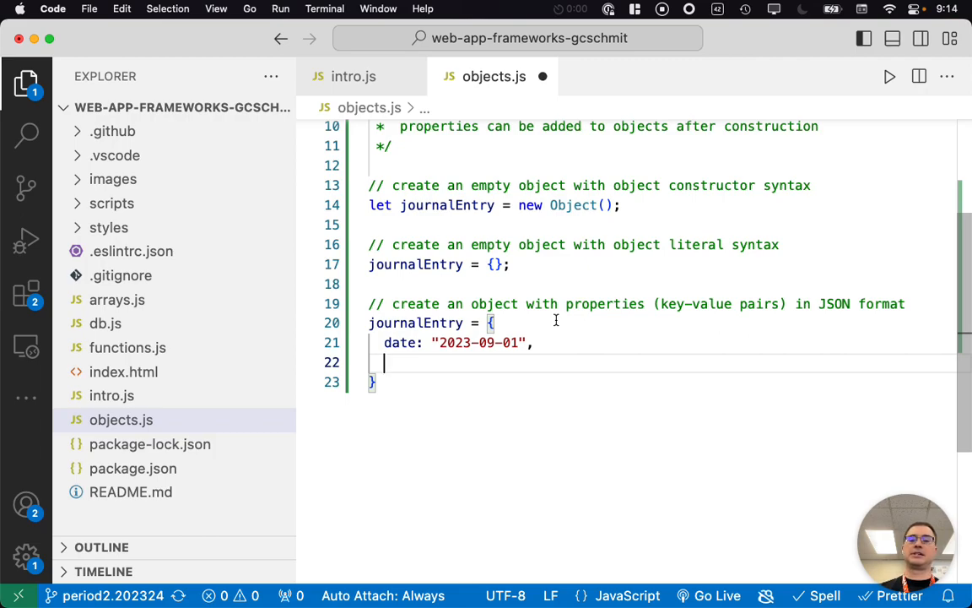
text(habit)
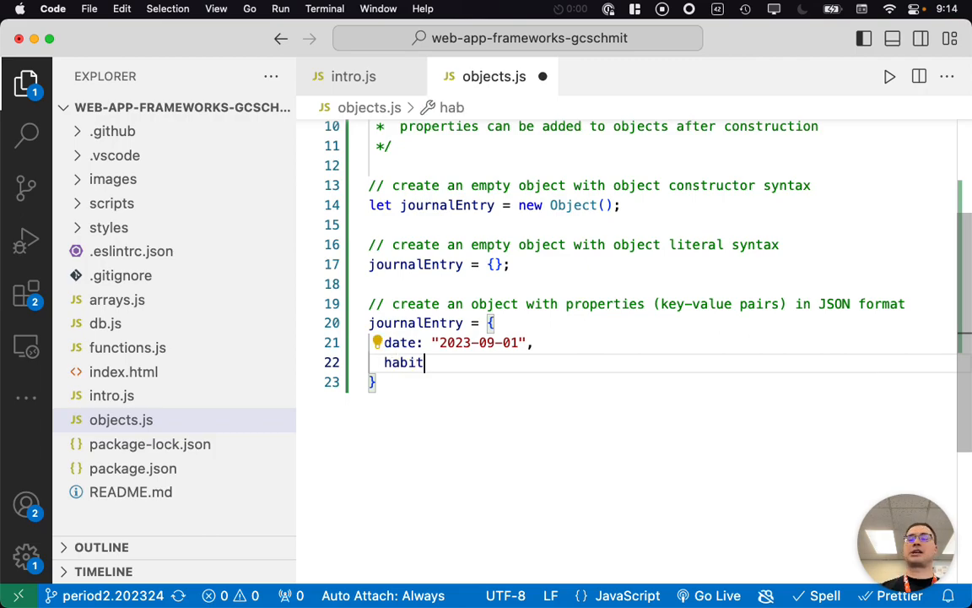
text(OfMind: "Applying Past Knowledge to New Situations)
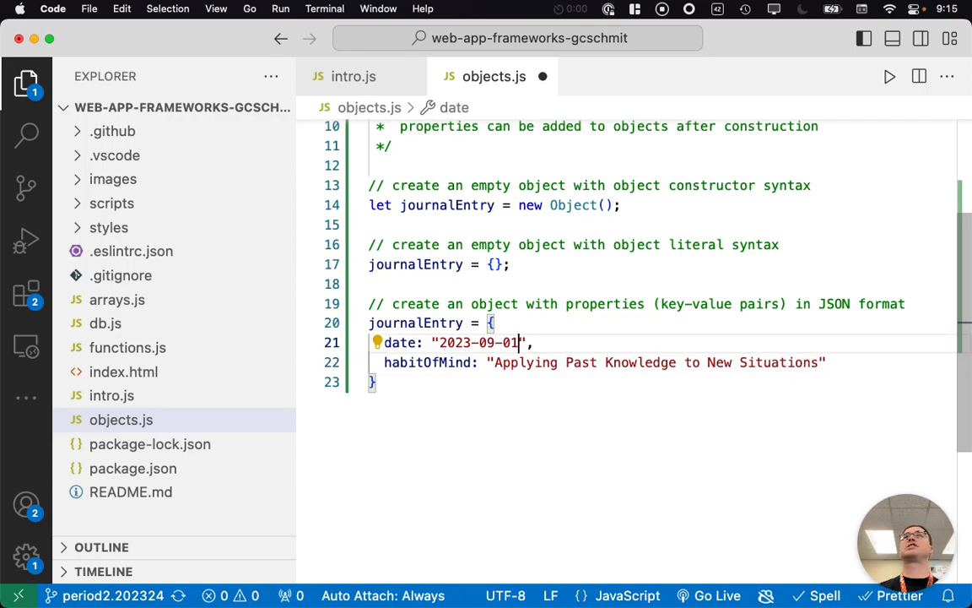
key(Backspace)
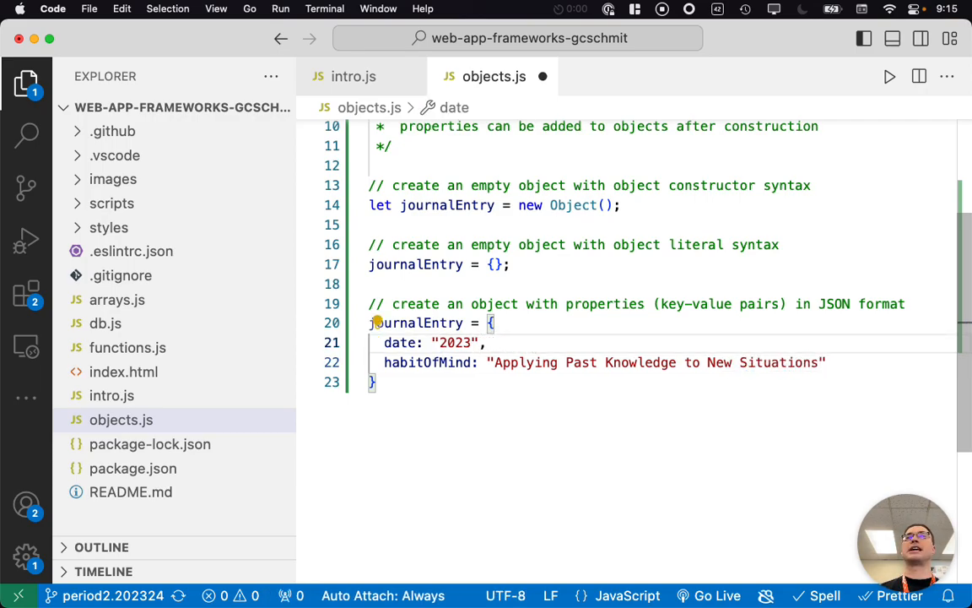
text(-)
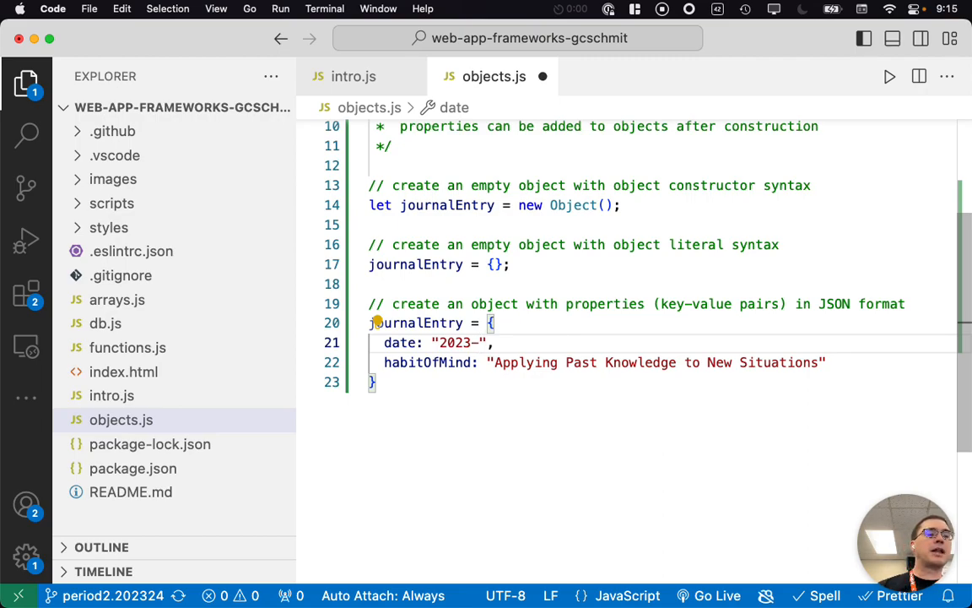
text(11-10)
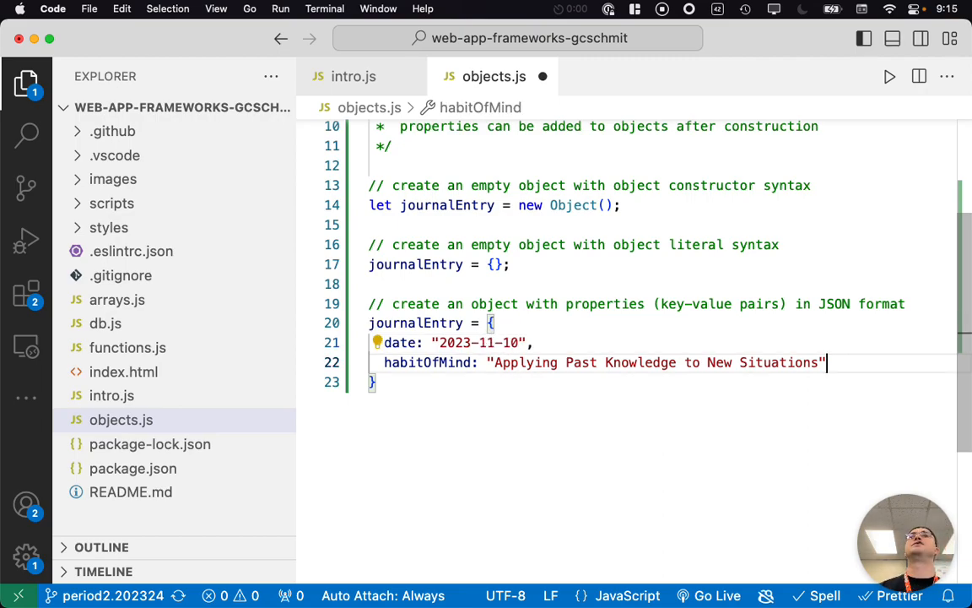
text(,)
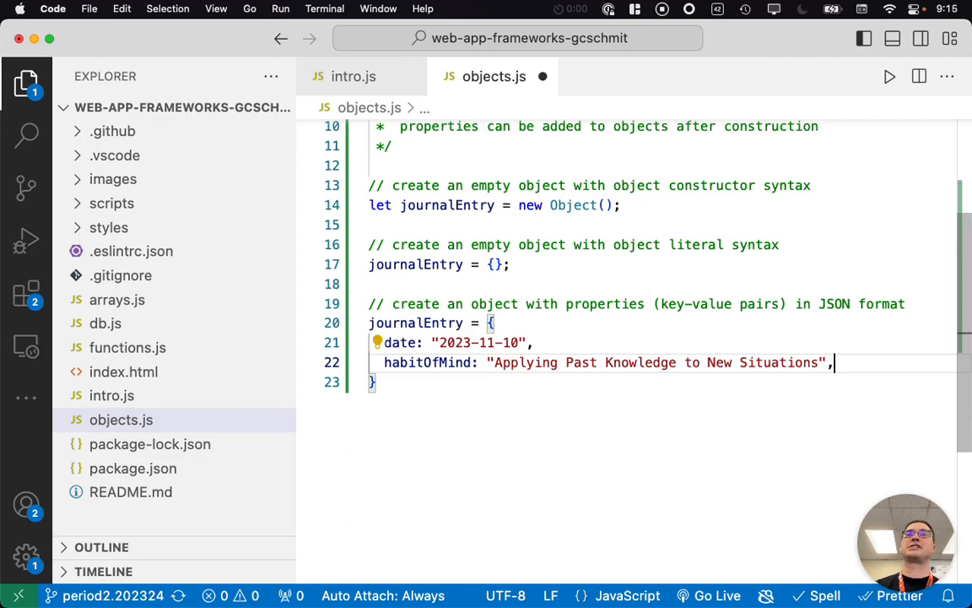
Add the content property: a two-part string about comparing and contrasting JavaScript objects to Java objects
text(content:)
text(")
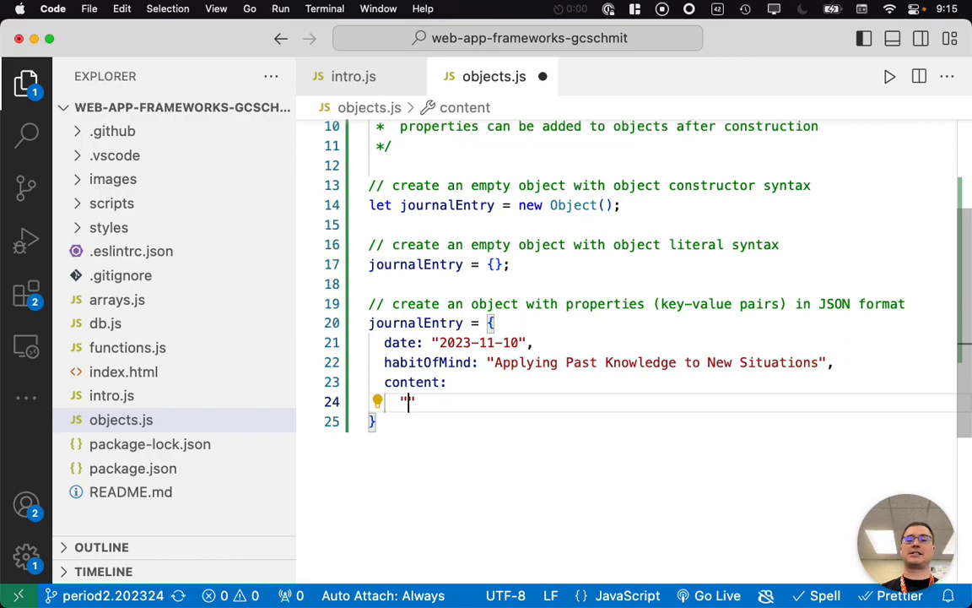
text(By comparing a)
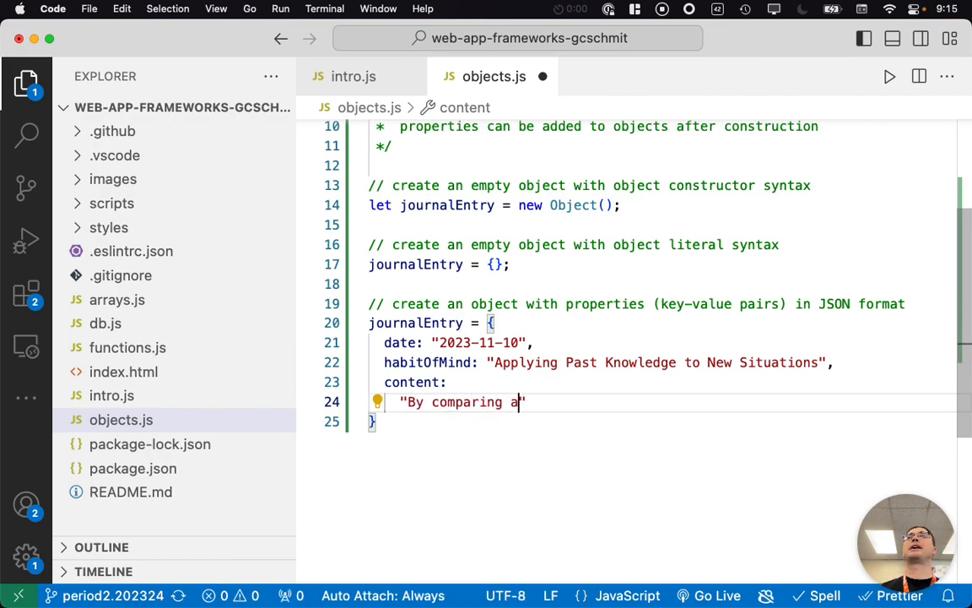
text(nd constrasting)
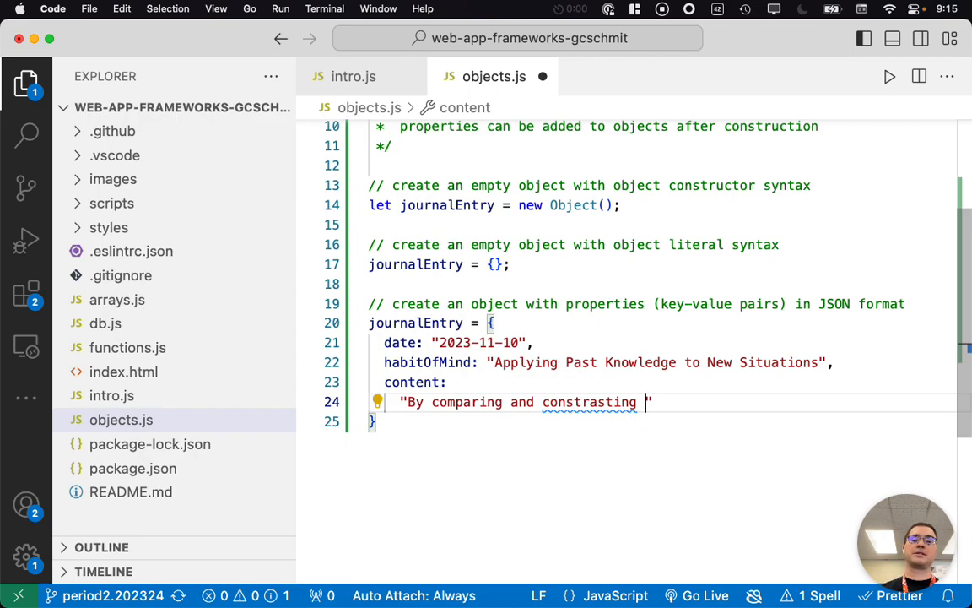
text(JavaScro)
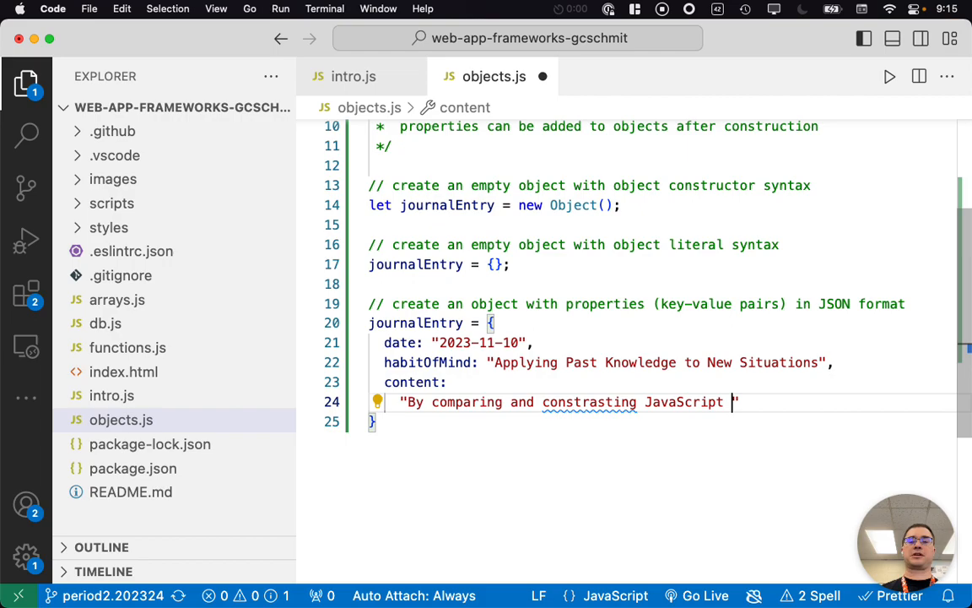
text(objects to Java obje)
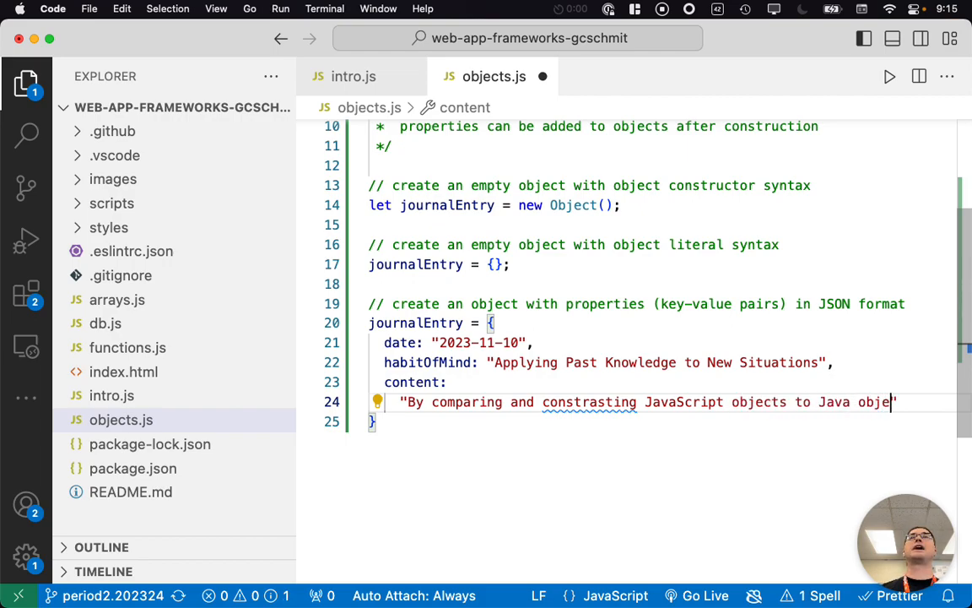
text(cts,)
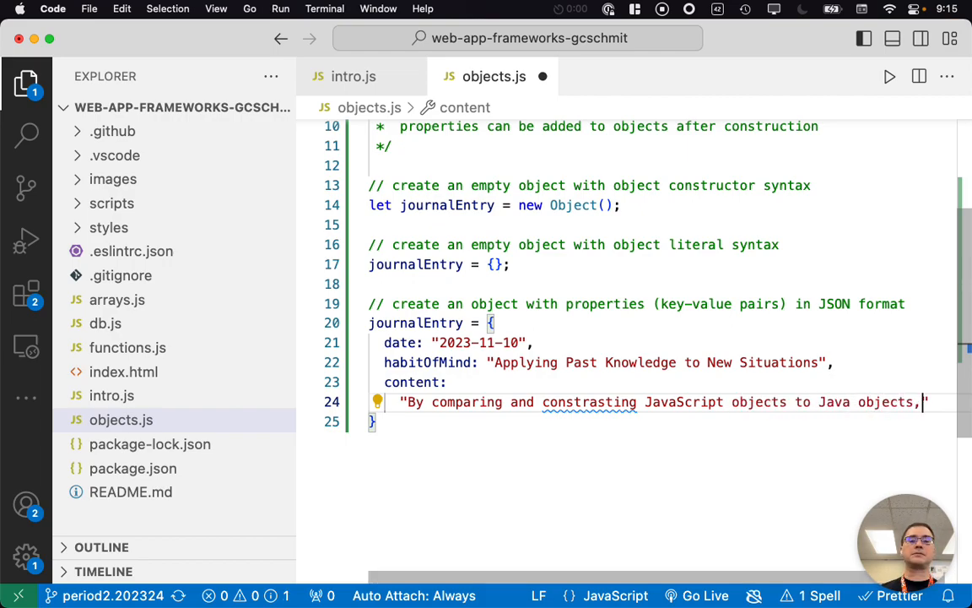
text(I am)
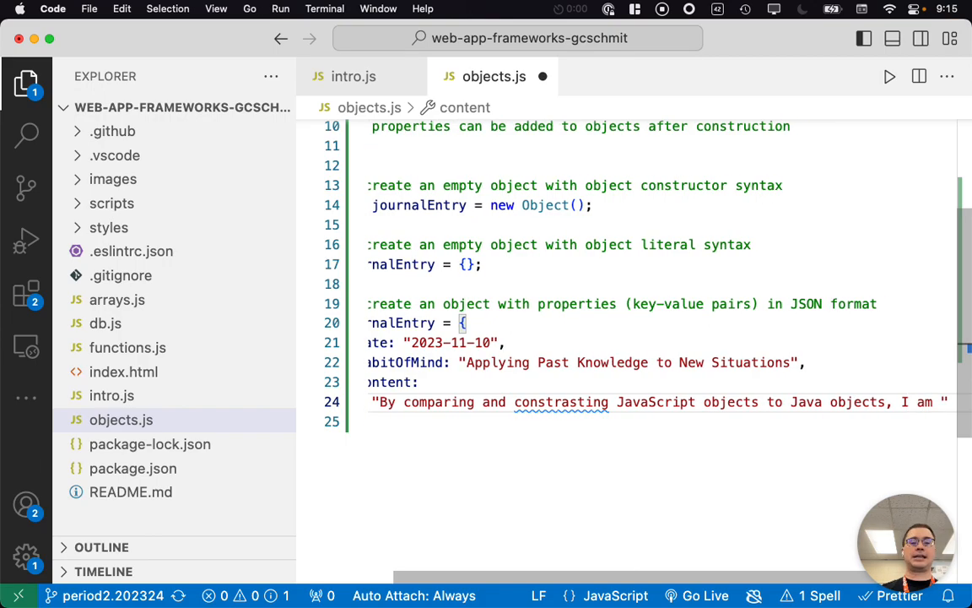
text(strengthening my understanding)
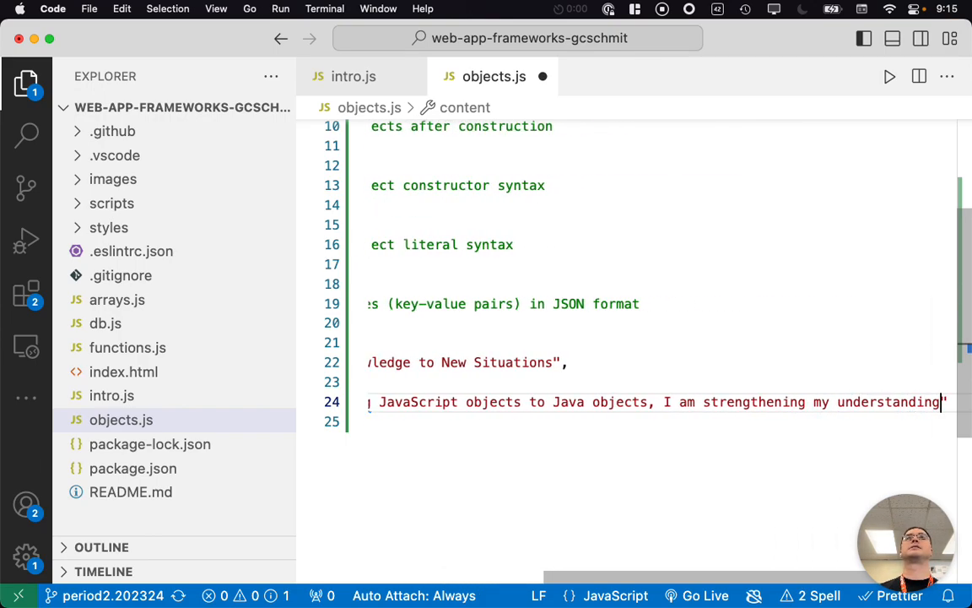
text(,)
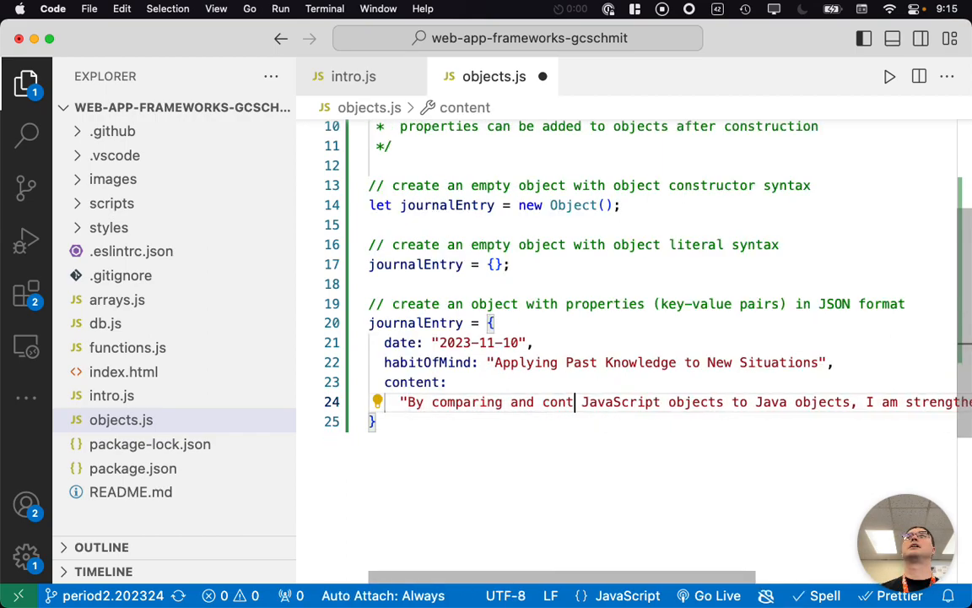
text(rasting)
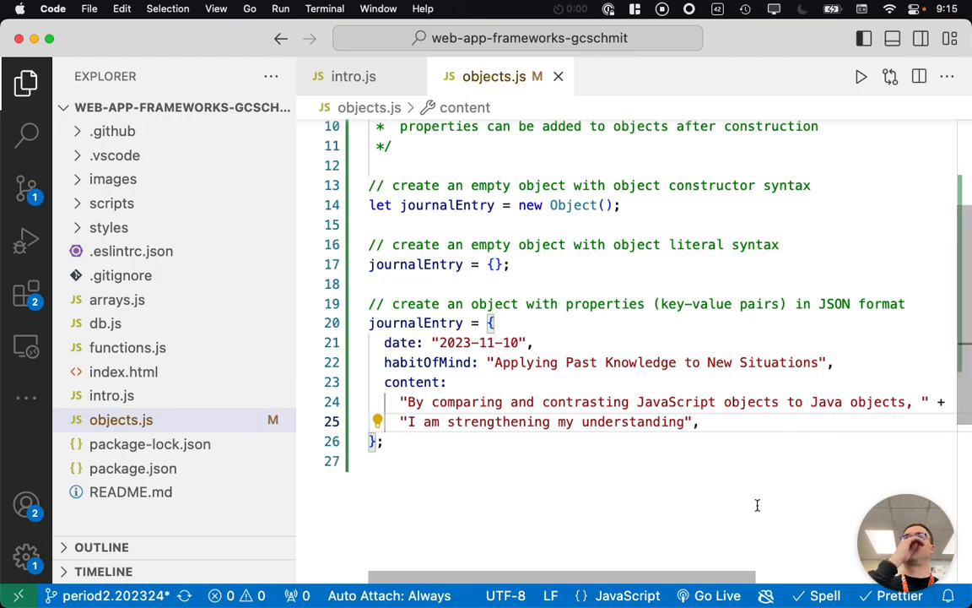
mouse_move(739, 449)
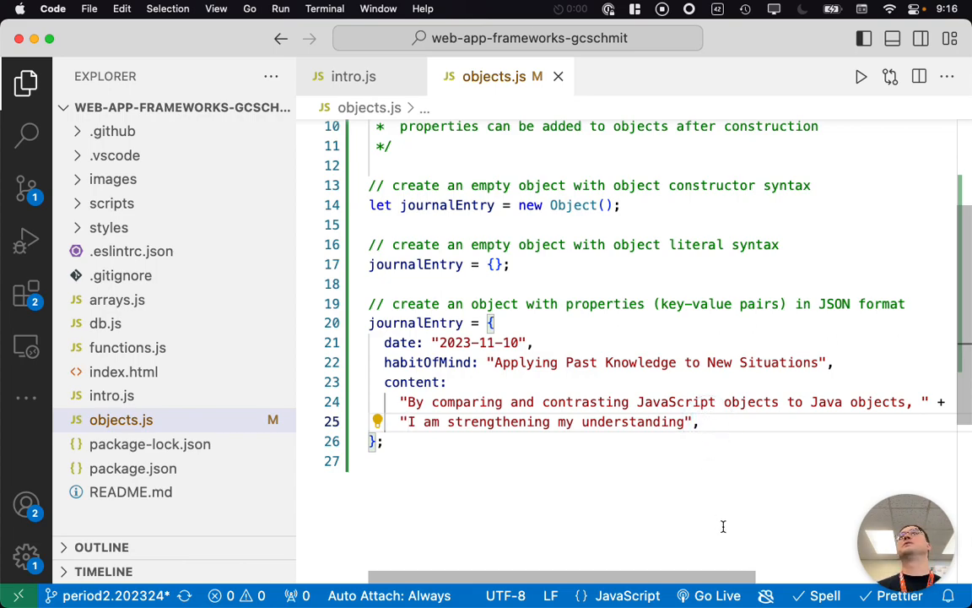
Finish the journalEntry literal and leave blank lines below its closing brace
click(701, 422)
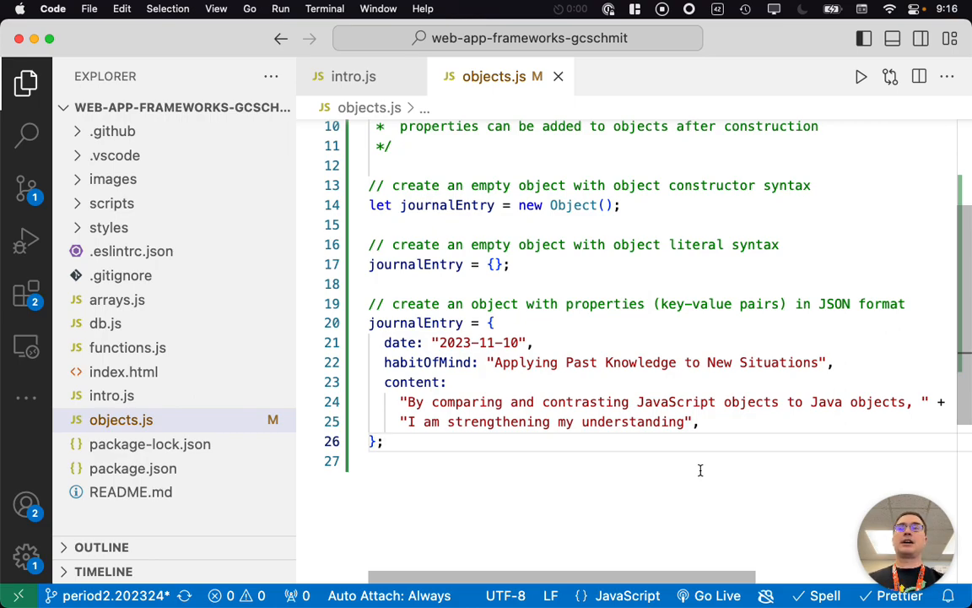
mouse_move(538, 411)
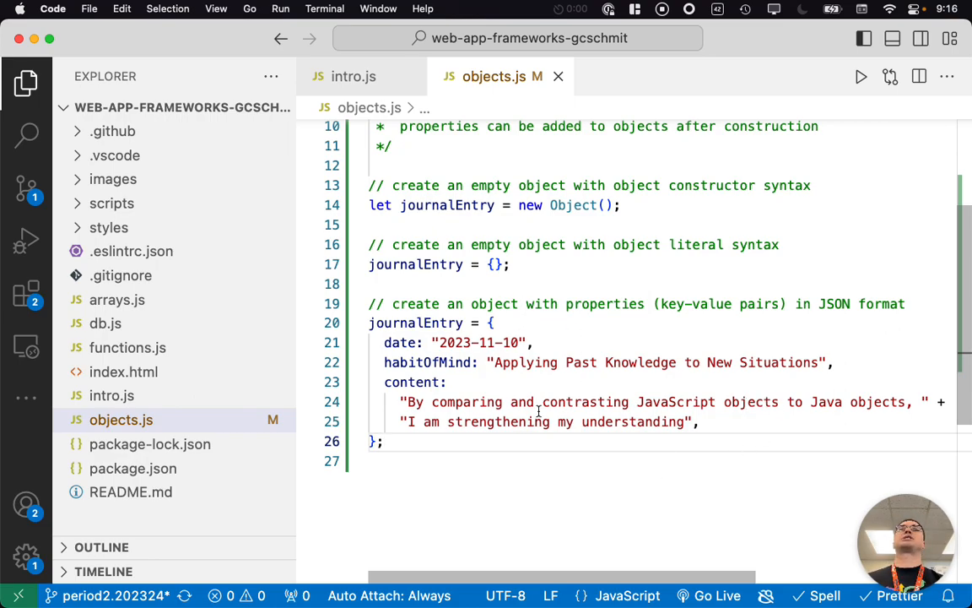
scroll(down, 3)
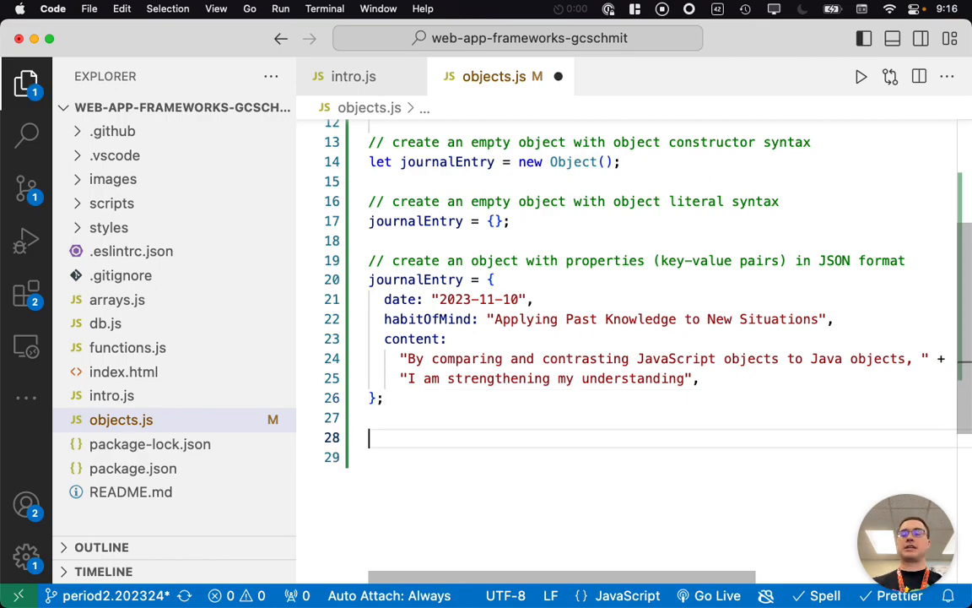
Log journalEntry and typeof journalEntry with two console.log statements
text(console.log.o)
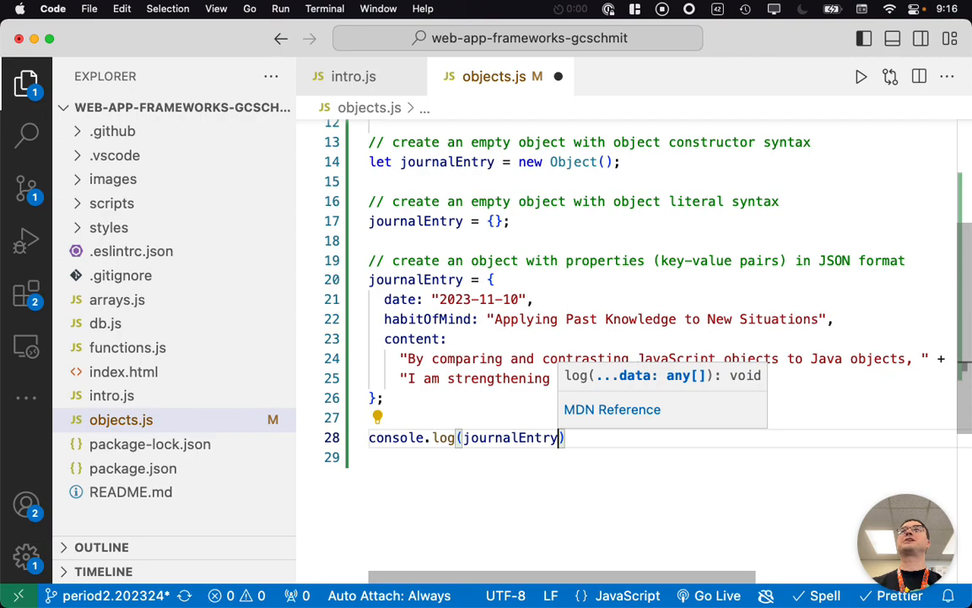
text(console.log()
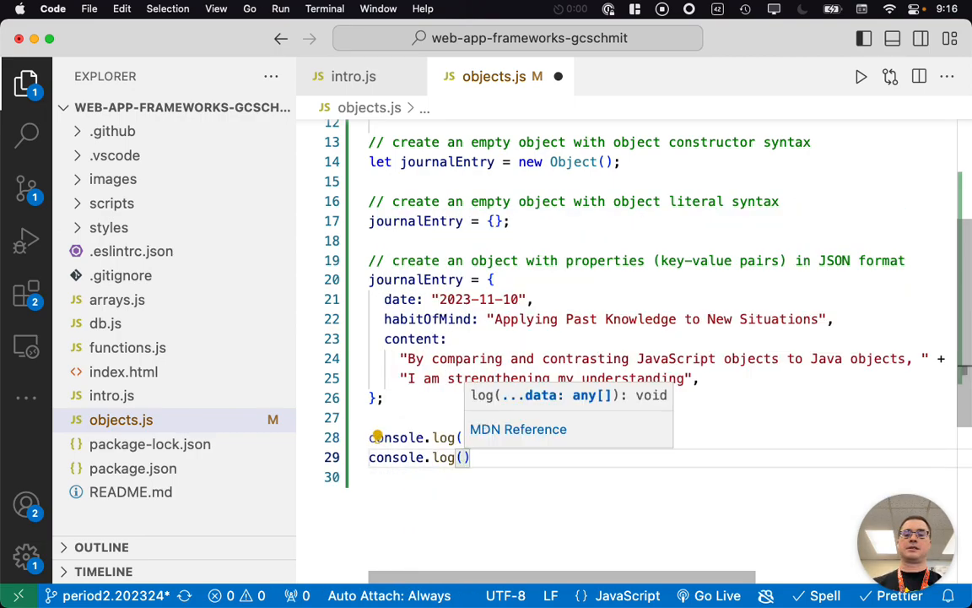
text(type of)
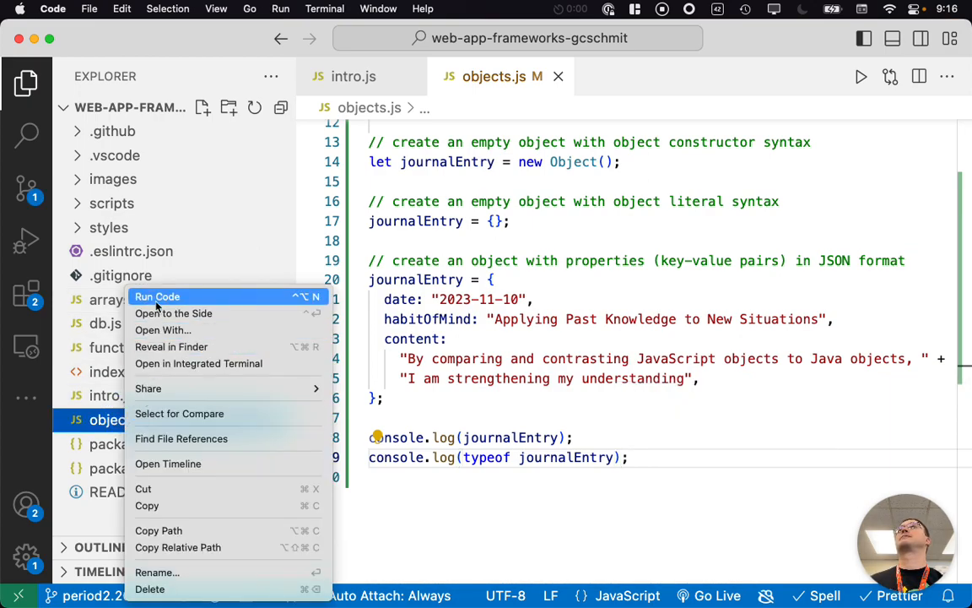
Run objects.js, inspect the printed journalEntry object and 'object' type, then close the output
click(157, 297)
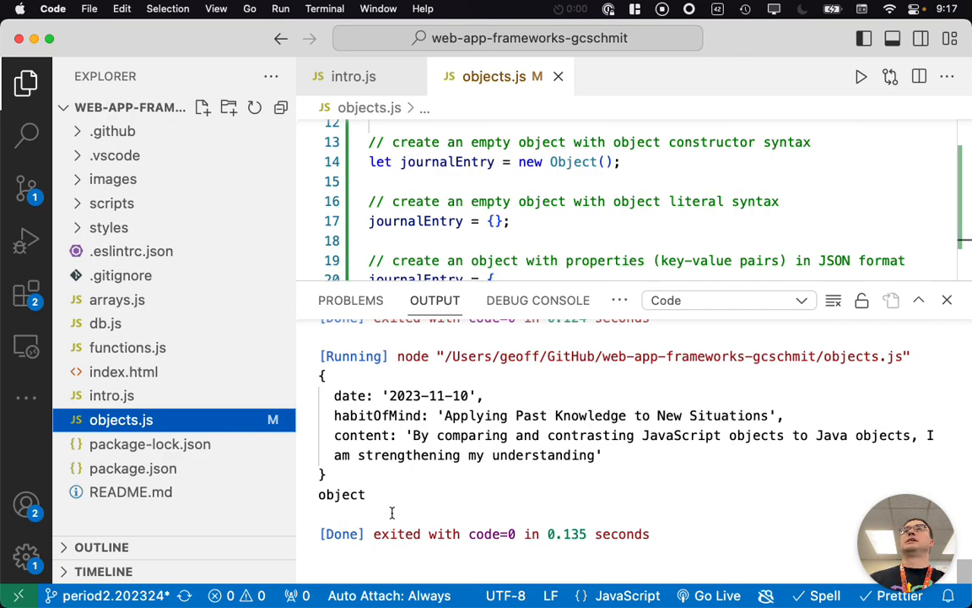
double_click(341, 493)
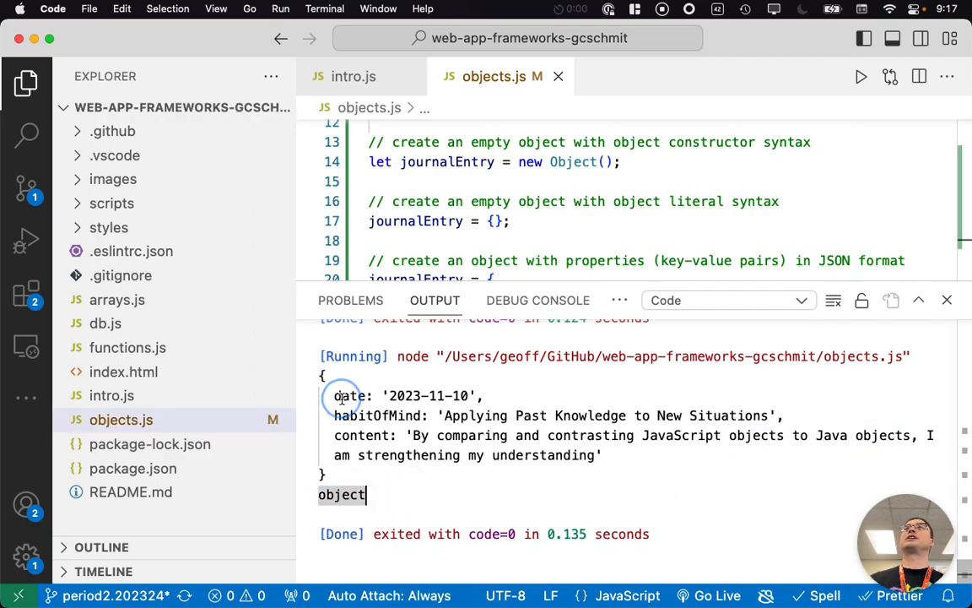
scroll(down, 3)
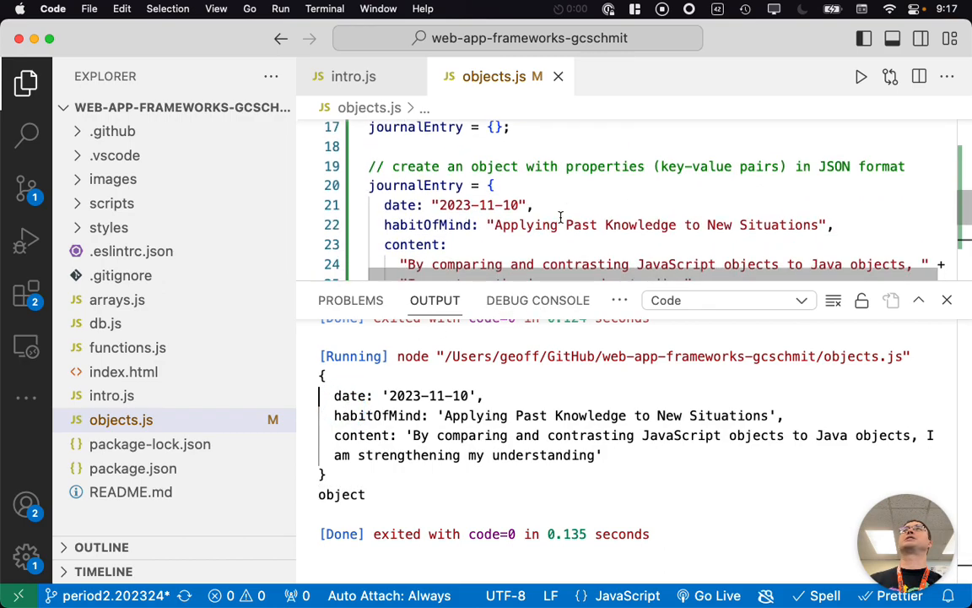
scroll(down, 3)
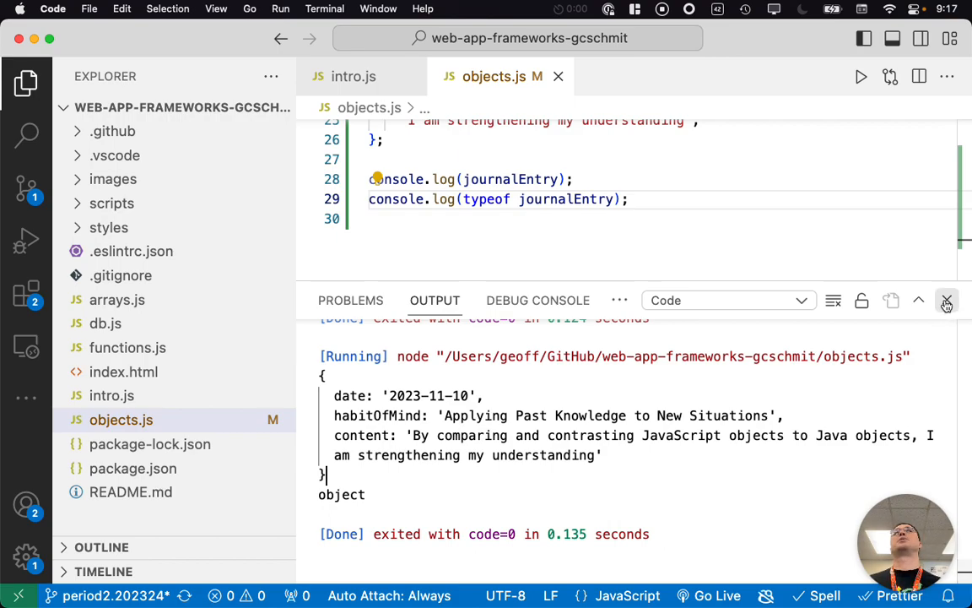
mouse_move(945, 301)
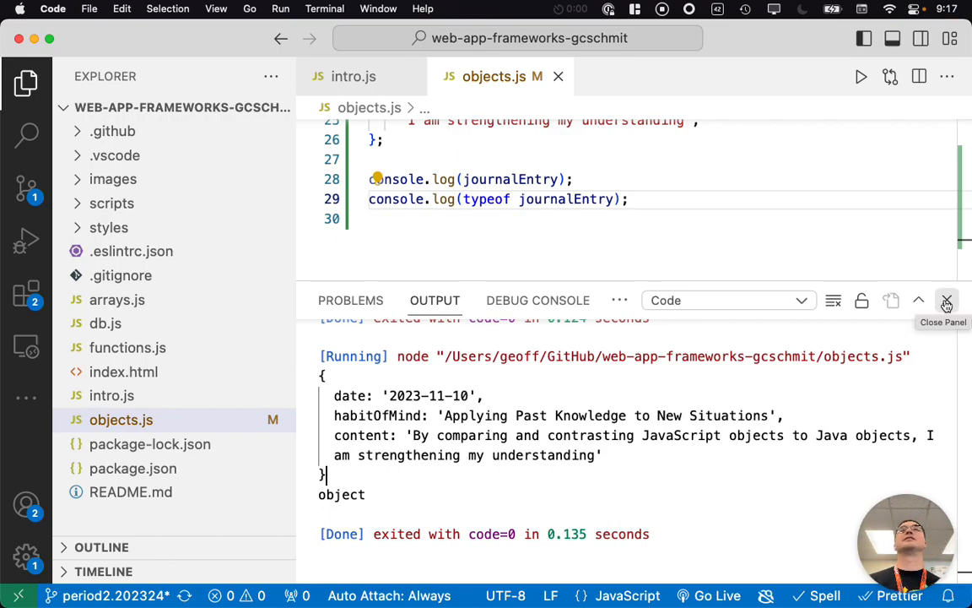
click(946, 300)
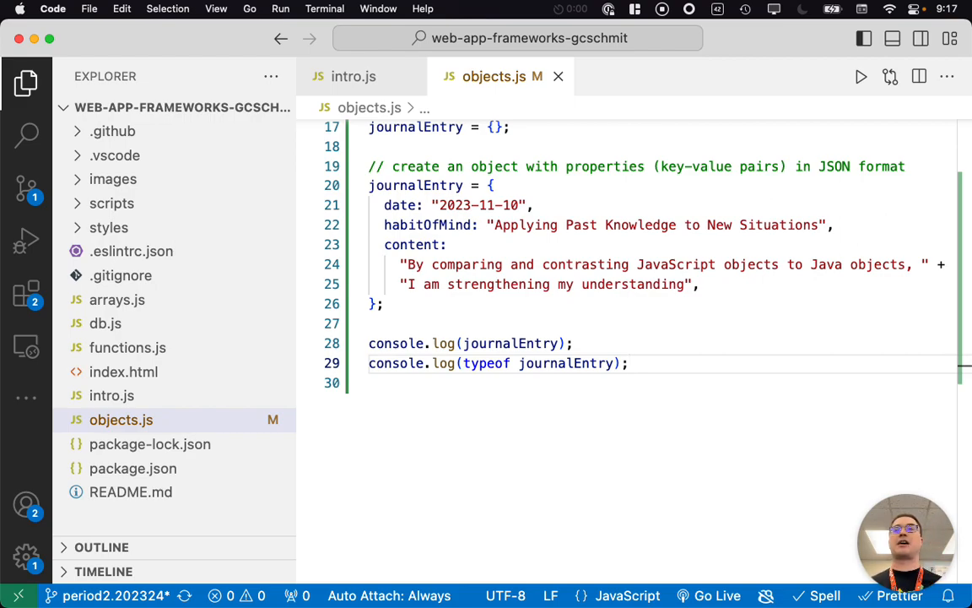
Write an 'Accessing properties' doc comment on dot notation like Java and undefined non-existent properties, then start a console.log
key(enter)
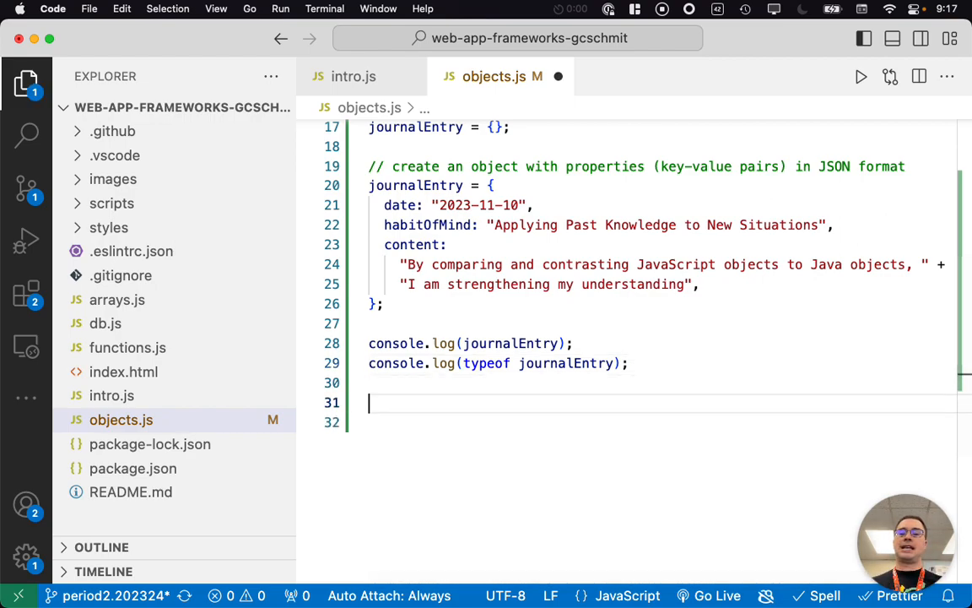
text(/**)
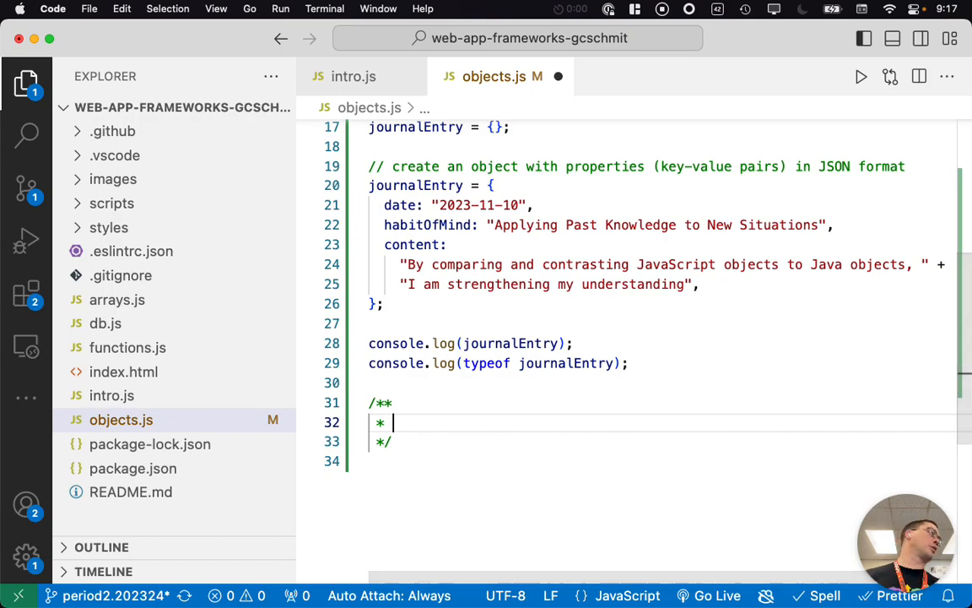
text(Accessing p)
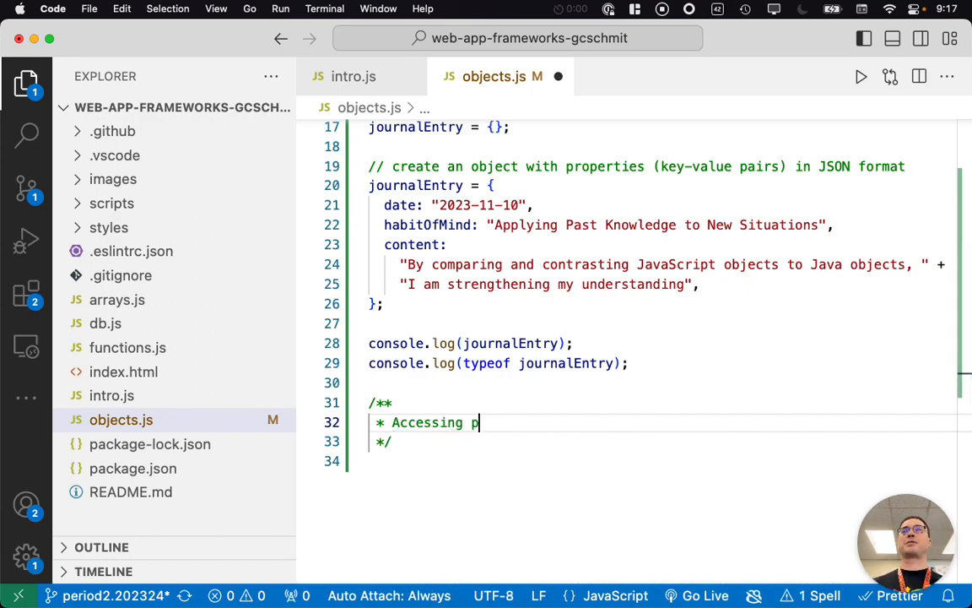
text(roperties)
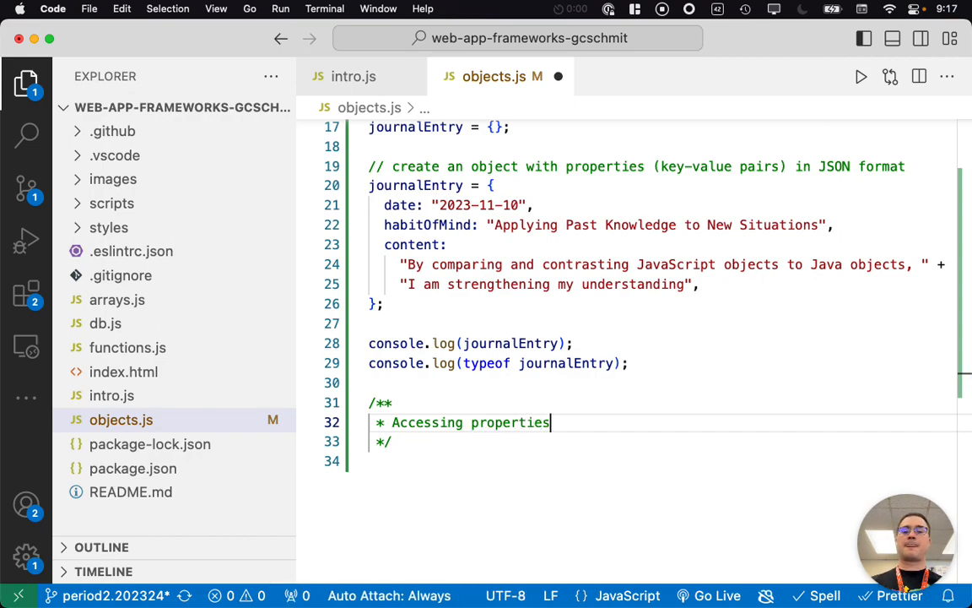
text(use the dot no)
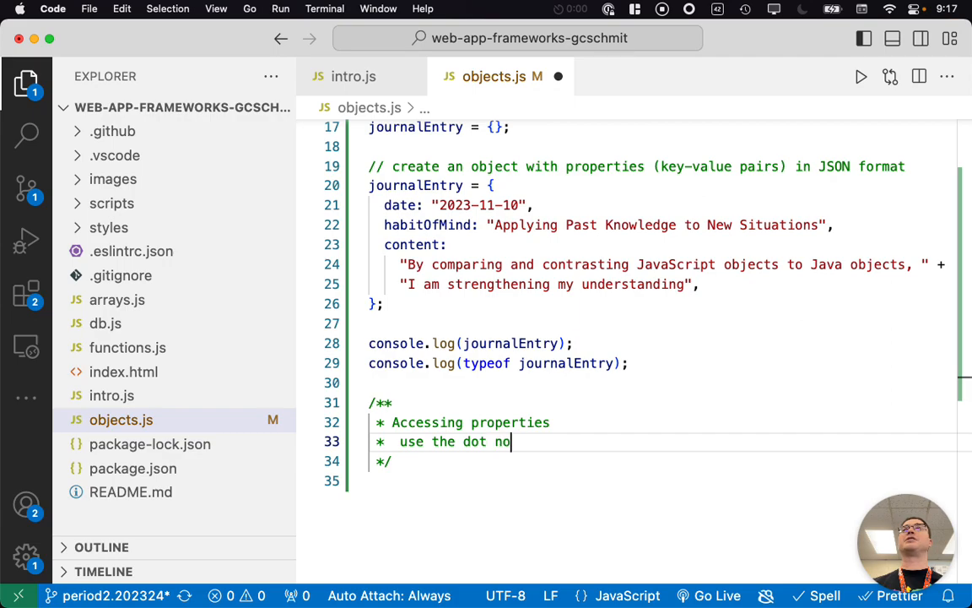
text(tation, like in)
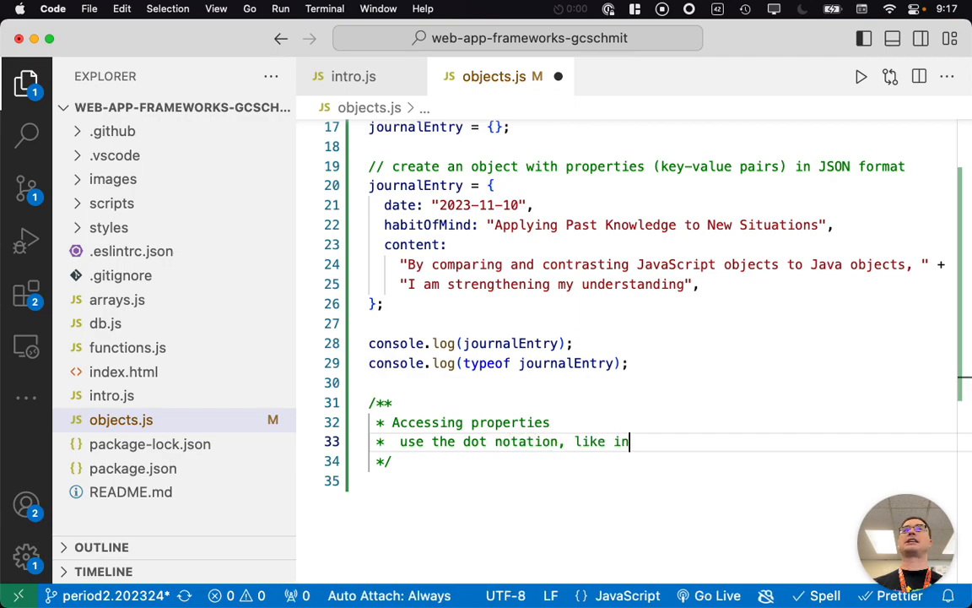
text(Java)
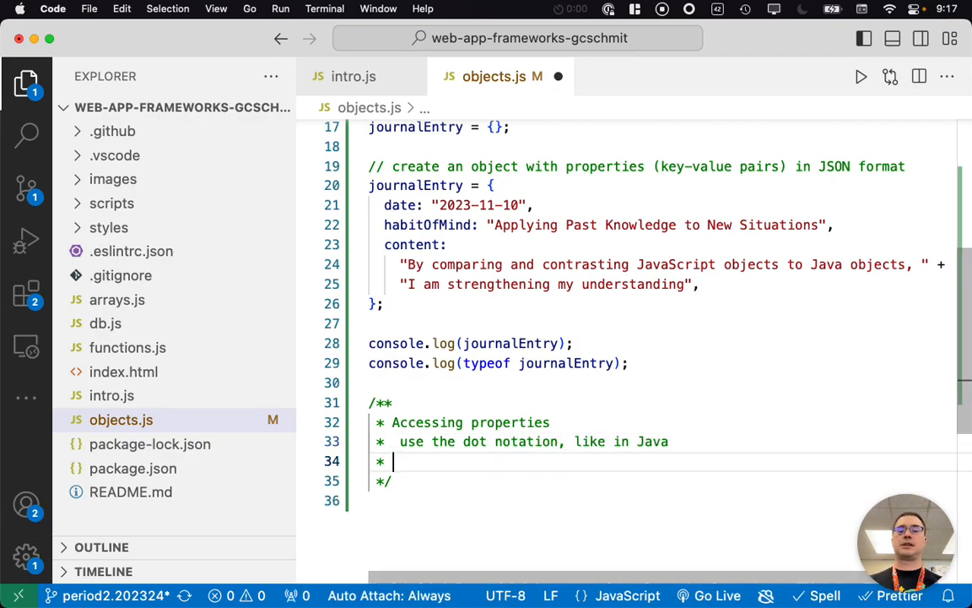
text(non-)
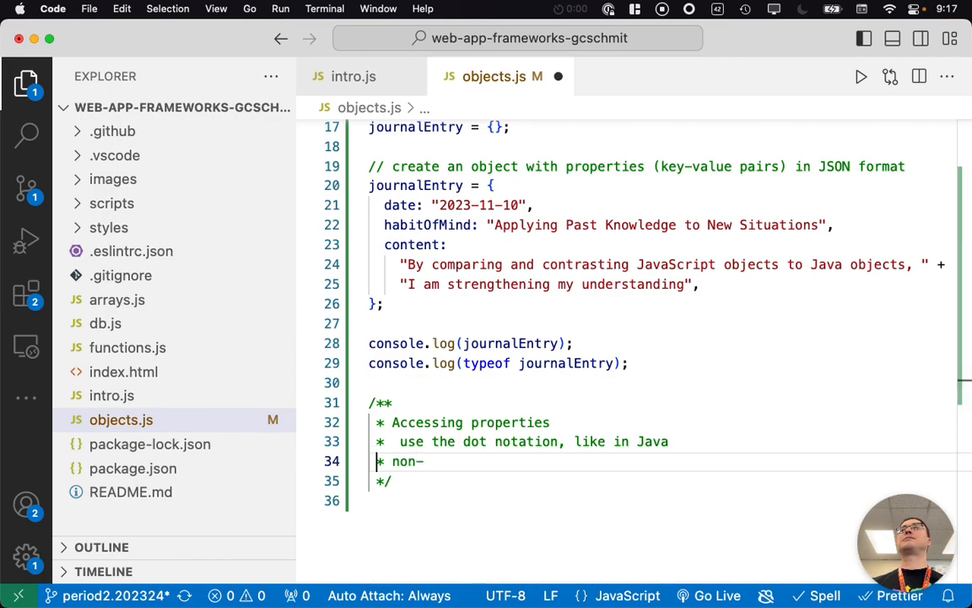
text(existent properties return un)
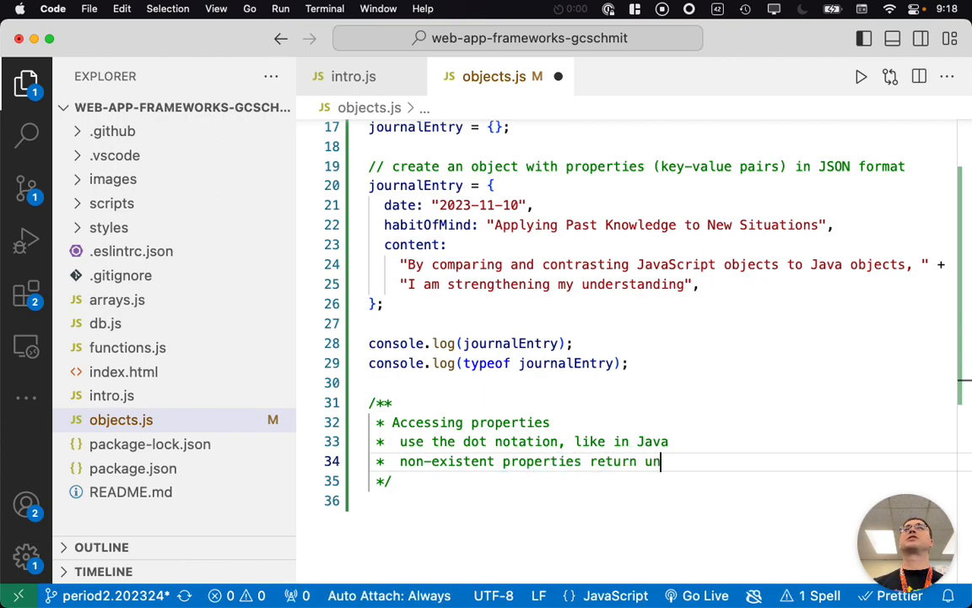
text(defined)
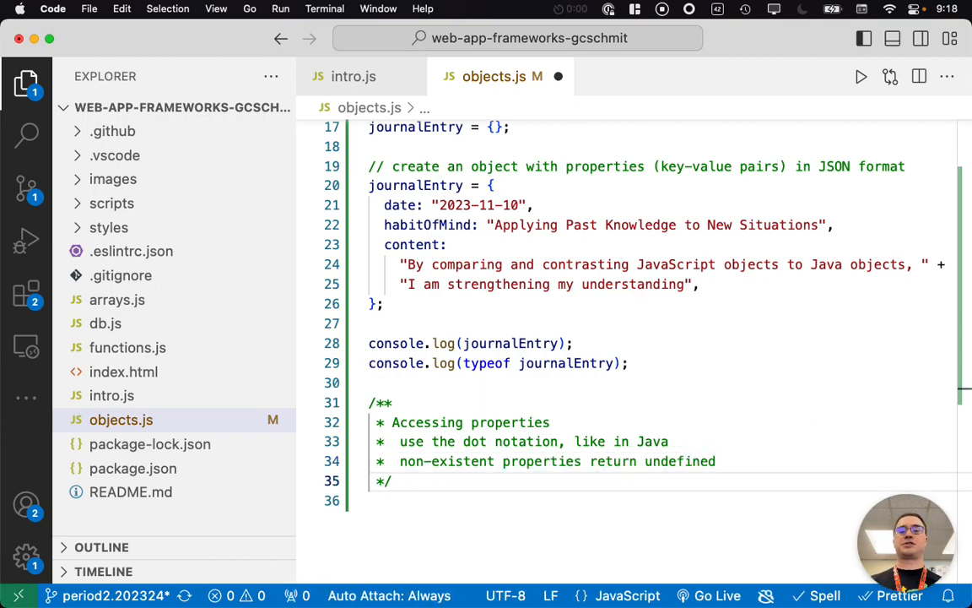
text(console.log()
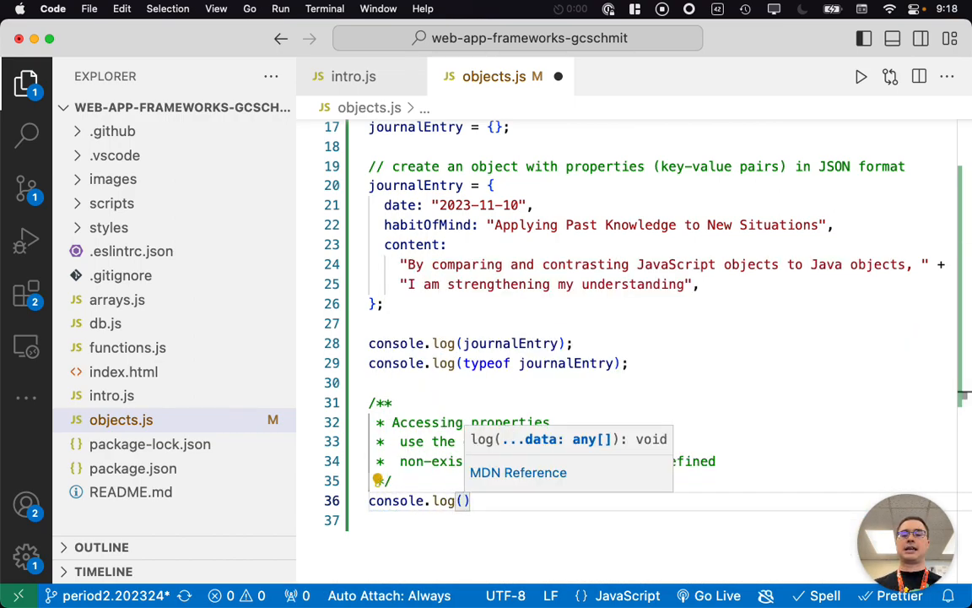
Log journalEntry.date and journalEntry.studentName with a '// undefined' note
text(journalEntry.d)
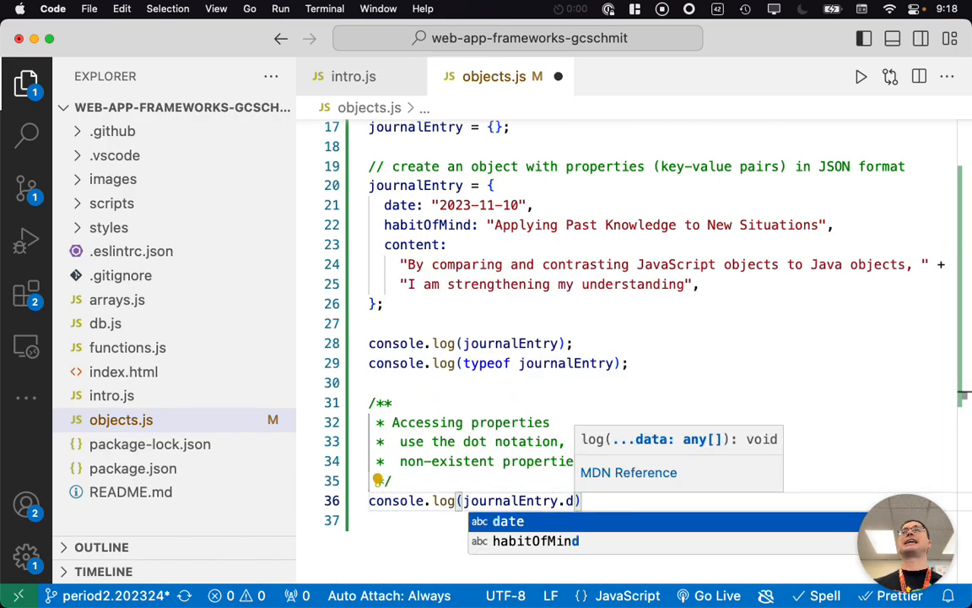
text(ate)
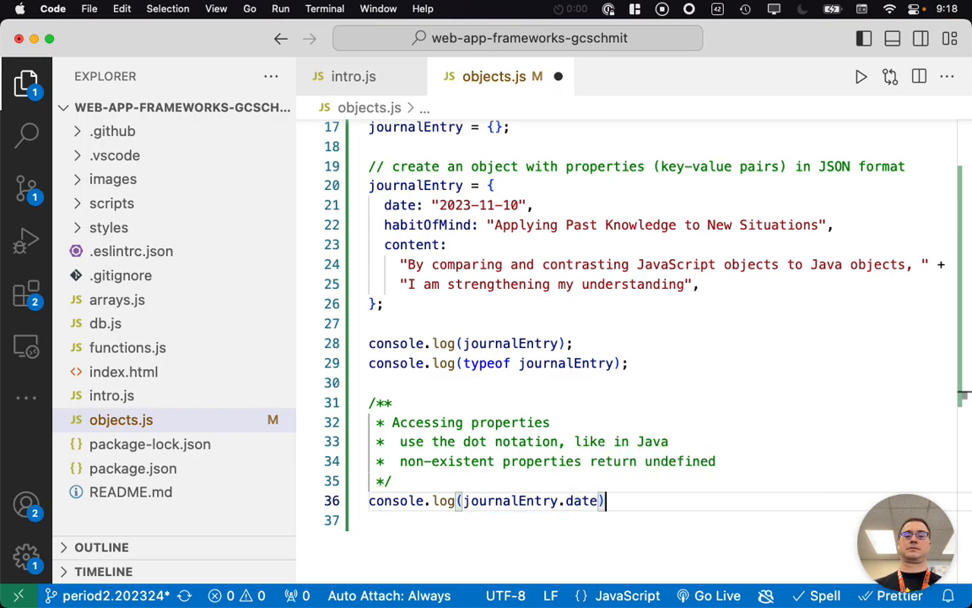
text(confirm)
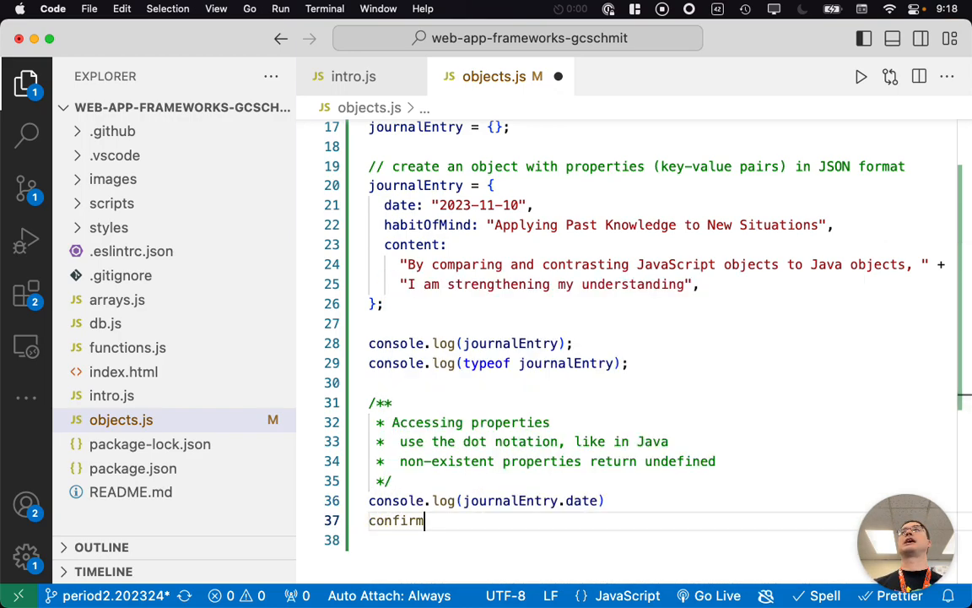
text(console.l)
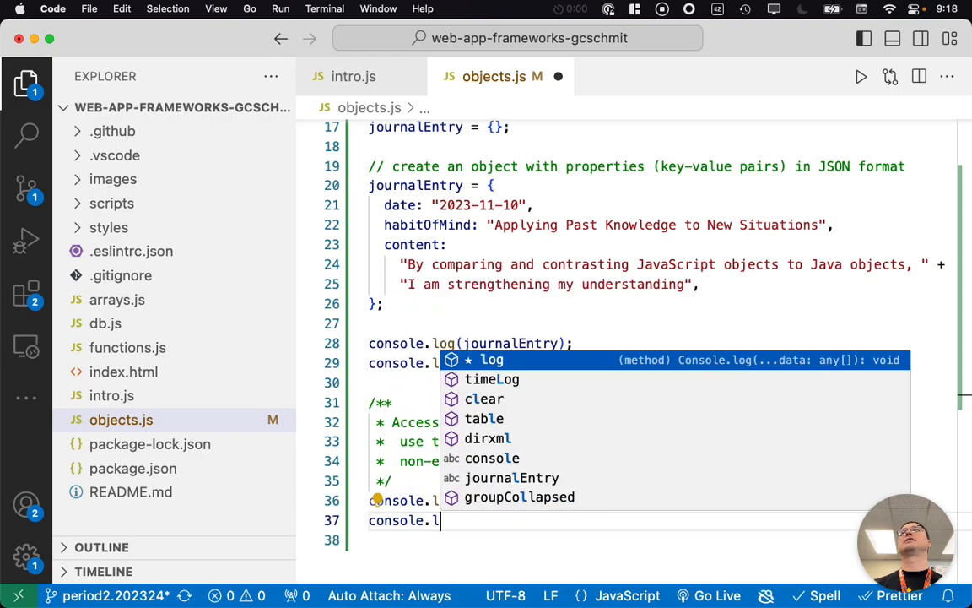
text(journalEntry.studentName))
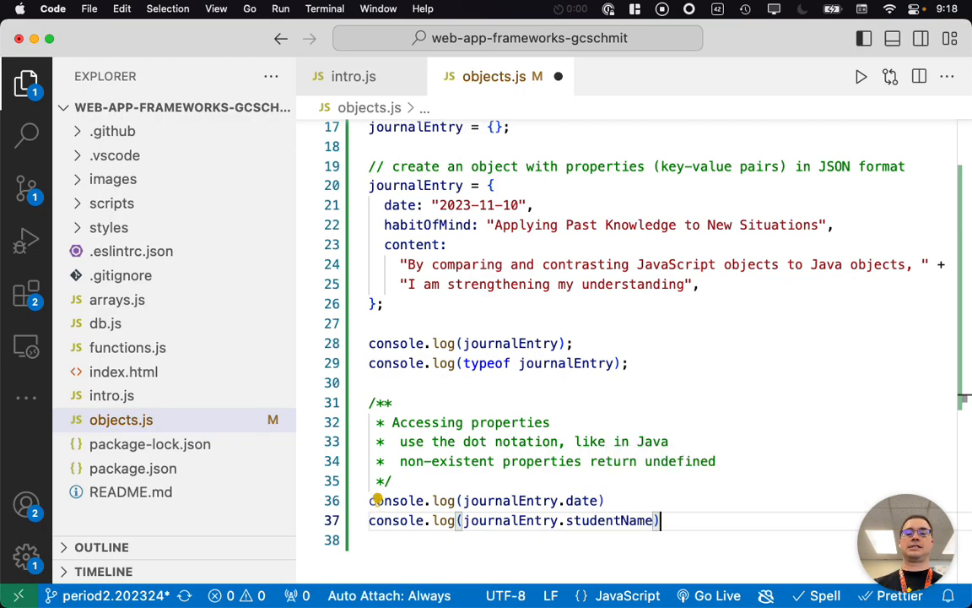
text(// undefined)
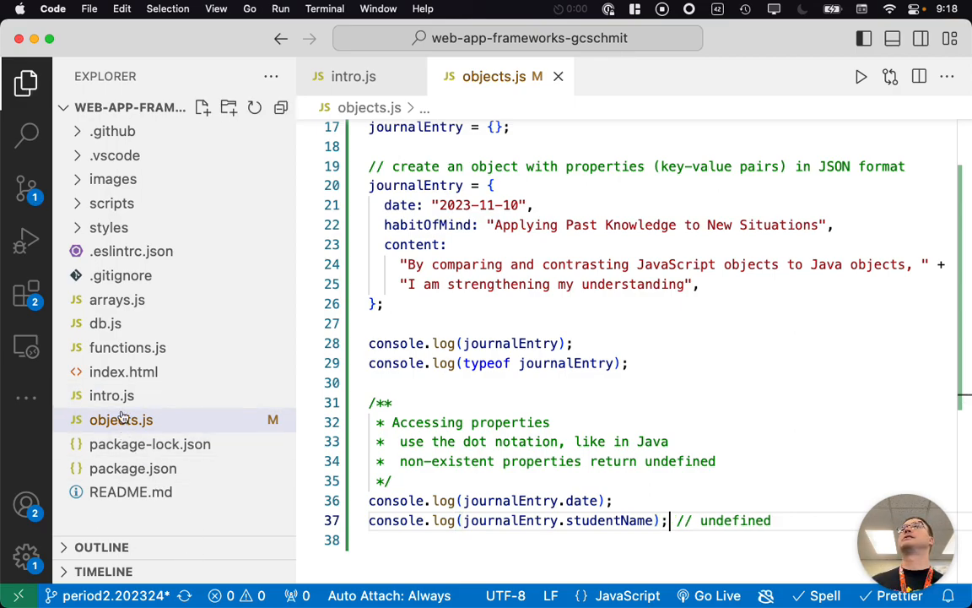
Run the script to see 2023-11-10 and undefined printed
click(861, 77)
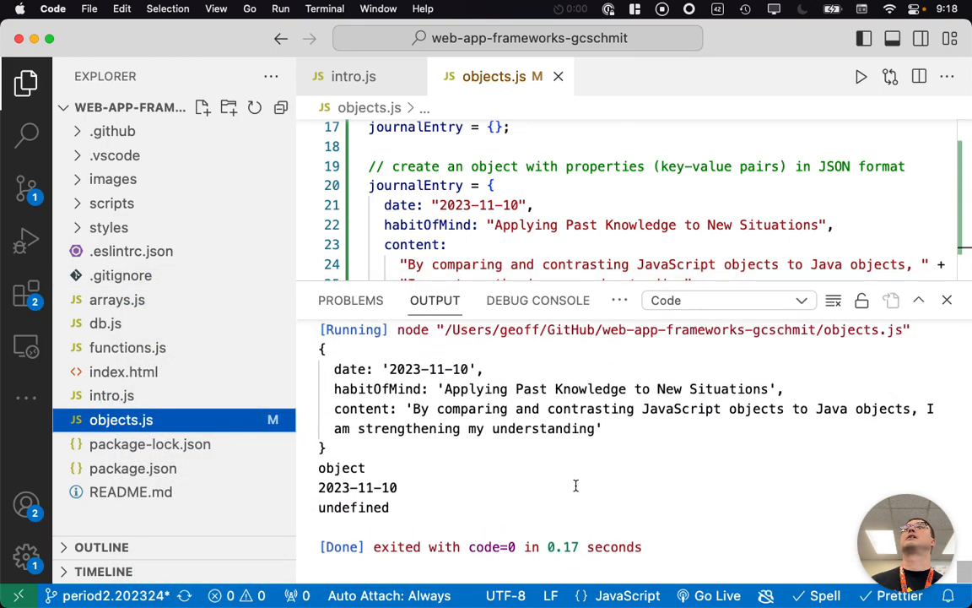
double_click(354, 504)
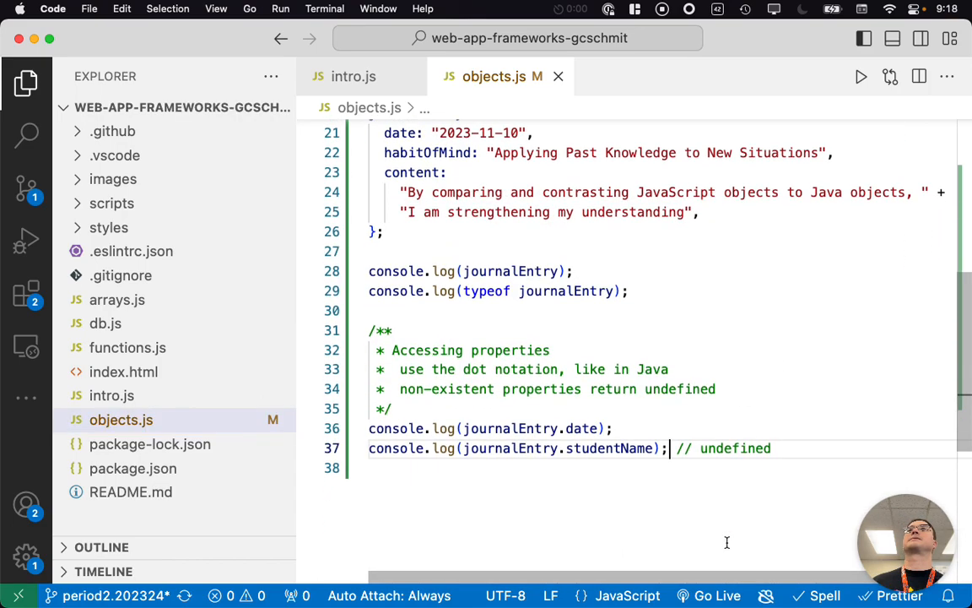
scroll(down, 3)
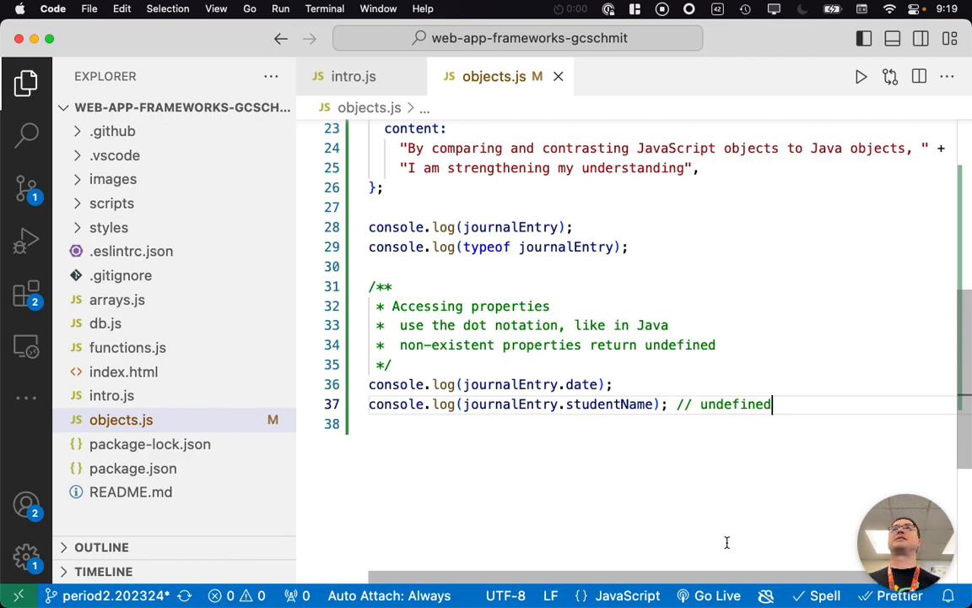
Under a new comment, assign journalEntry.studentName = "Schmit" and log journalEntry.studentName
key(enter)
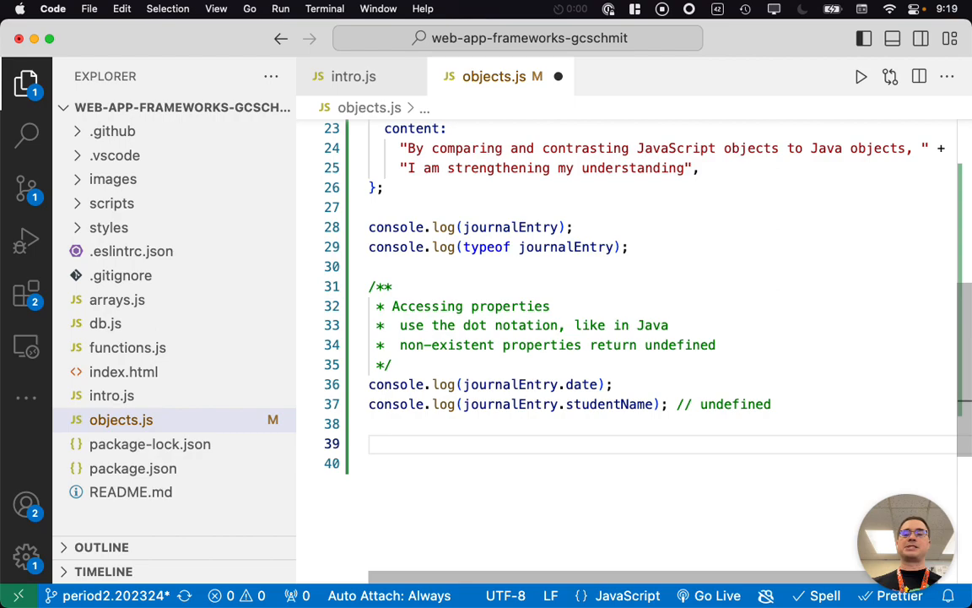
text(// properties can be added to objects after cons)
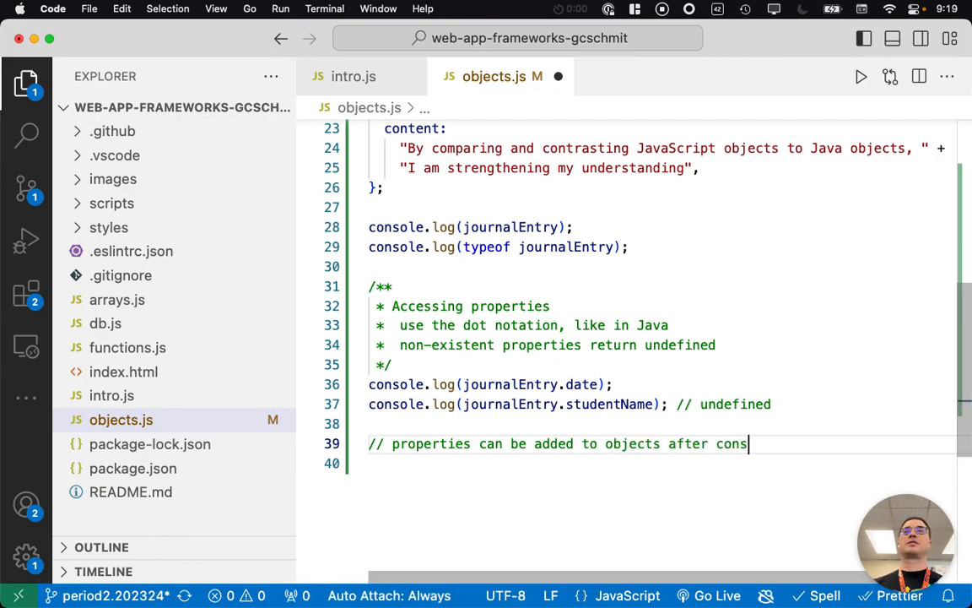
text(truction)
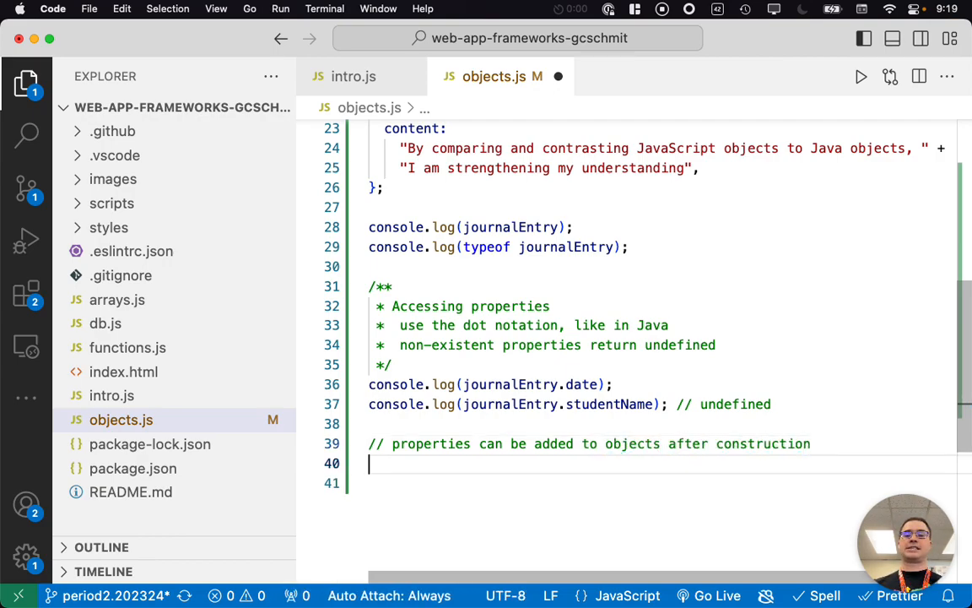
text(journalEntry.)
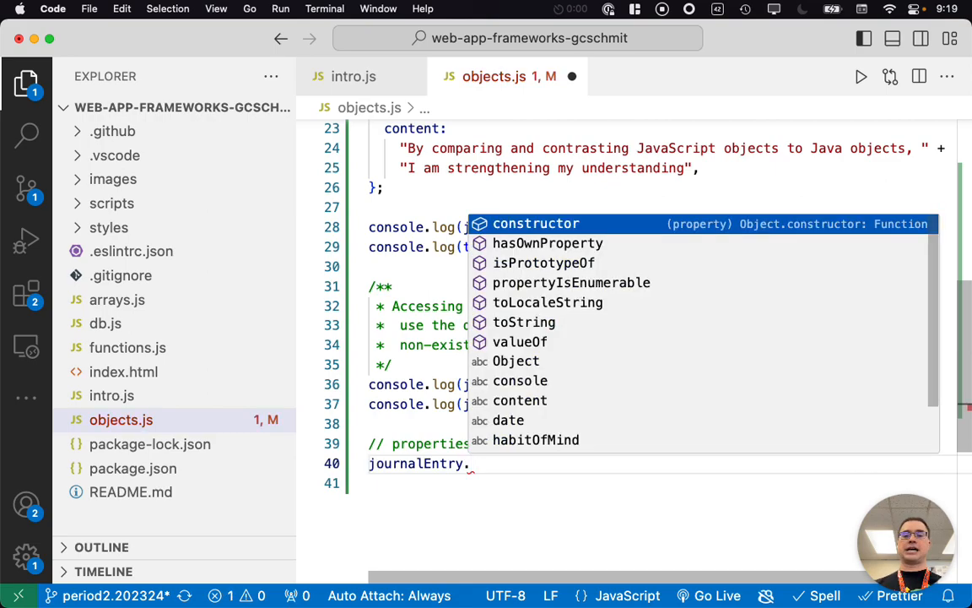
text(studentName)
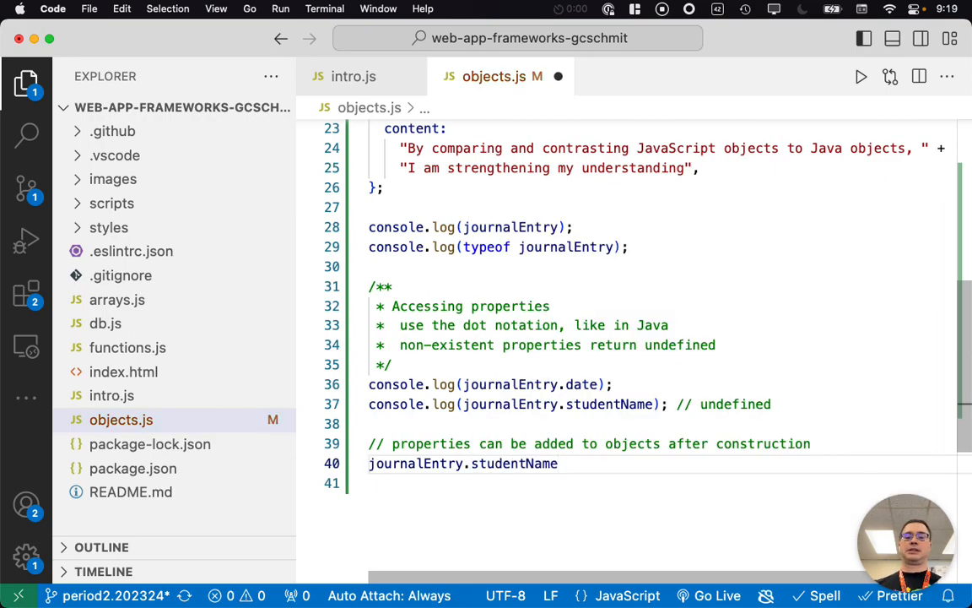
text(= "Schmit")
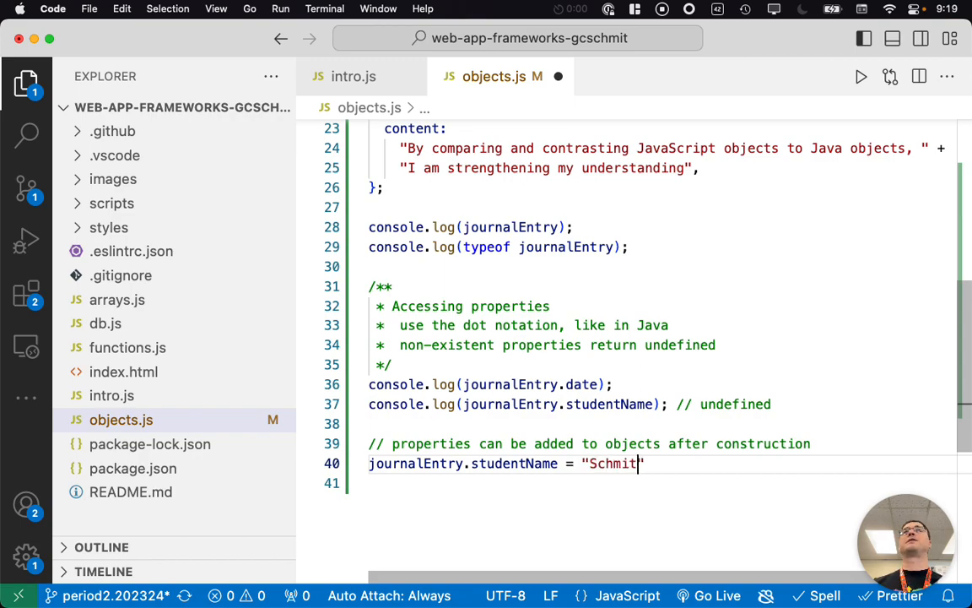
text(";)
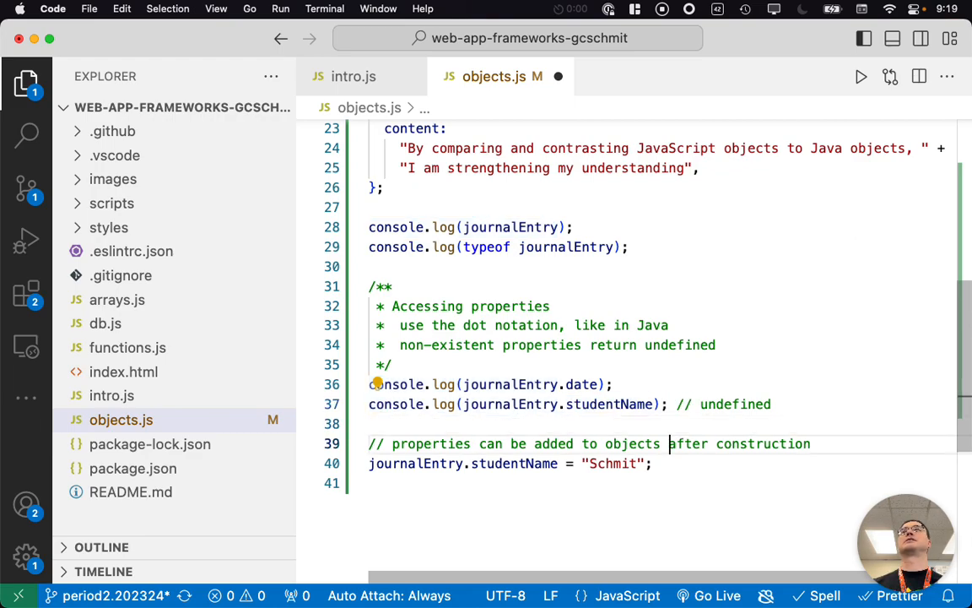
text(console.log(journalEntry.studentName);)
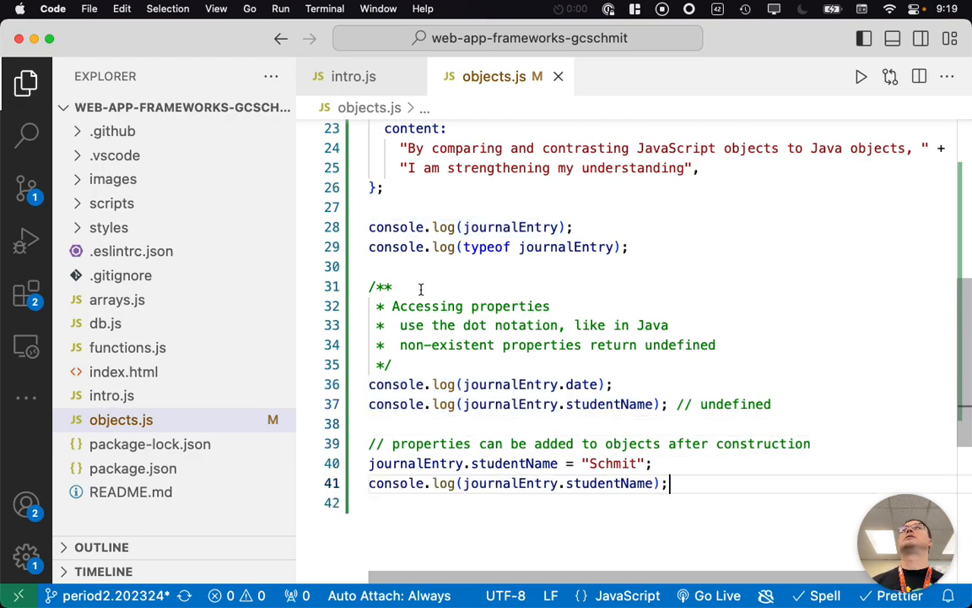
Run objects.js from the Explorer to see the studentName output
right_click(121, 419)
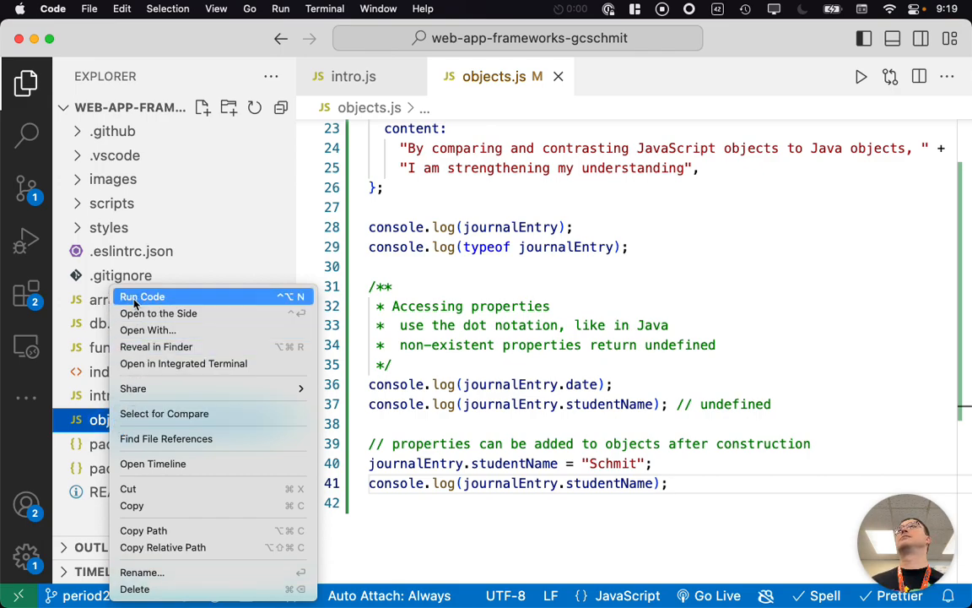
click(142, 297)
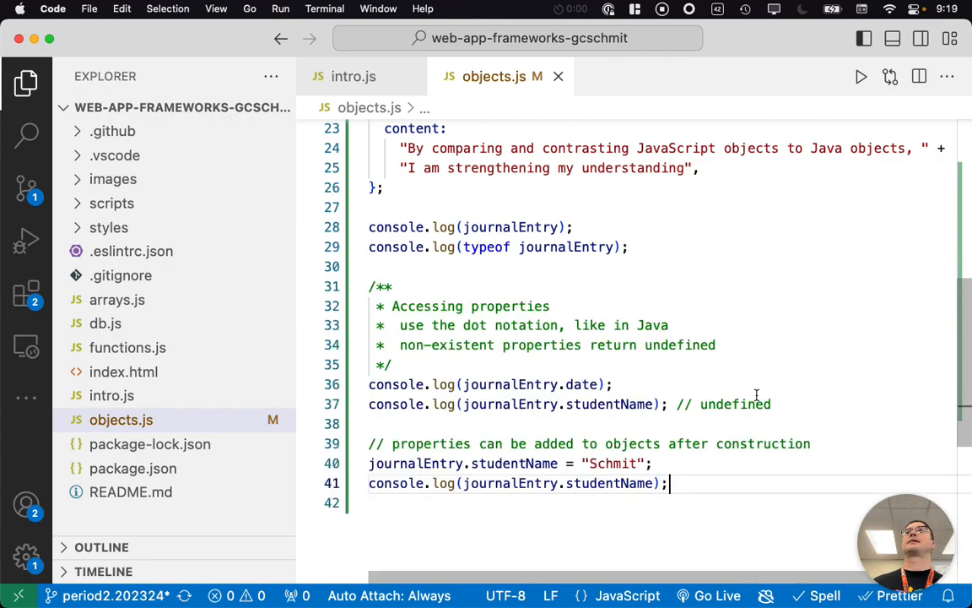
mouse_move(669, 531)
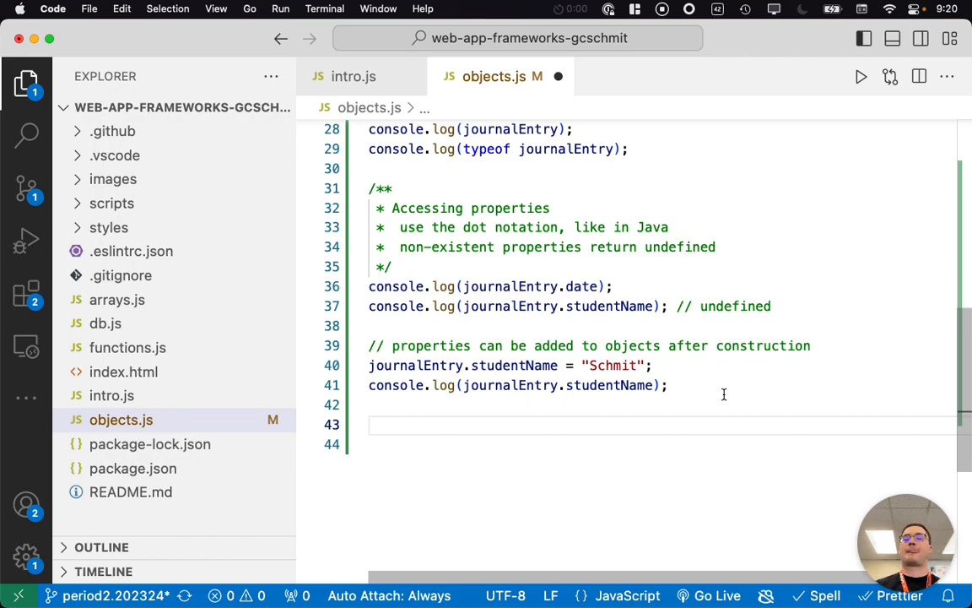
Start an "Object references" doc comment: Object variables hold references, similar to Java, copying is not the same
text(/**)
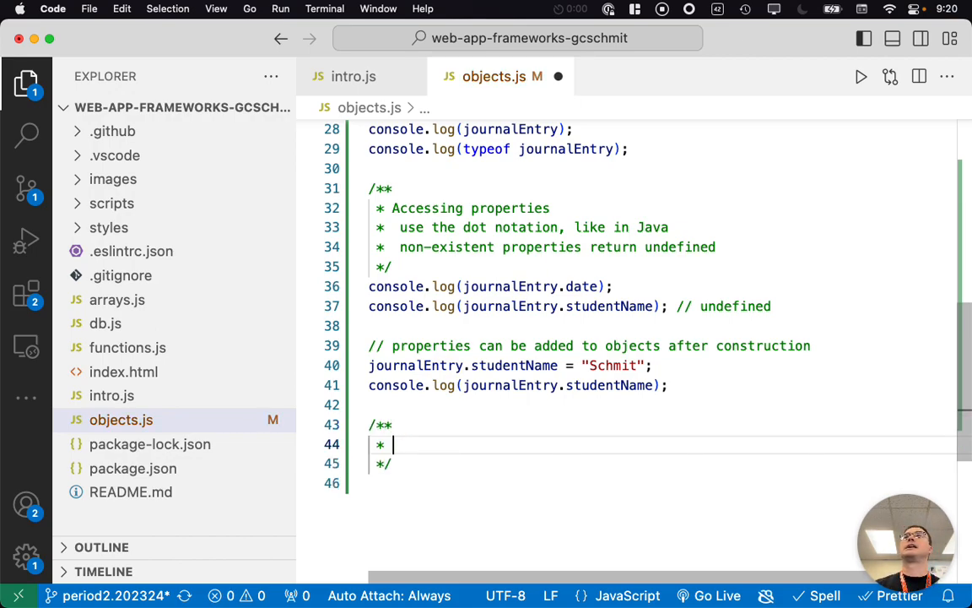
text(Object referenes)
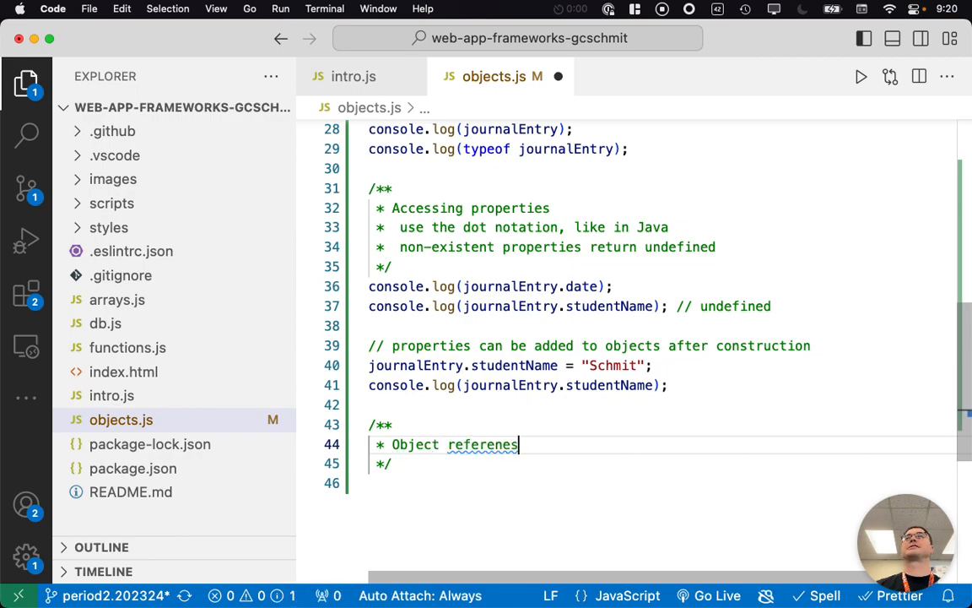
text(c)
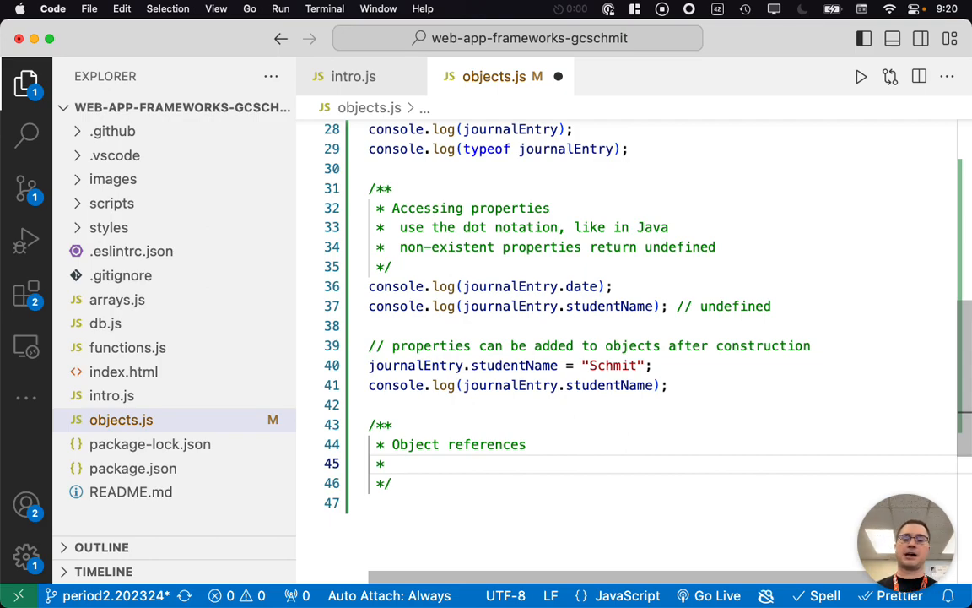
text(variables)
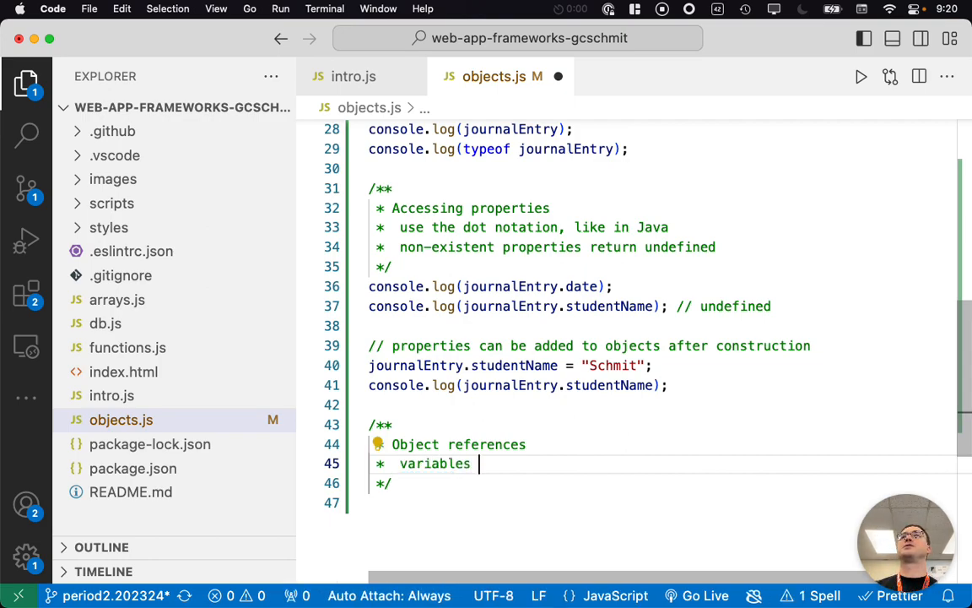
text(of type Object have)
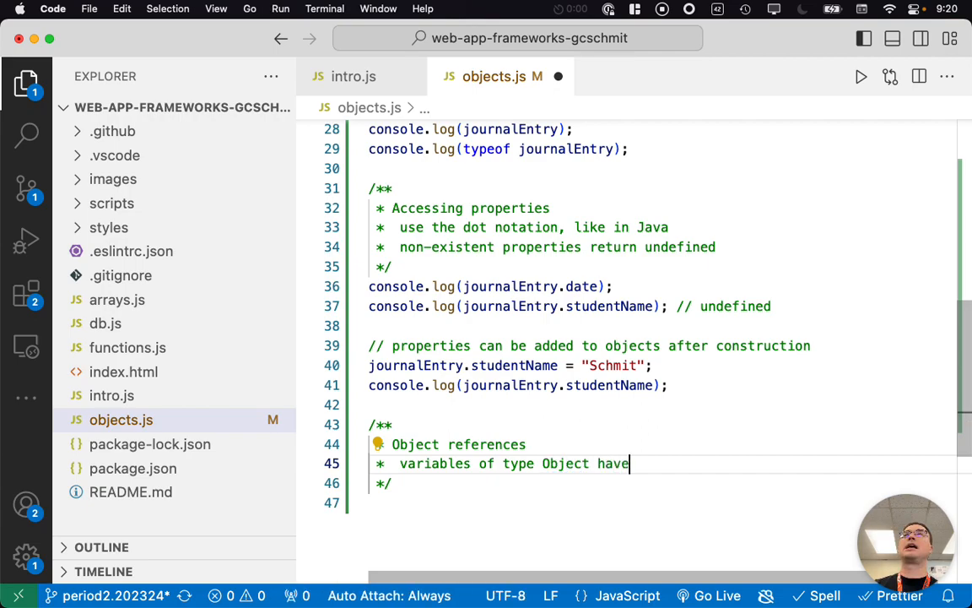
text(a value)
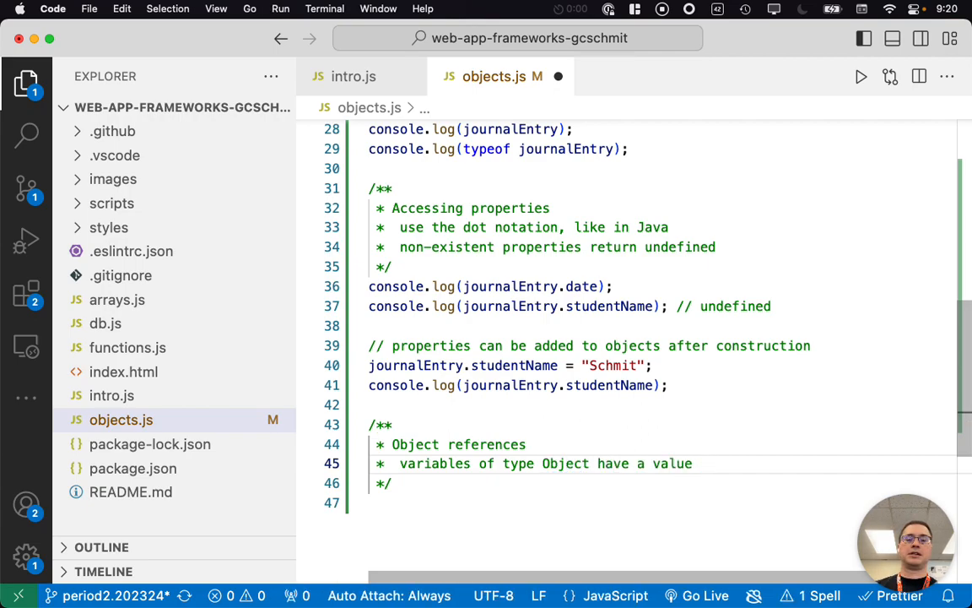
text(that is a reference to the object)
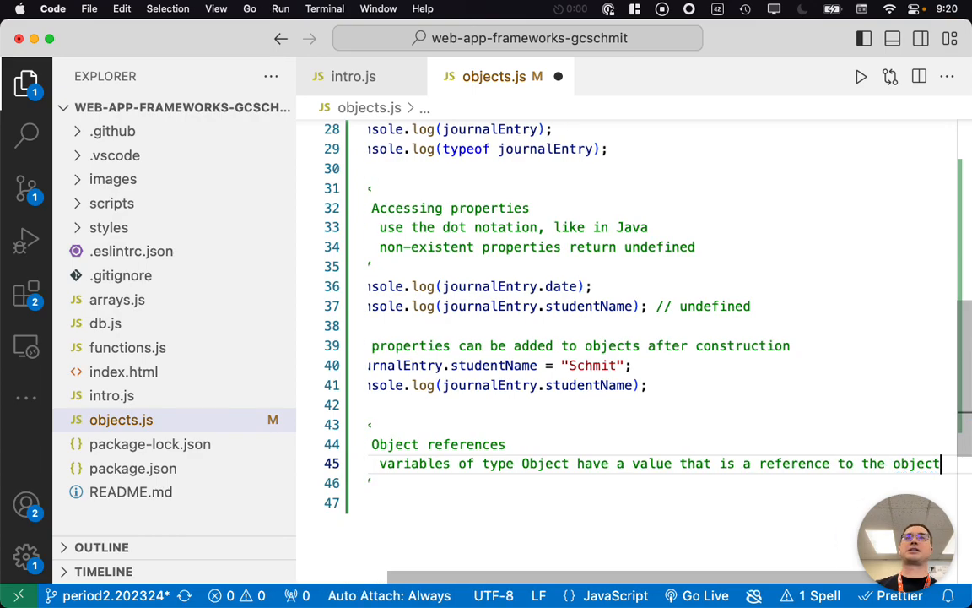
text(,)
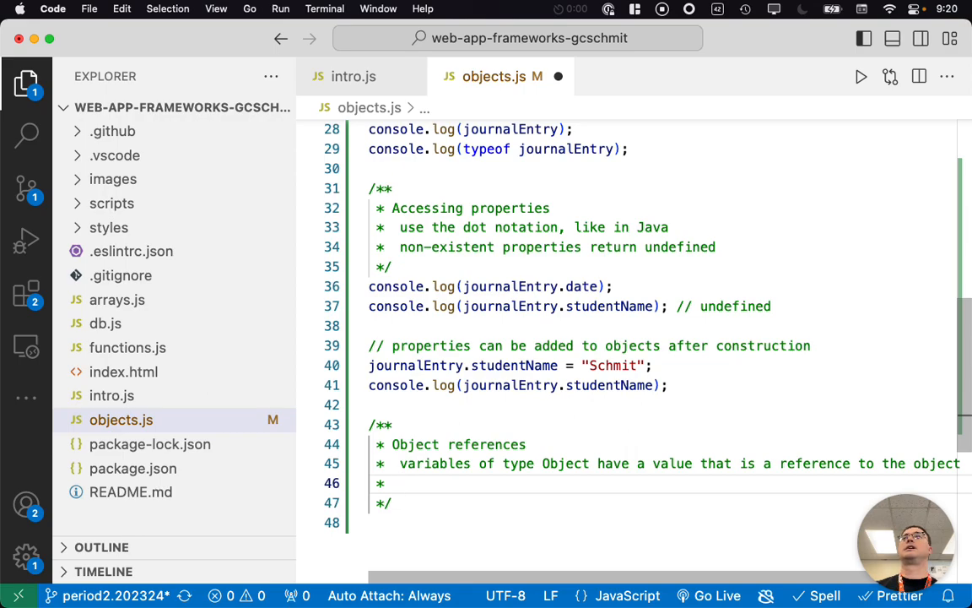
text(this is similar to J)
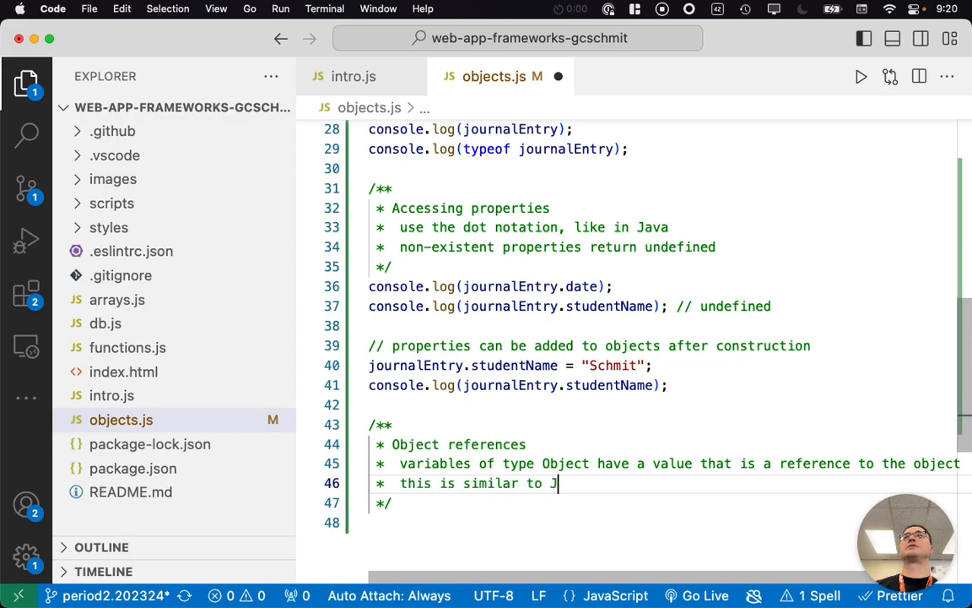
text(ava)
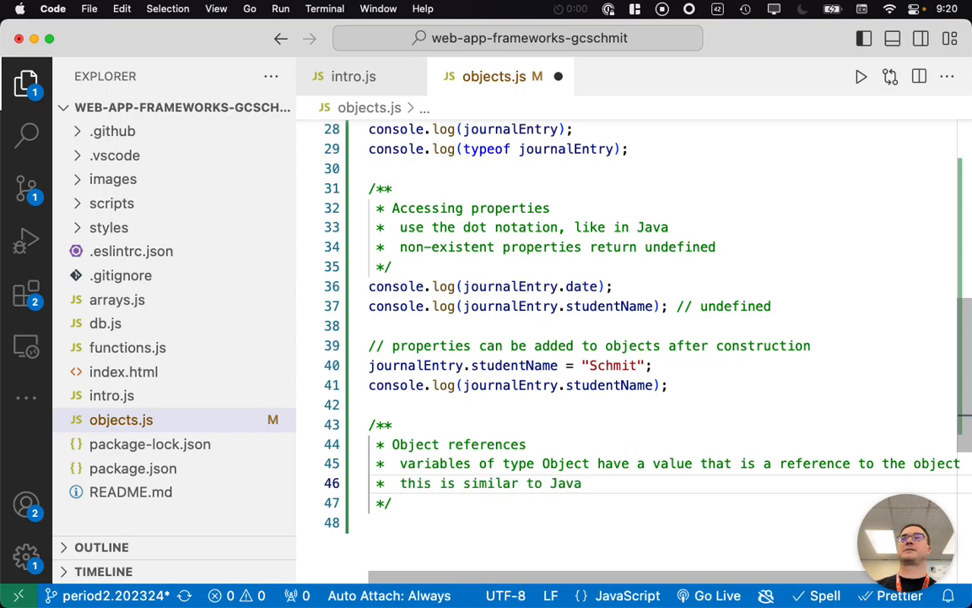
text(copying an object reference is n)
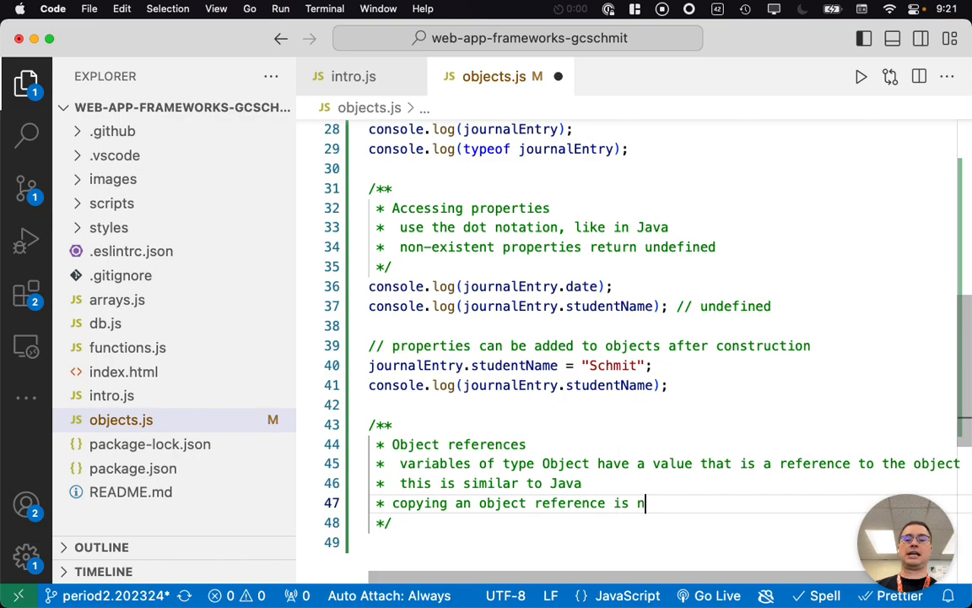
text(ot the same as copying the object, like in Java)
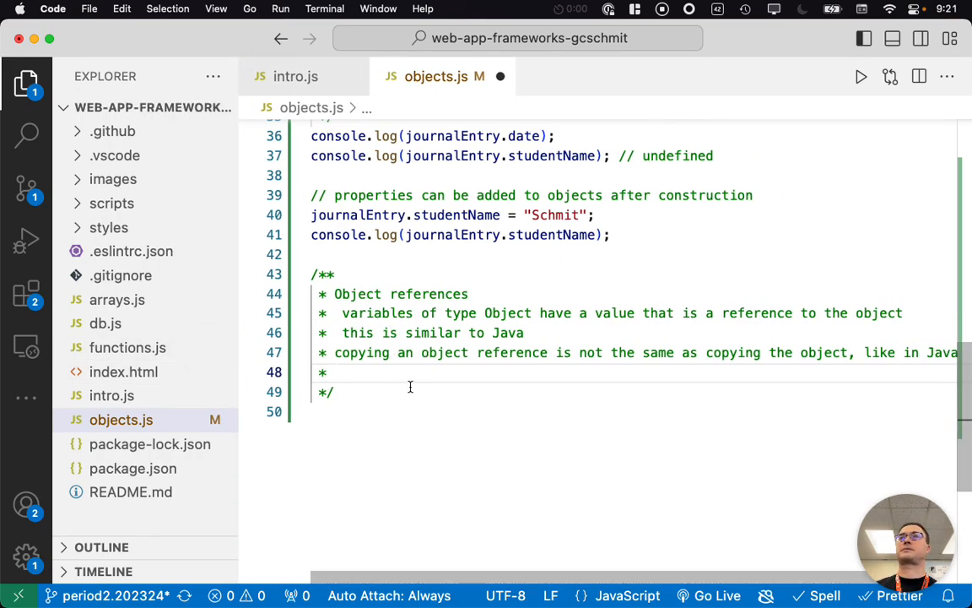
Finish the comment: can use Object.assign and structuredClone to clone objects
text(can use)
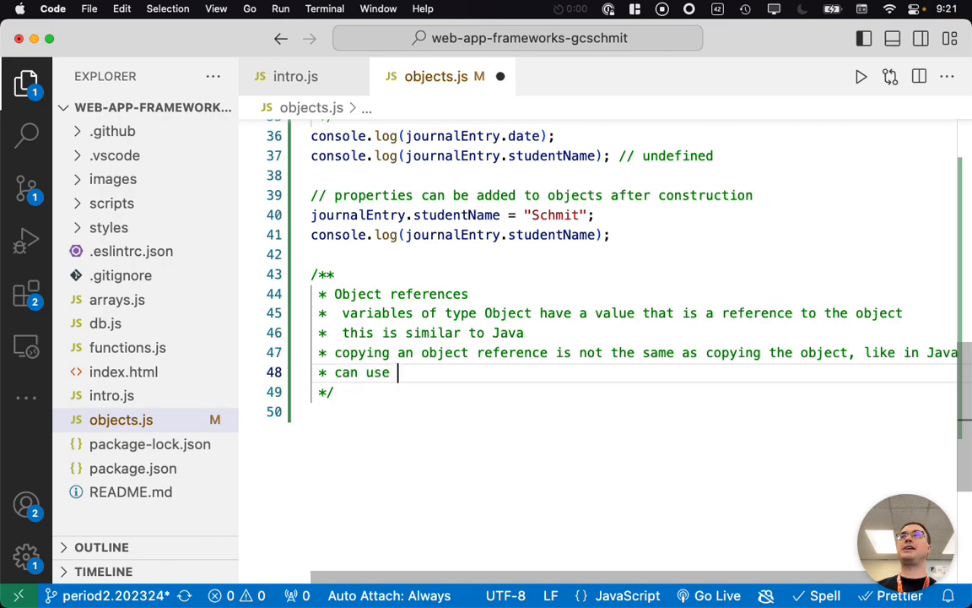
text(Object.ass)
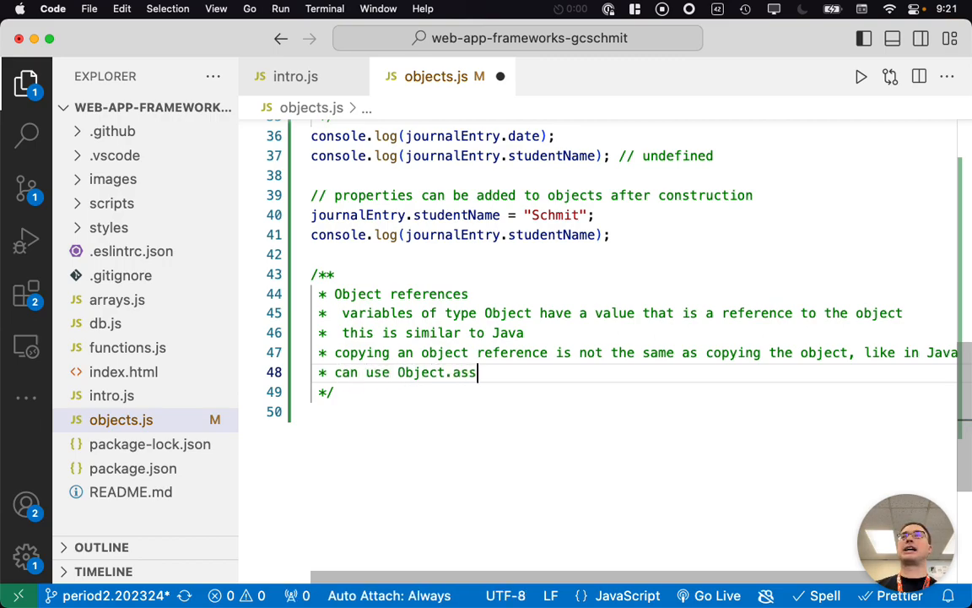
text(ign and)
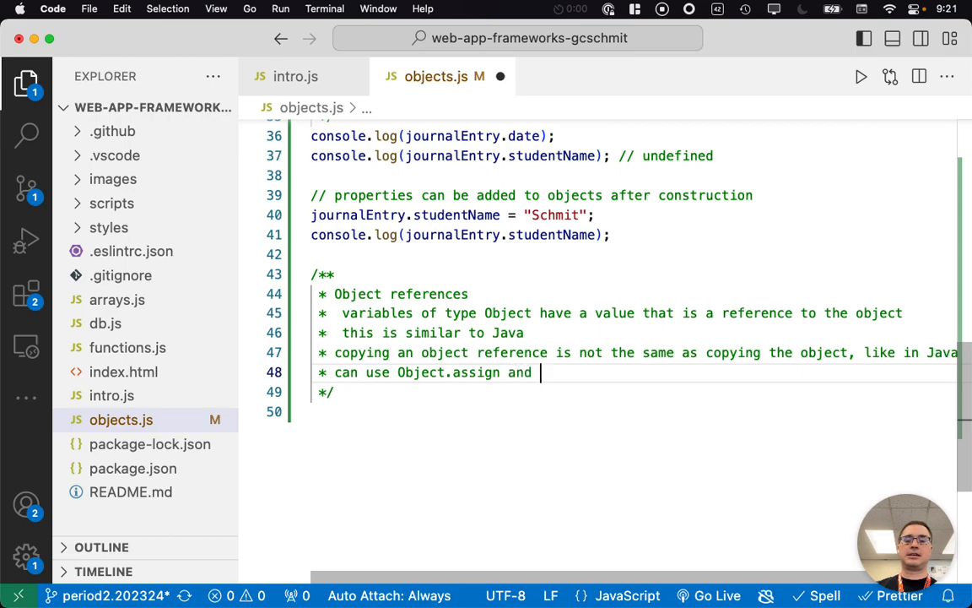
text(s)
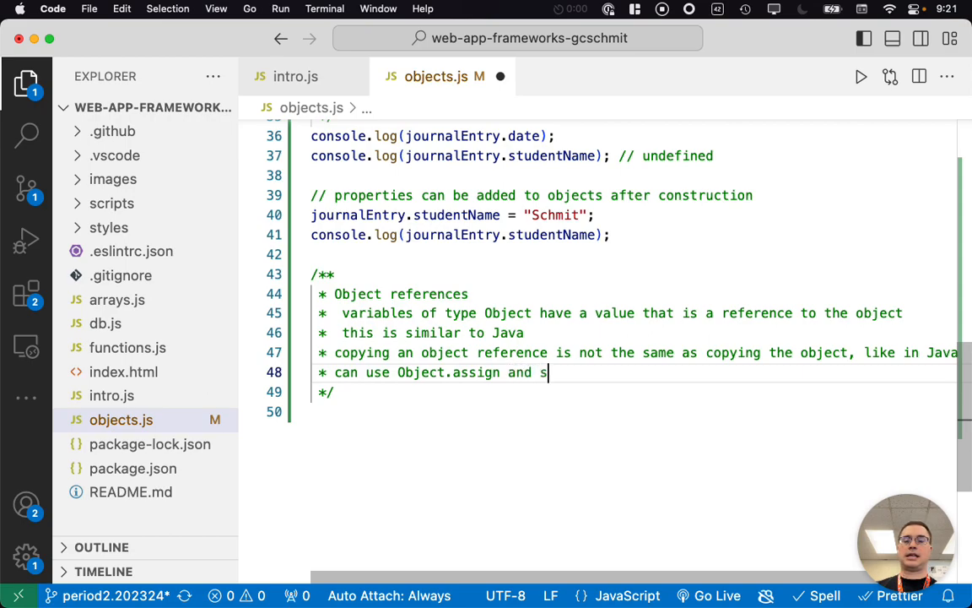
text(tructe)
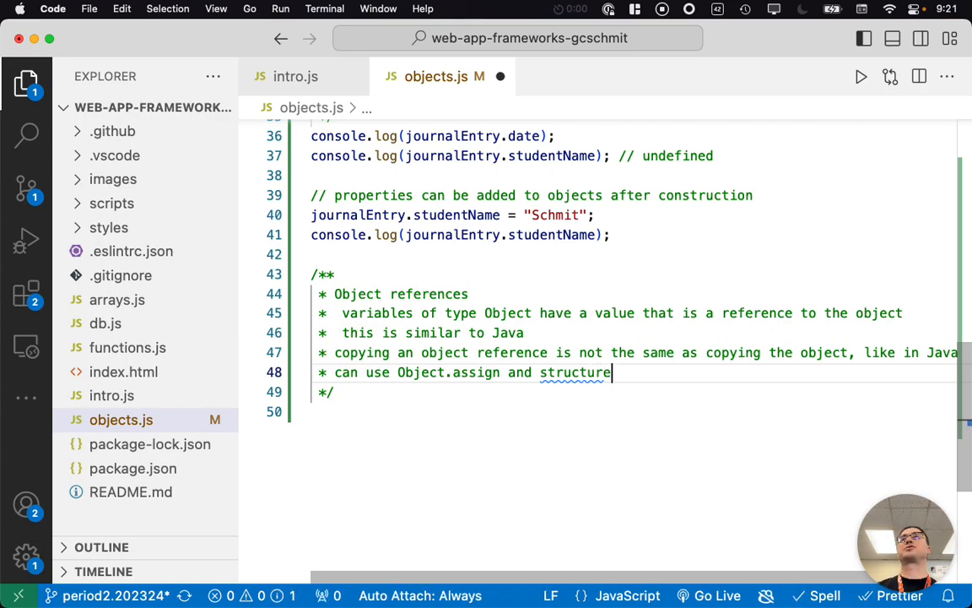
text(dClone to)
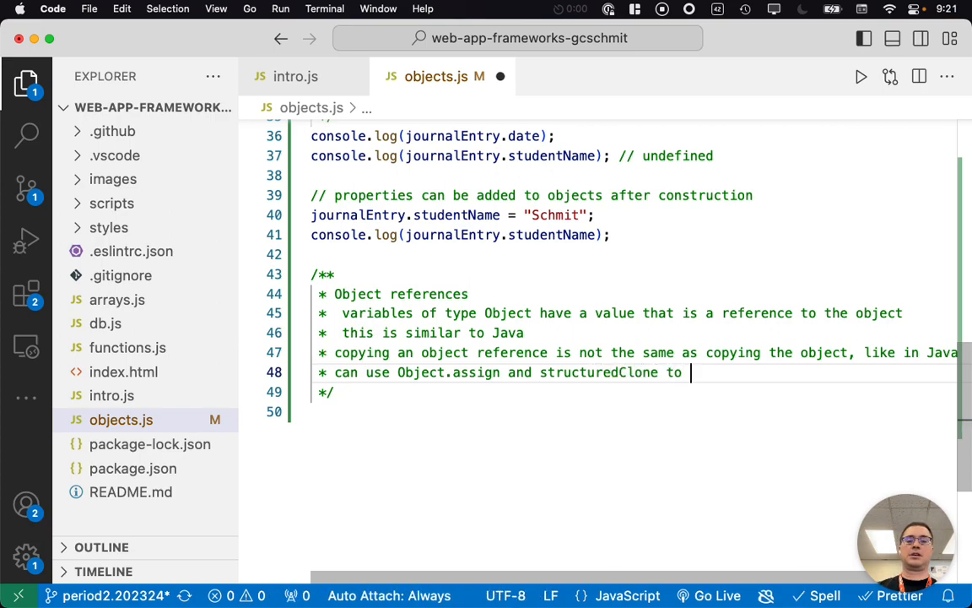
text(clone objects)
click(634, 313)
text(, like in)
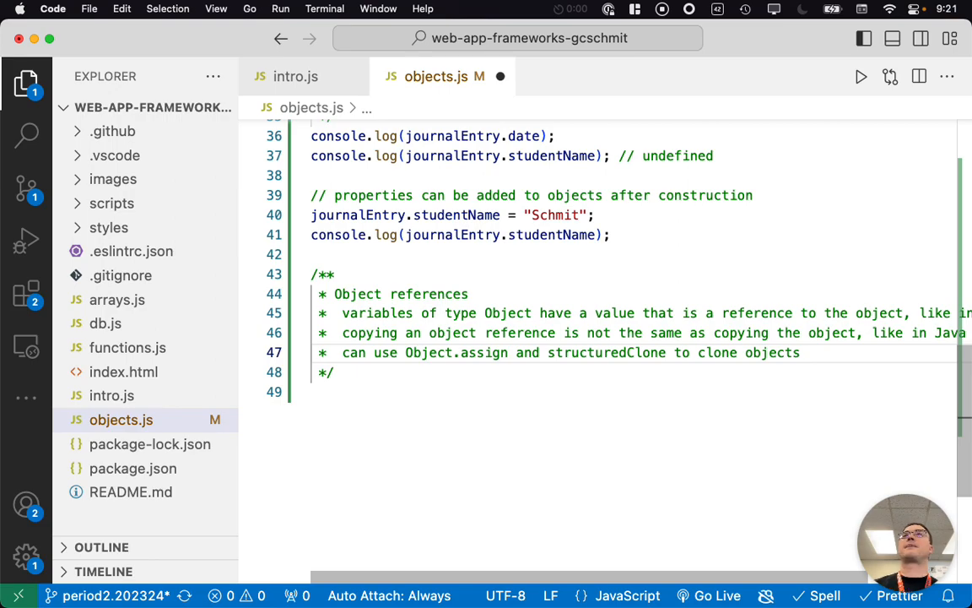
Write const newJournalEntry = journalEntry, set its data to "2023-11-11", and log journalEntry.date with a // 2023-11-11 comment
text(const)
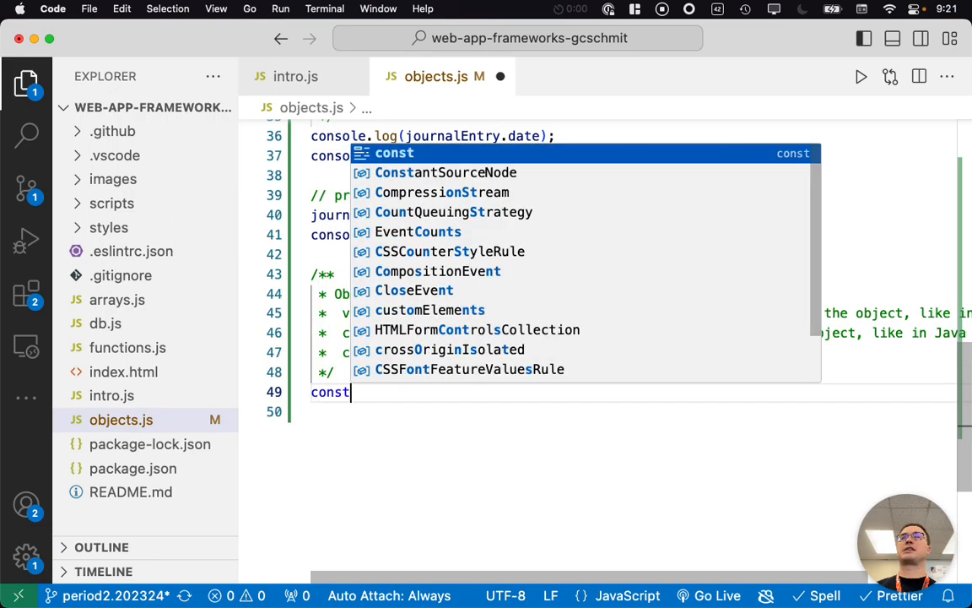
text(newJour)
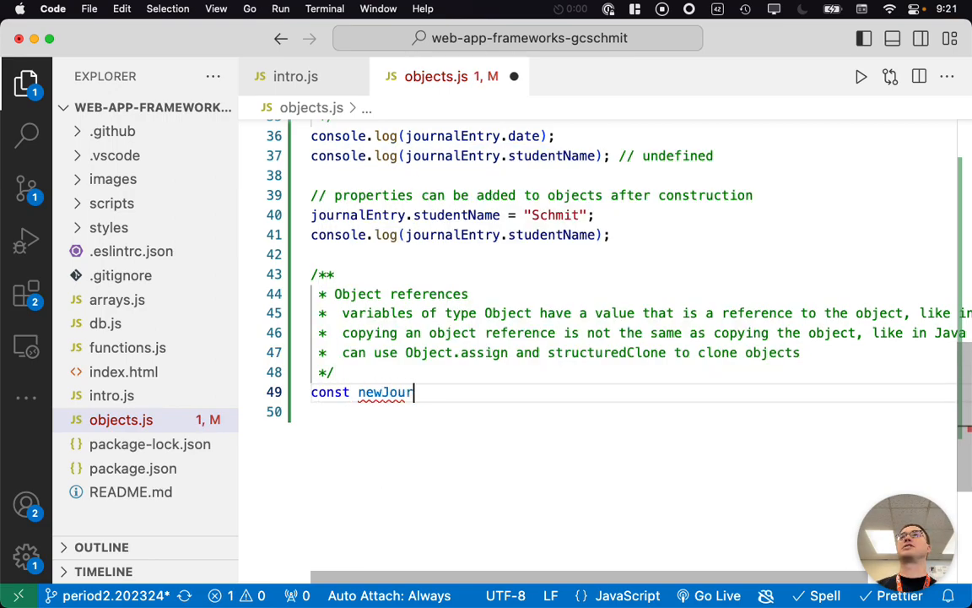
text(nalEntry = journalEntry)
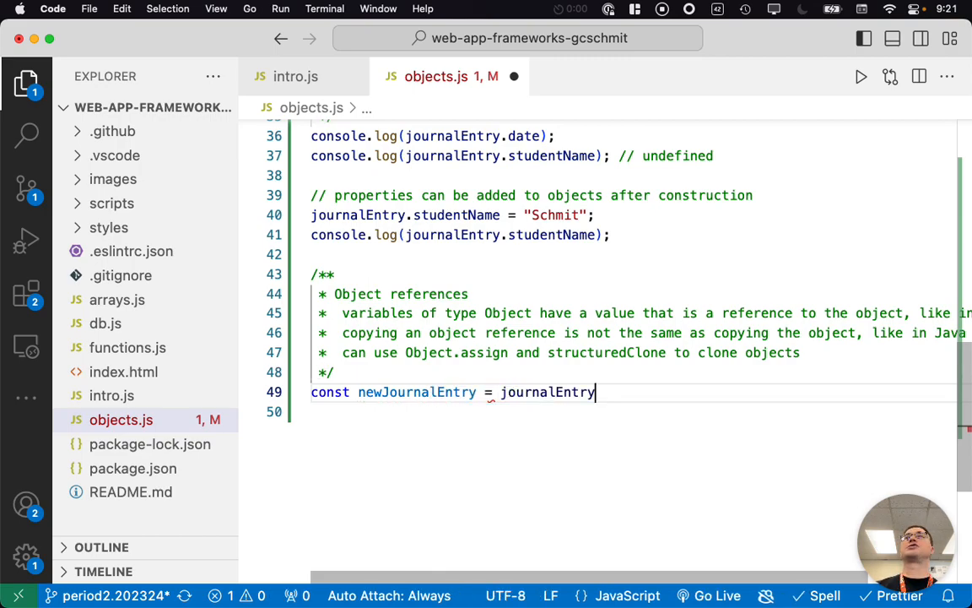
text(;)
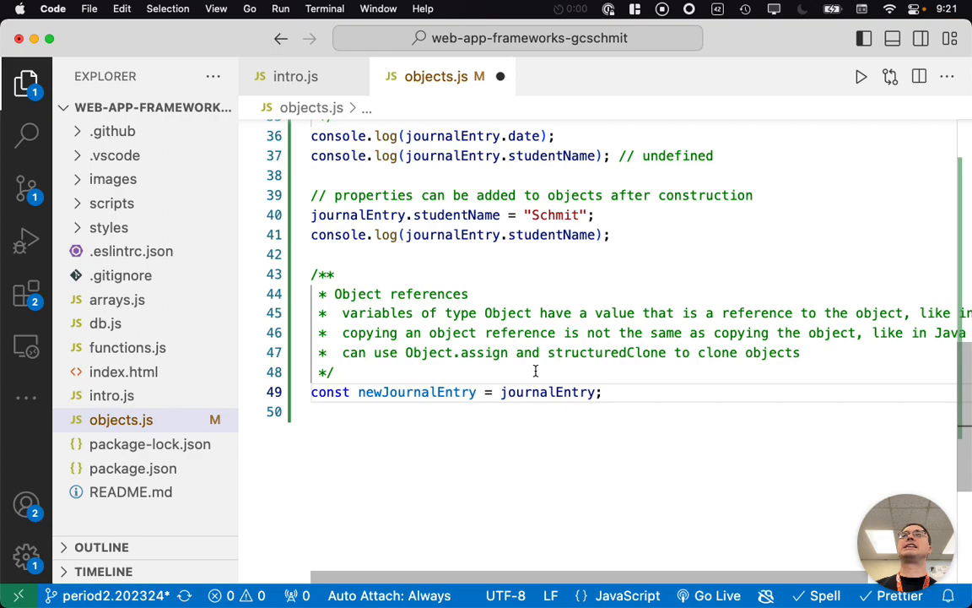
mouse_move(549, 391)
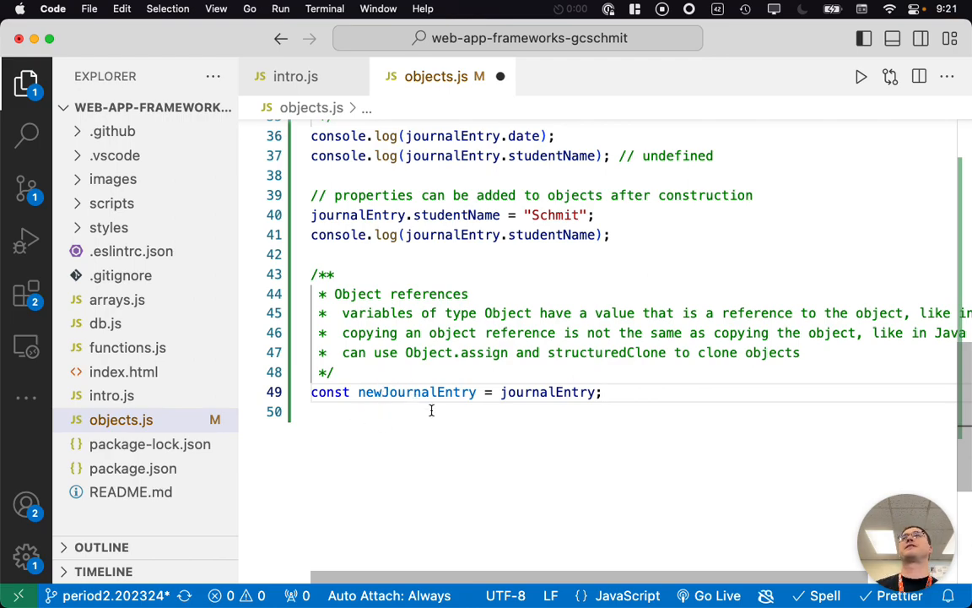
text(newJournalEntry.data = ")
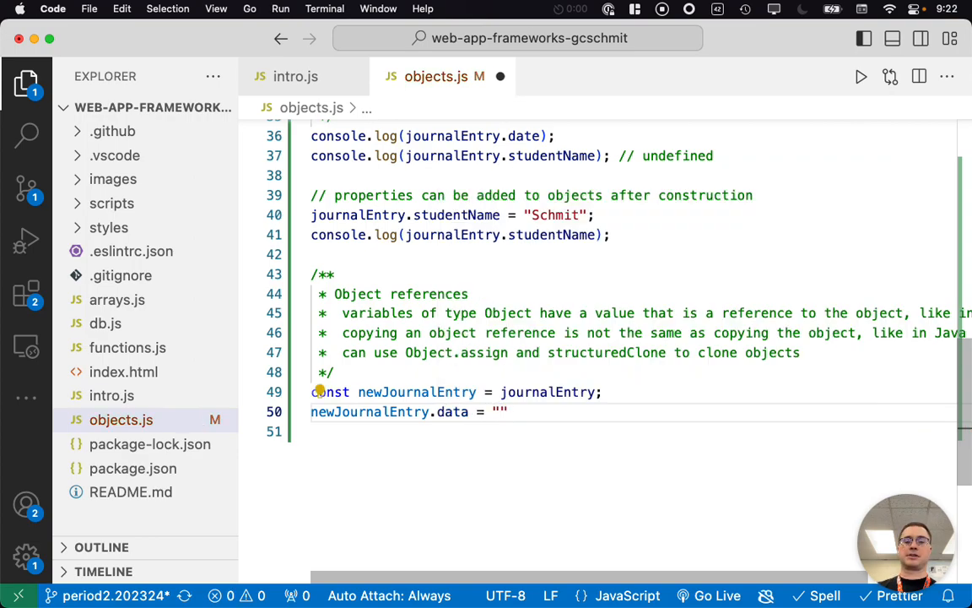
text(2023-11-11)
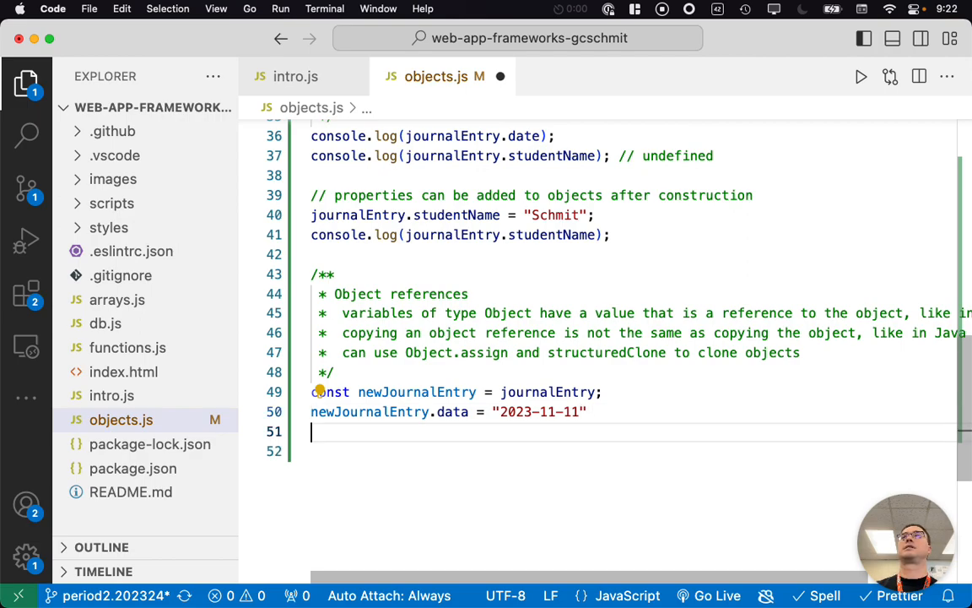
text(console.log)
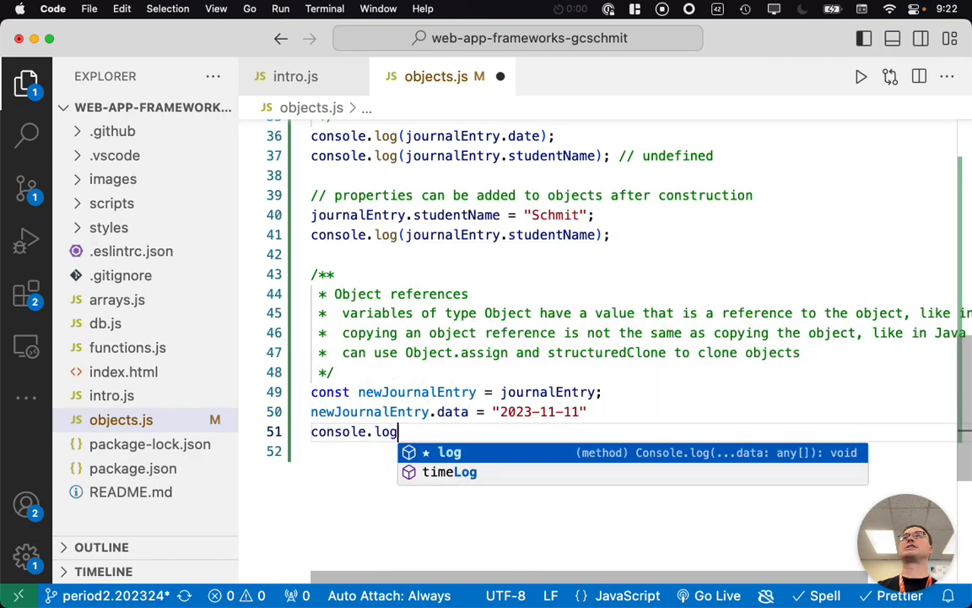
text((journalEntry.date)
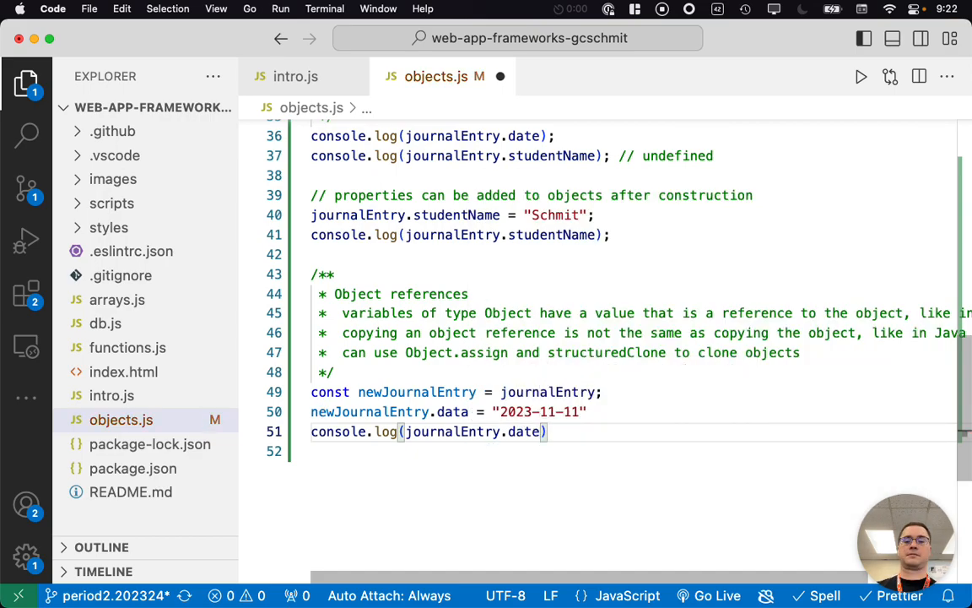
text(// 2023-11-11)
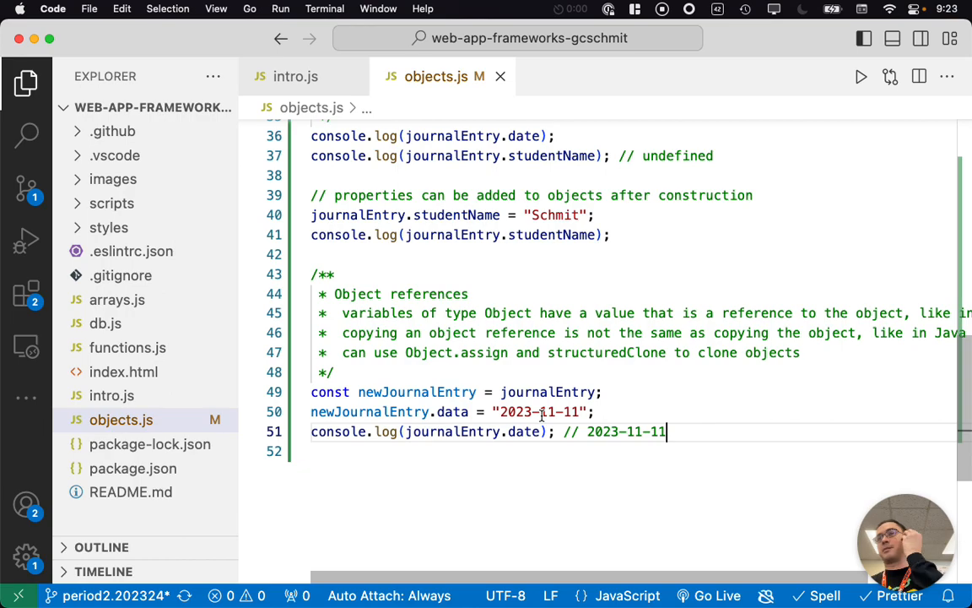
Run objects.js twice, see the final date still print 2023-11-10, and hide the output
right_click(122, 419)
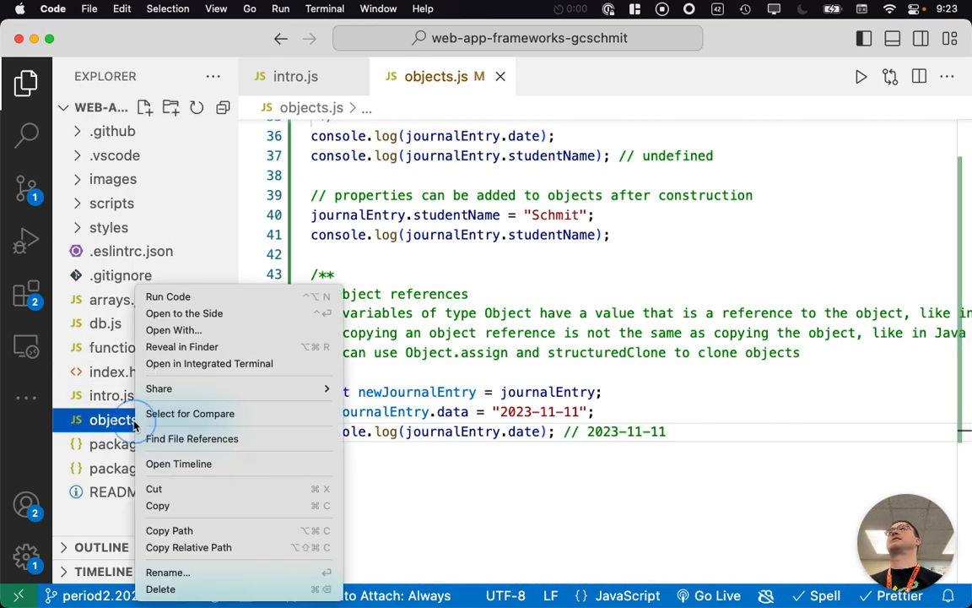
click(169, 297)
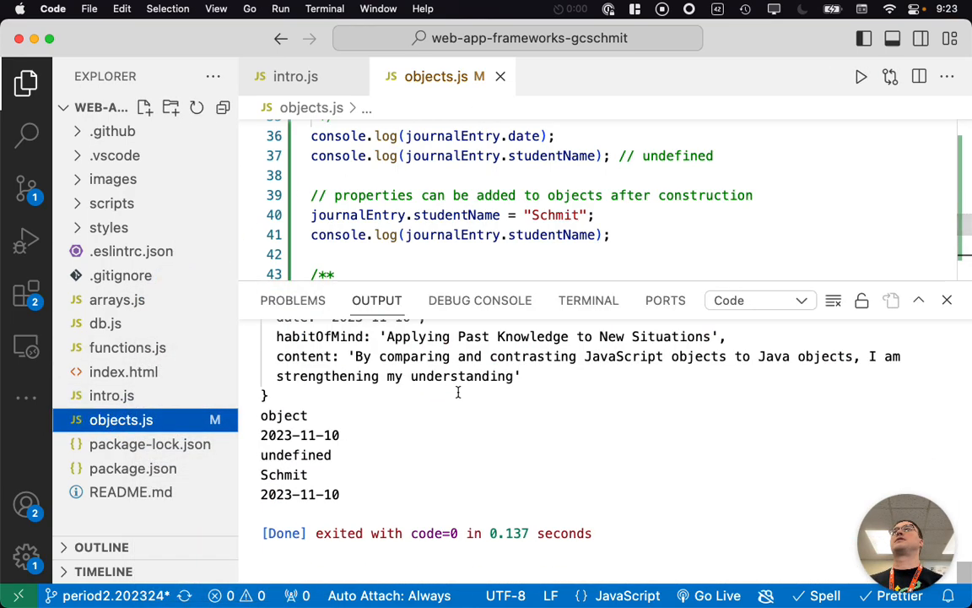
mouse_move(385, 473)
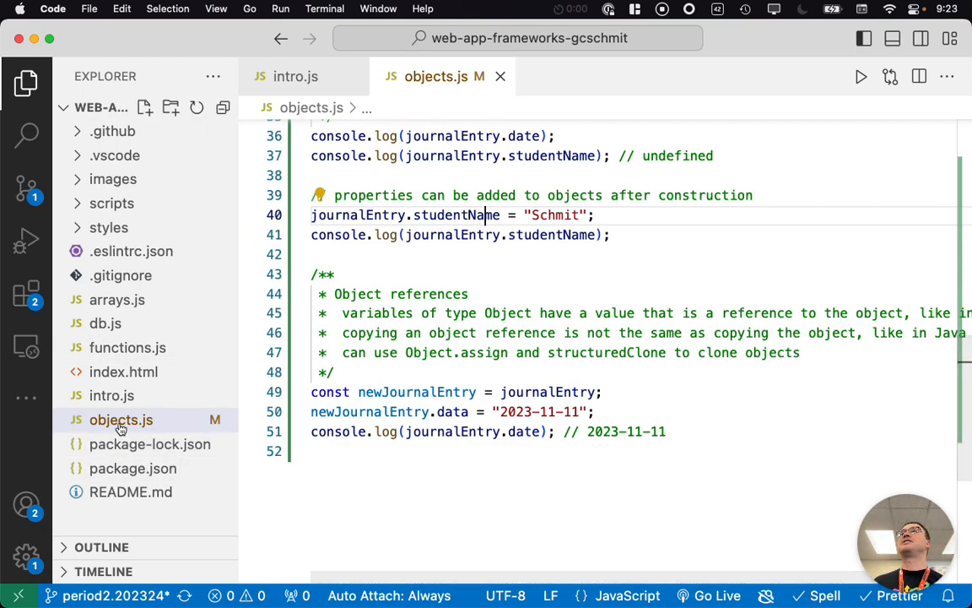
right_click(122, 419)
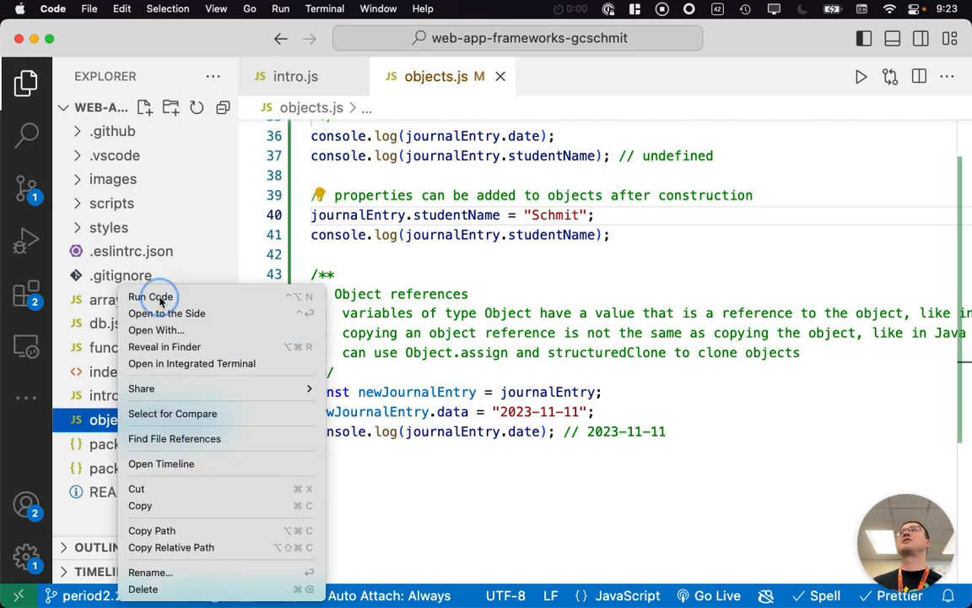
click(150, 297)
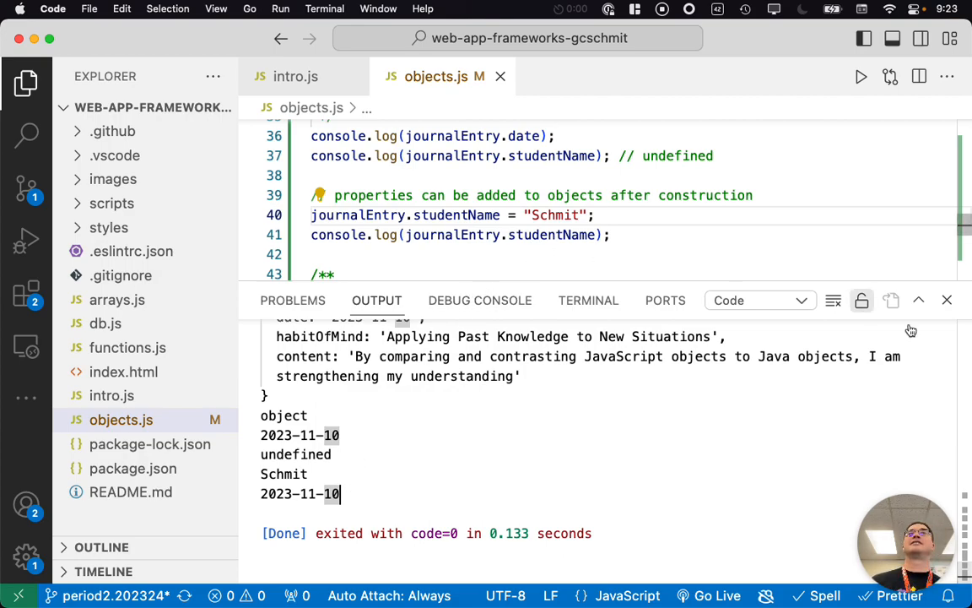
click(947, 301)
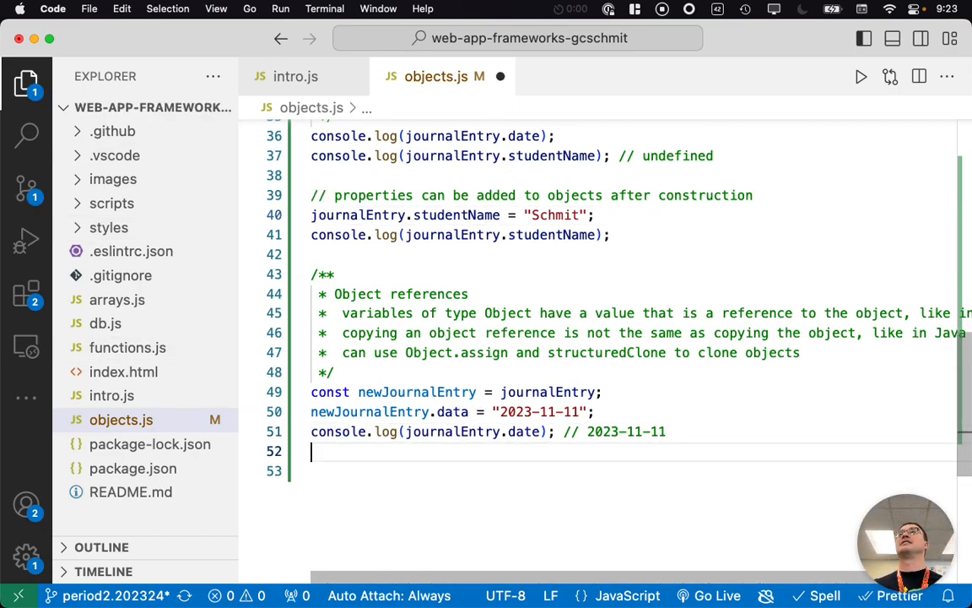
Add console.log(journalEntry) and run objects.js to inspect the whole object
text(console.log()
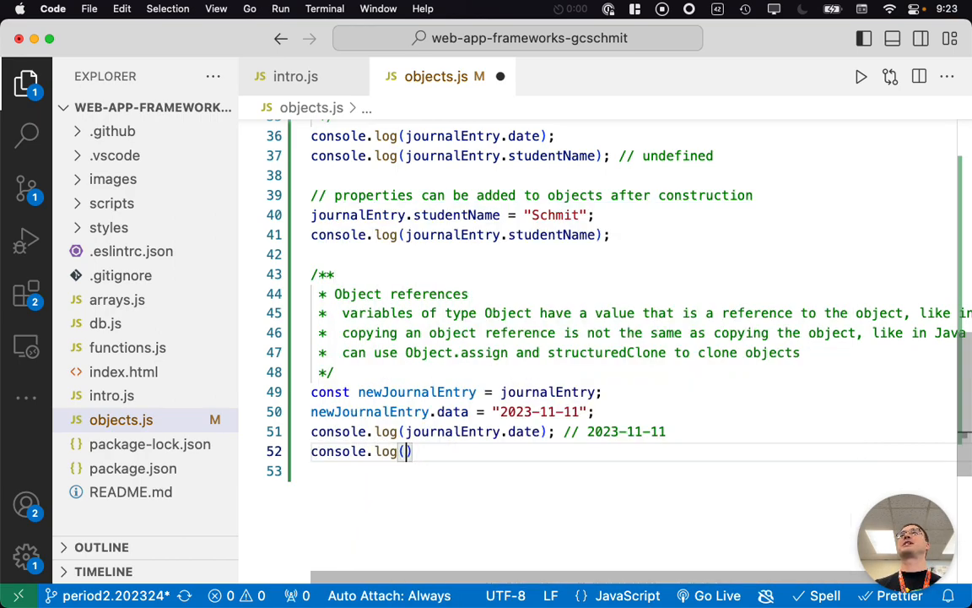
text(journalEntry)
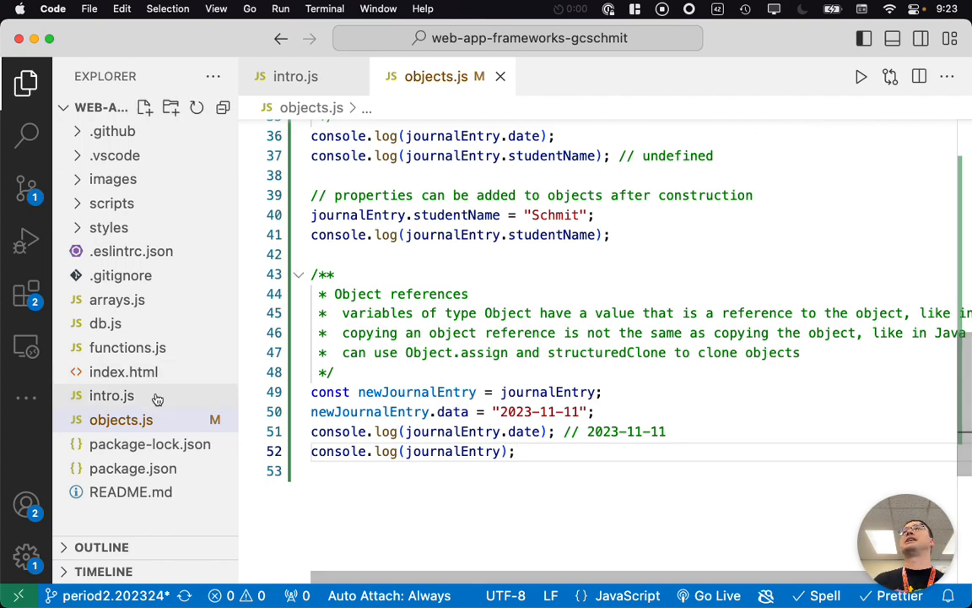
right_click(121, 419)
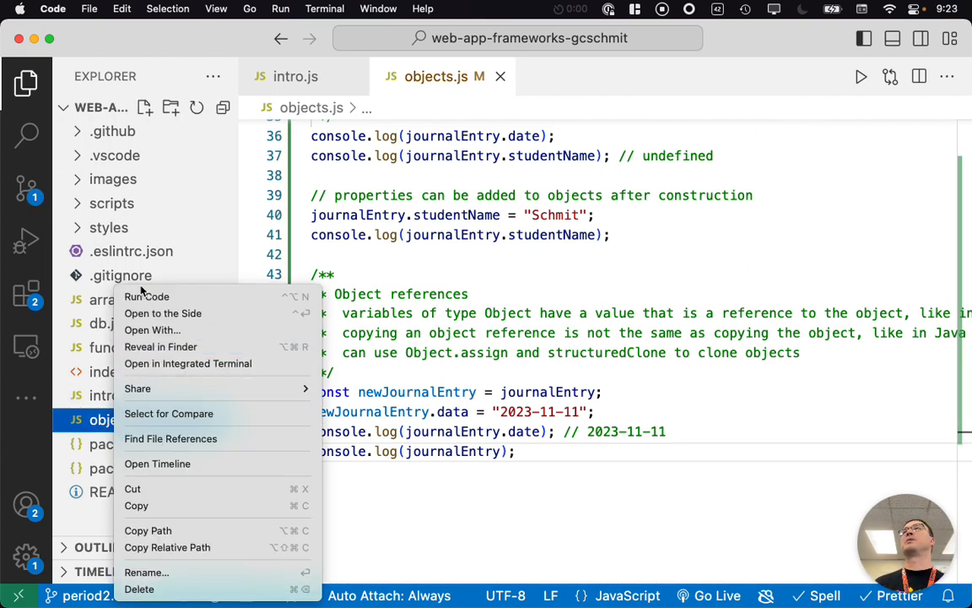
click(147, 297)
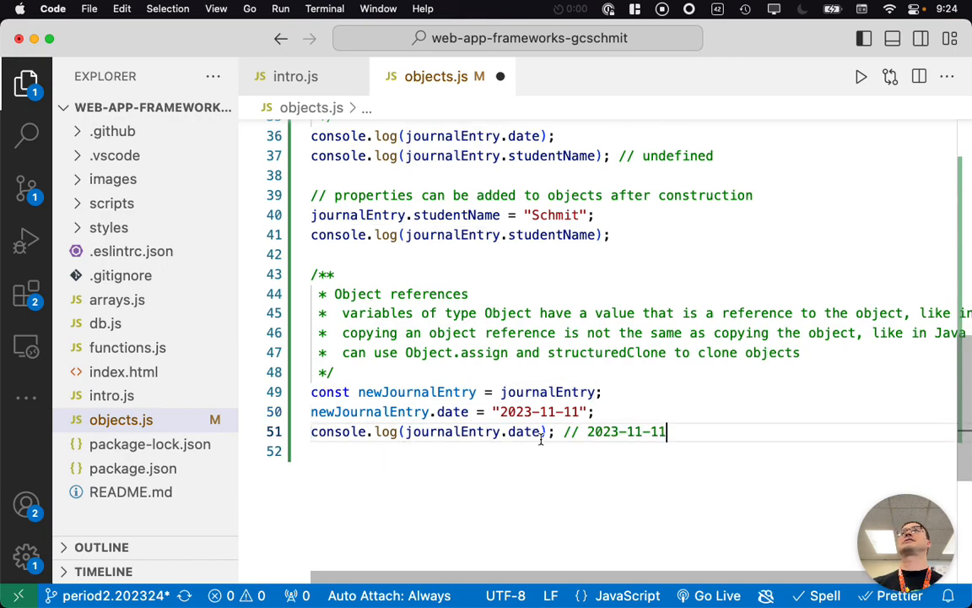
Rerun objects.js with the date property fixed, so the last line prints 2023-11-11
right_click(121, 419)
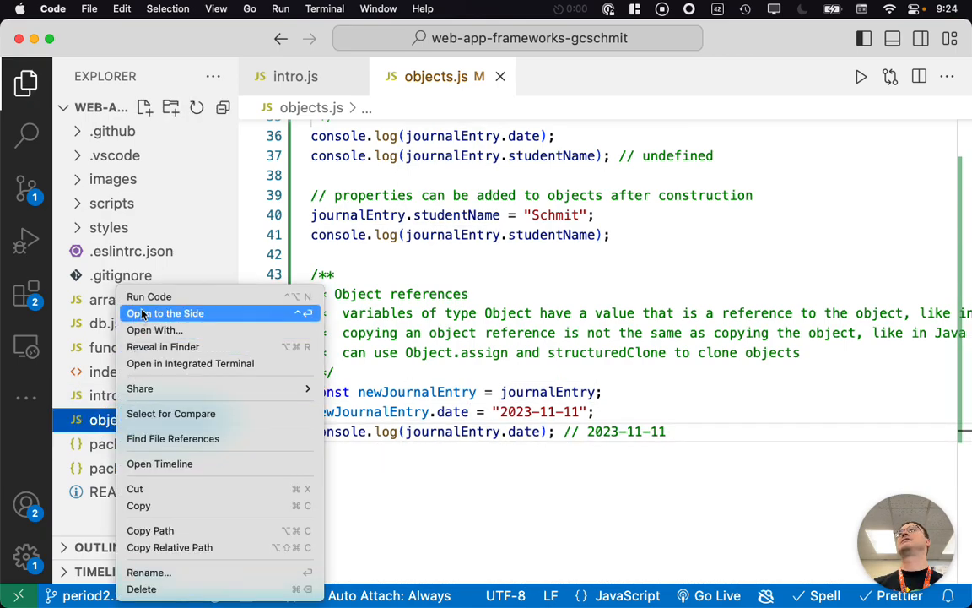
click(148, 297)
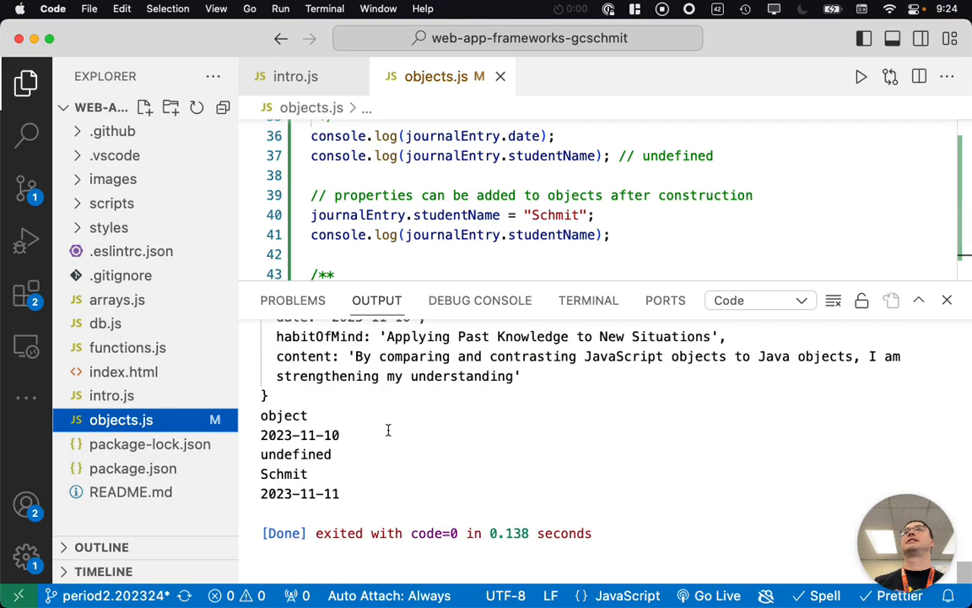